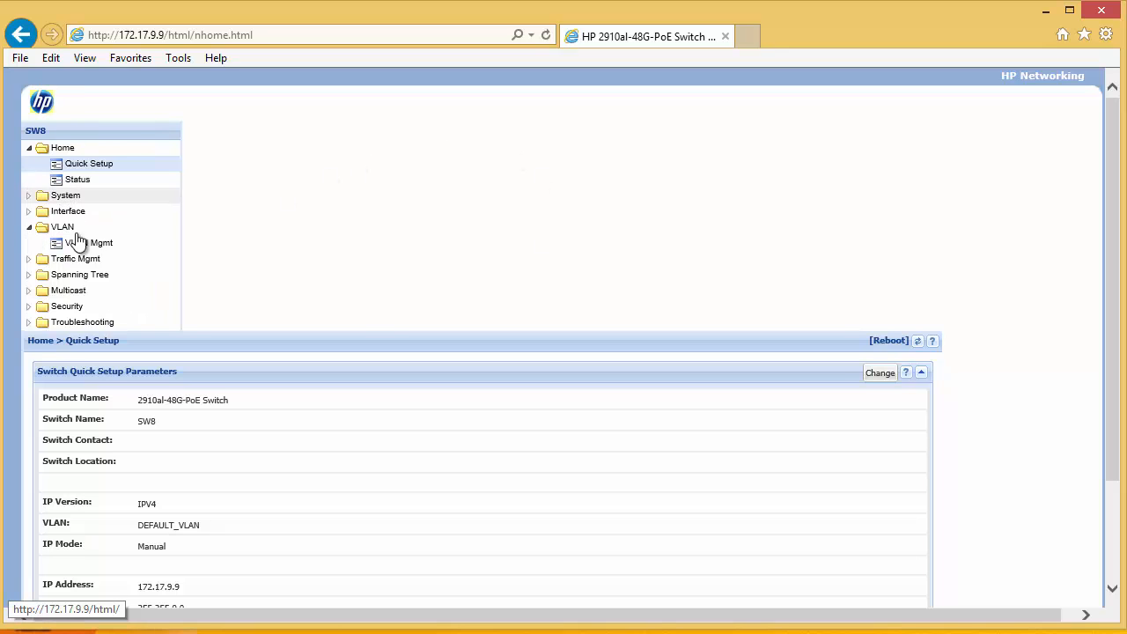
# Open VLAN Mgmt to list DEFAULT_VLAN and the Phone VLAN.
pyautogui.click(89, 242)
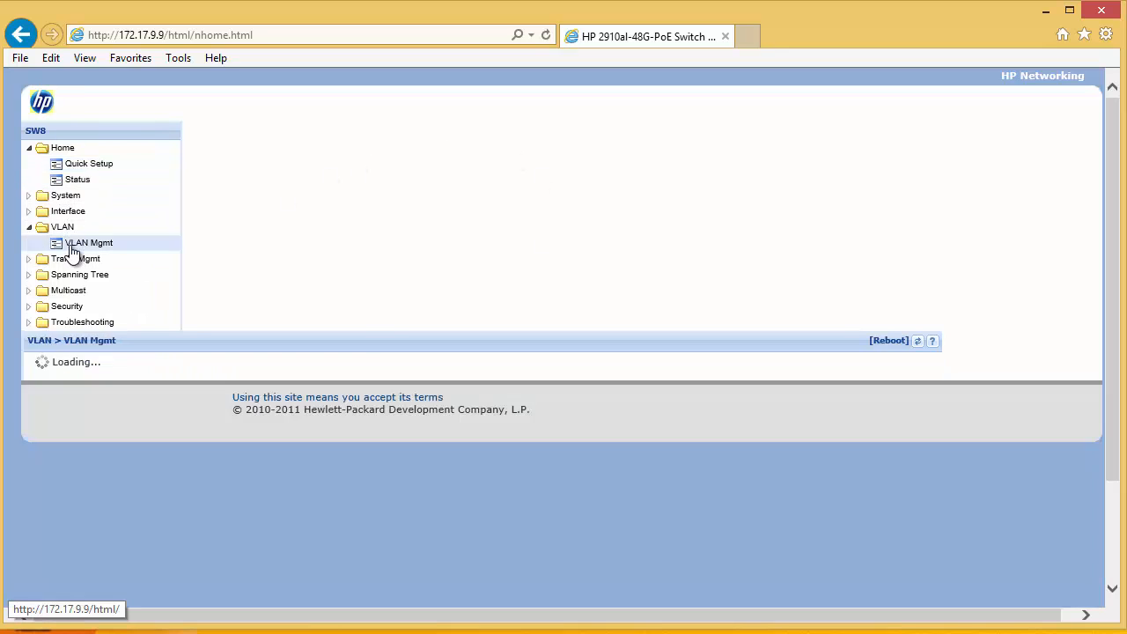
pyautogui.click(88, 242)
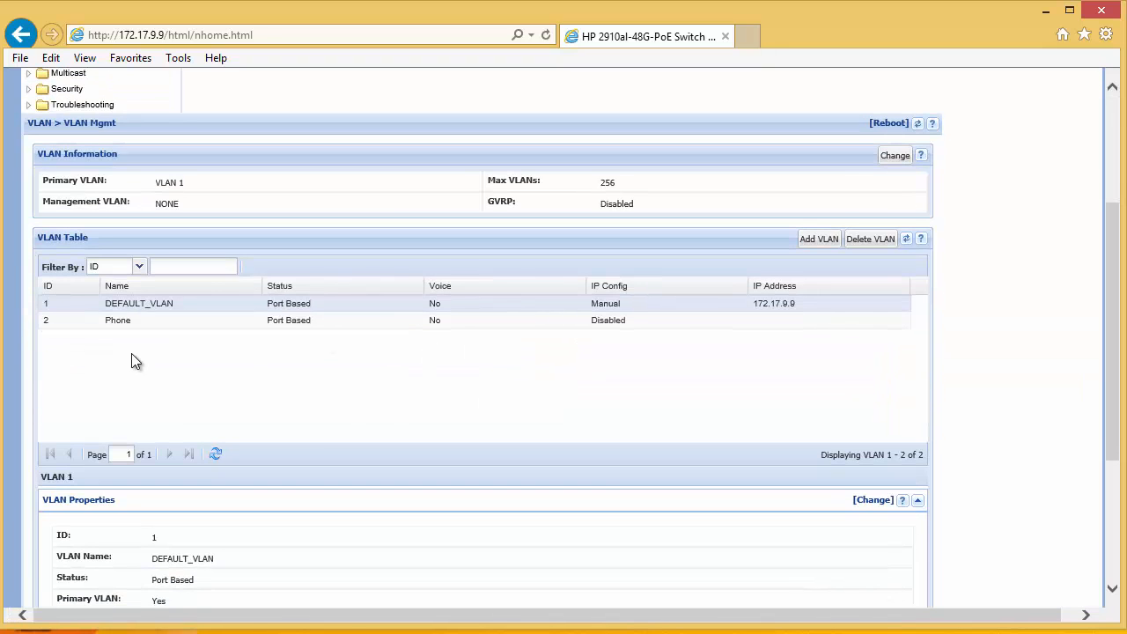
pyautogui.moveTo(264, 304)
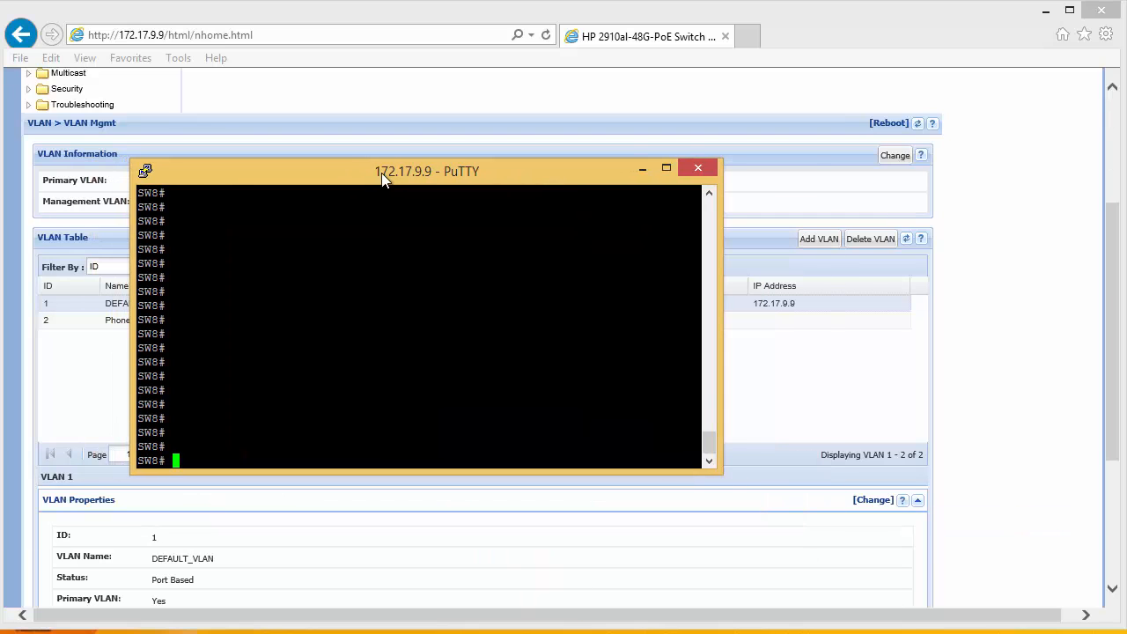
# Create VLAN 20 named 'iscsi' from the CLI, write memory, and show VLANs.
pyautogui.write('config')
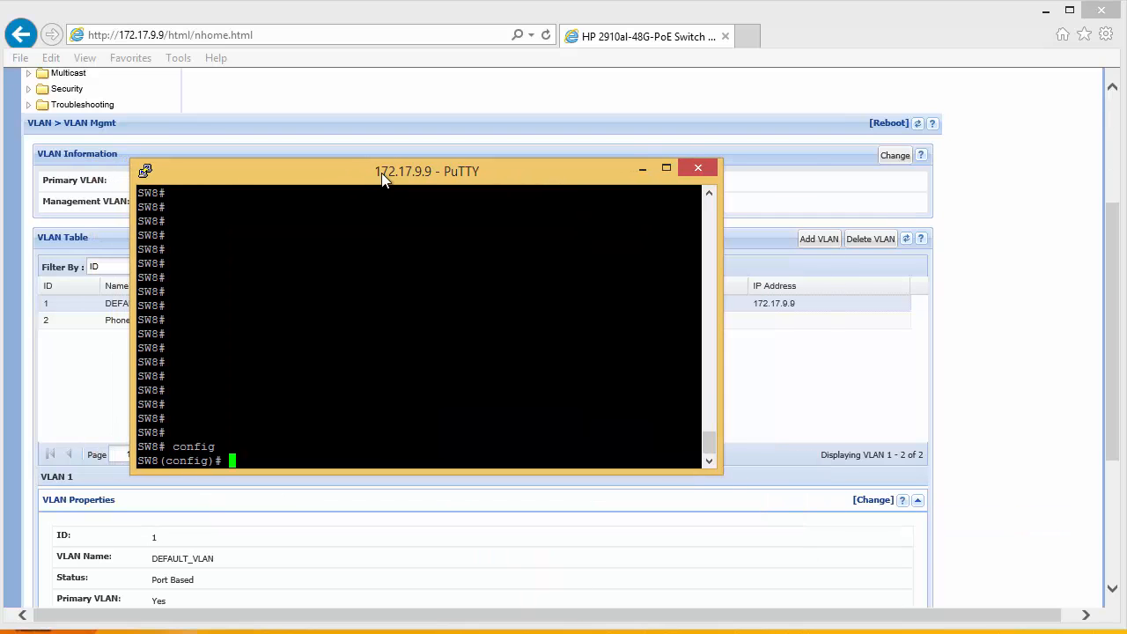
pyautogui.write('vlan 20 name iscsi')
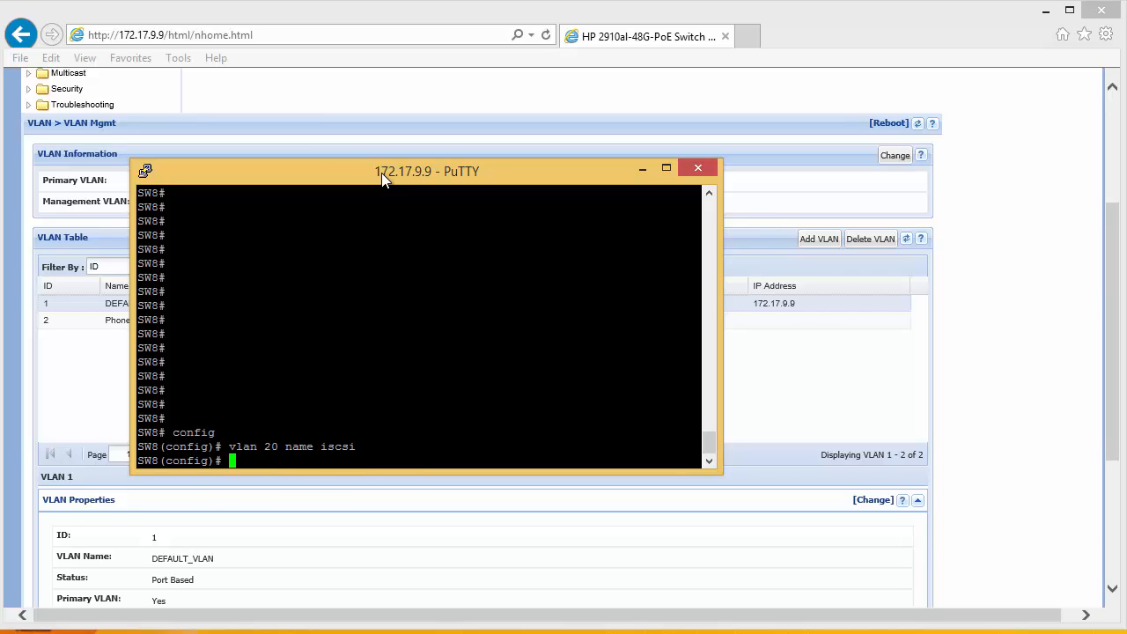
pyautogui.write('wirte')
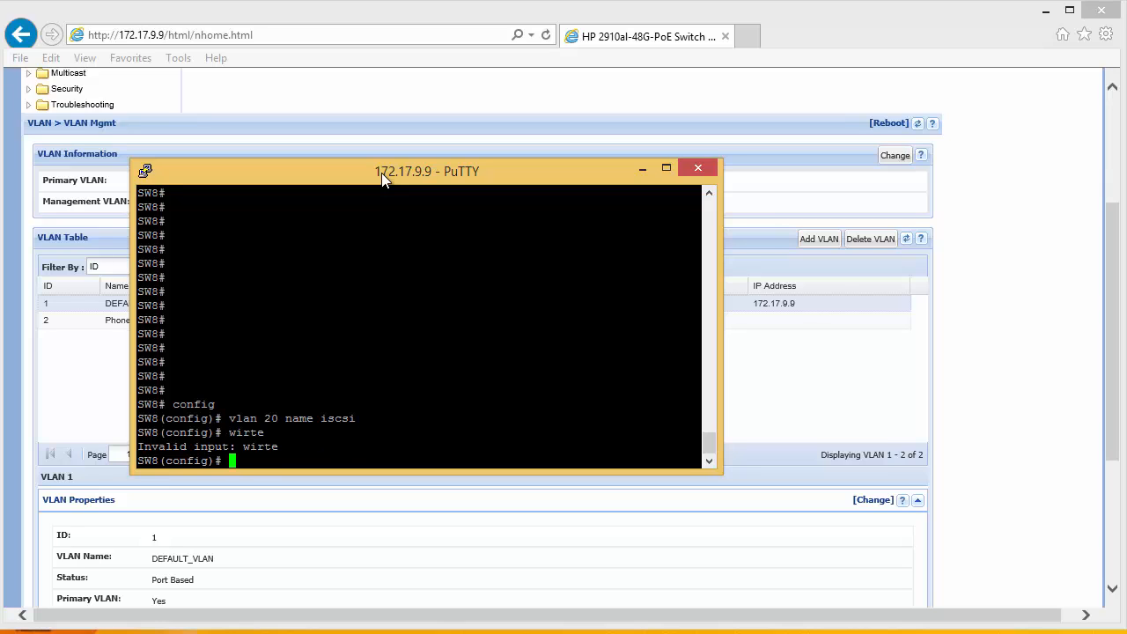
pyautogui.write('w')
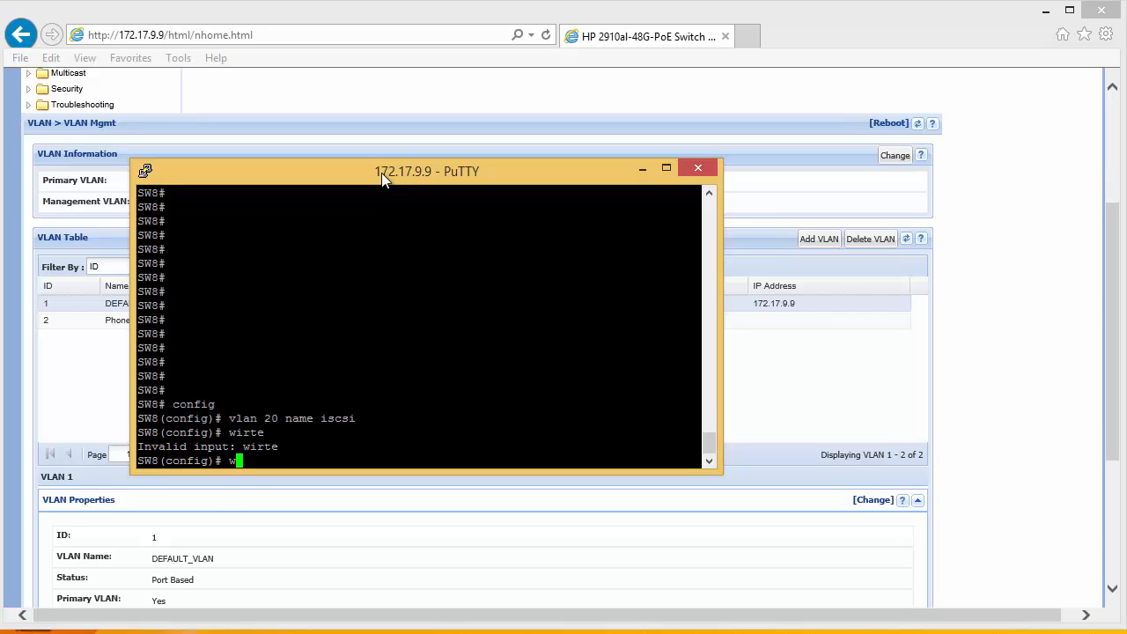
pyautogui.write('rite me')
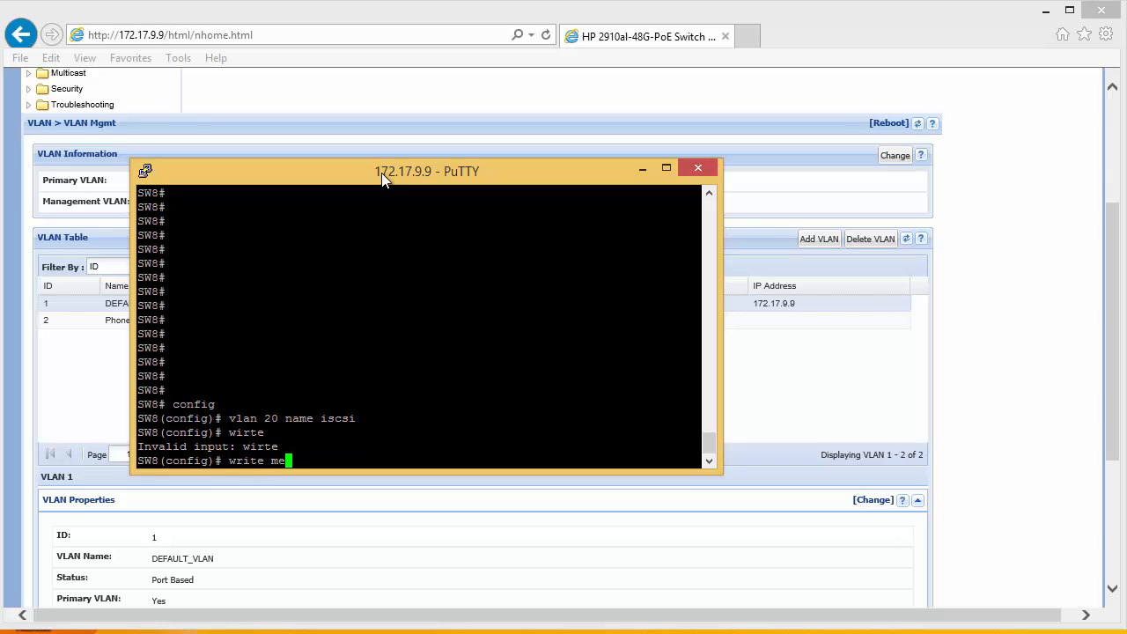
pyautogui.write('mory')
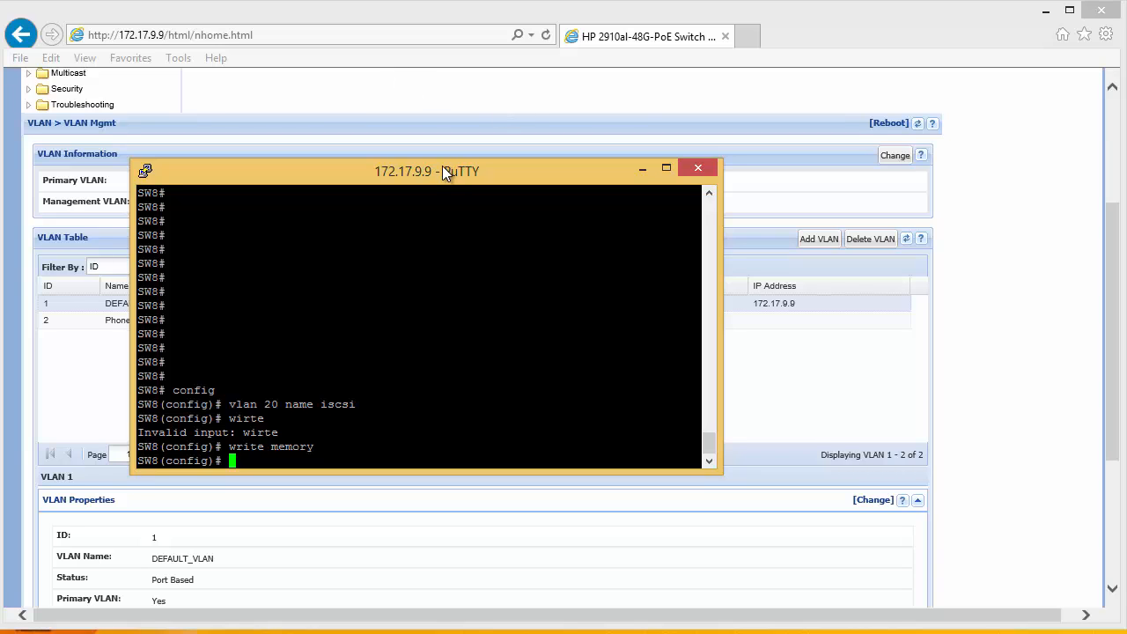
pyautogui.write('show v')
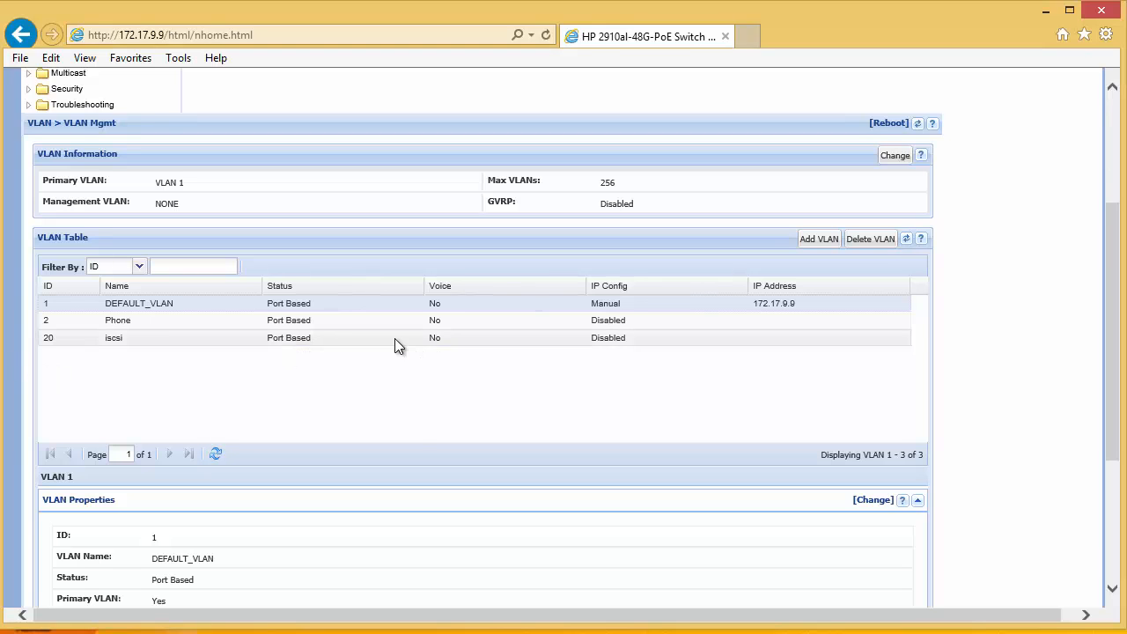
# Show the properties of VLAN 20 'iscsi': port-based, not primary.
pyautogui.click(113, 337)
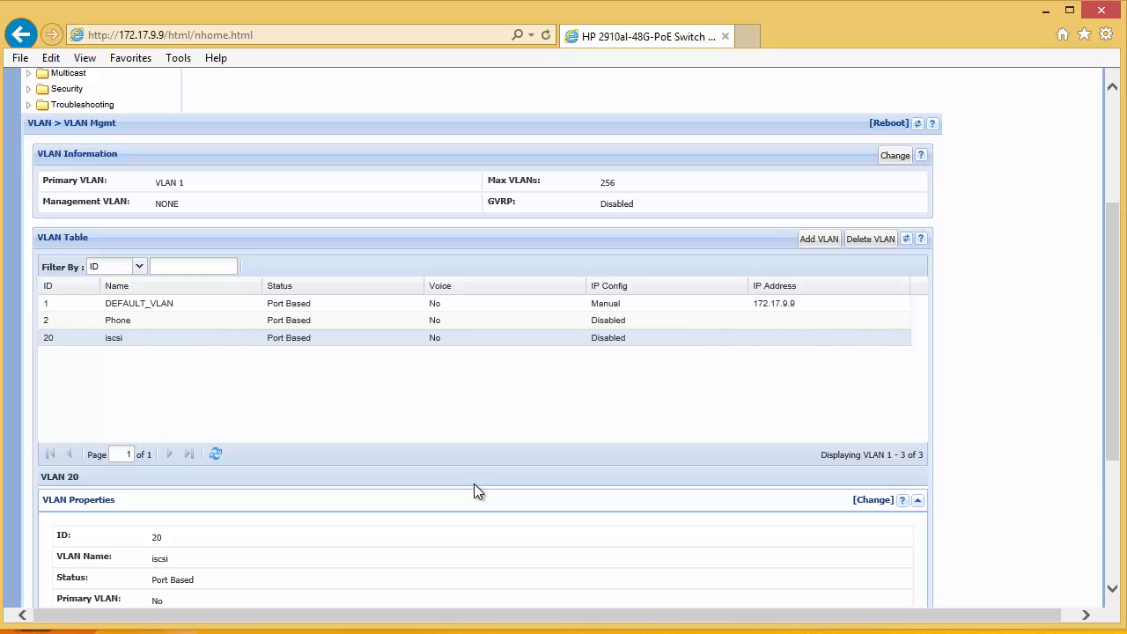
pyautogui.moveTo(438, 371)
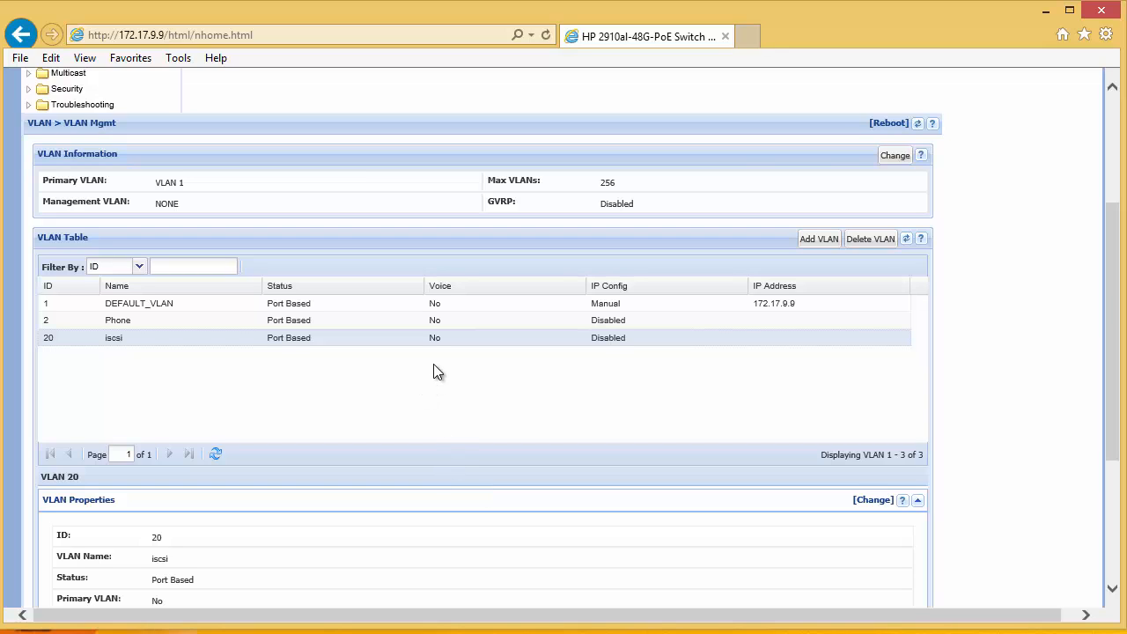
pyautogui.moveTo(304, 343)
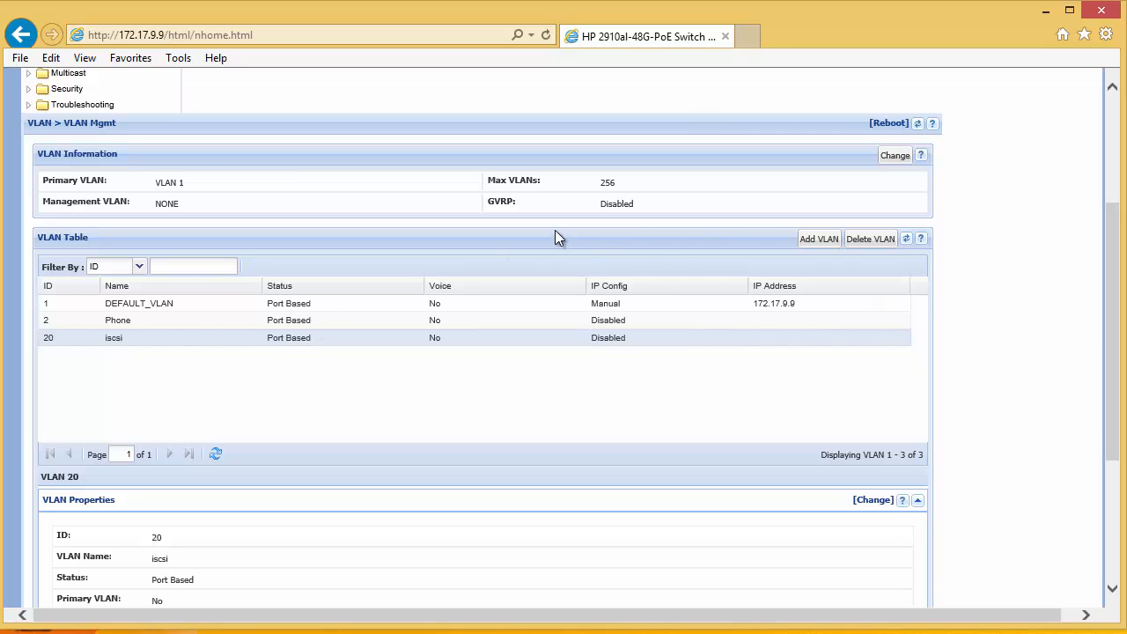
pyautogui.moveTo(440, 408)
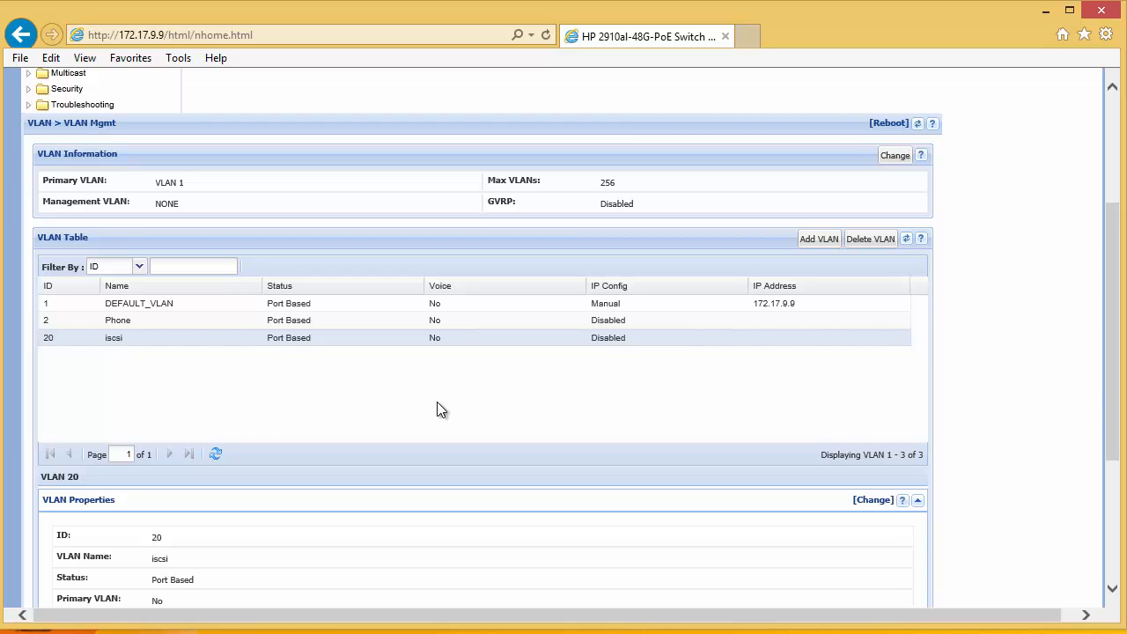
# Set port A1 (SAN1) to Untagged in VLAN 20's port membership and save.
pyautogui.scroll(-3)
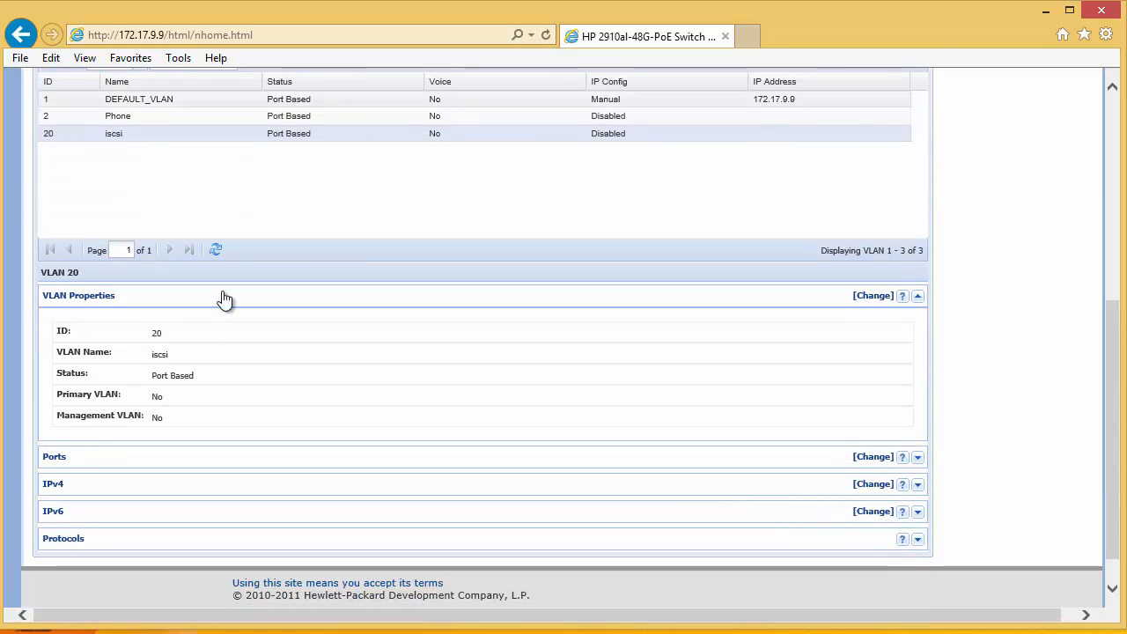
pyautogui.click(873, 456)
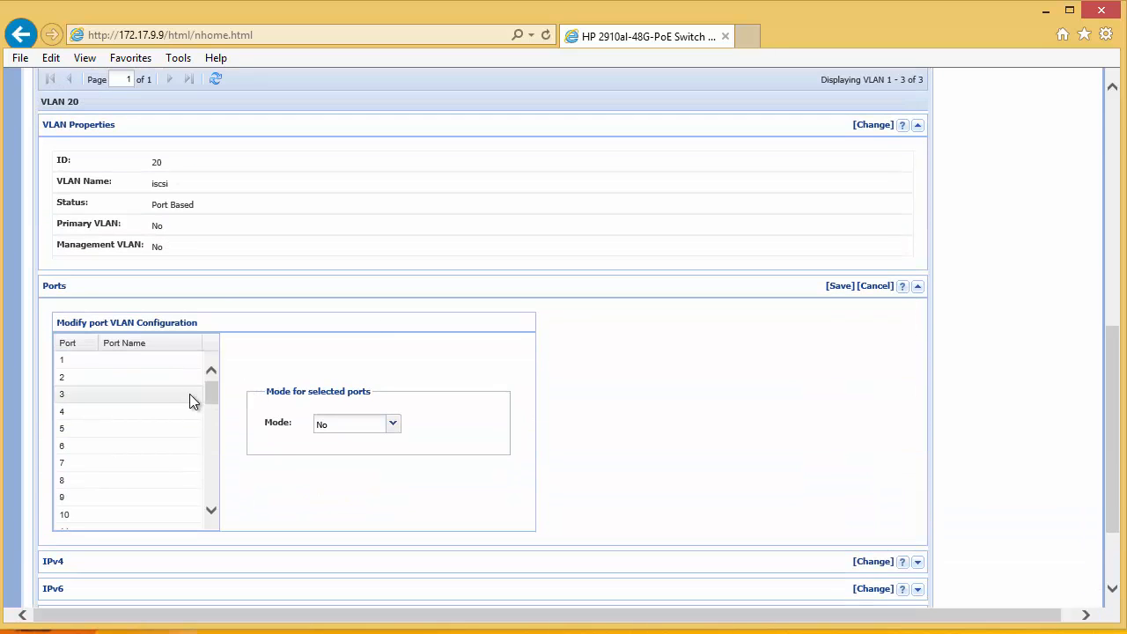
pyautogui.scroll(-3)
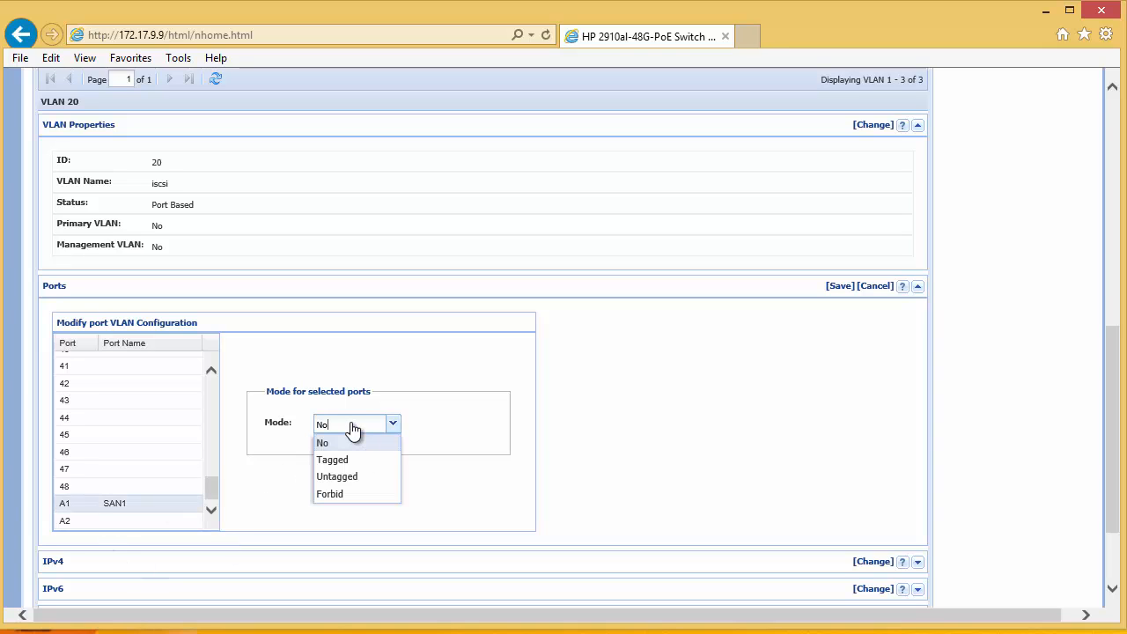
pyautogui.click(336, 476)
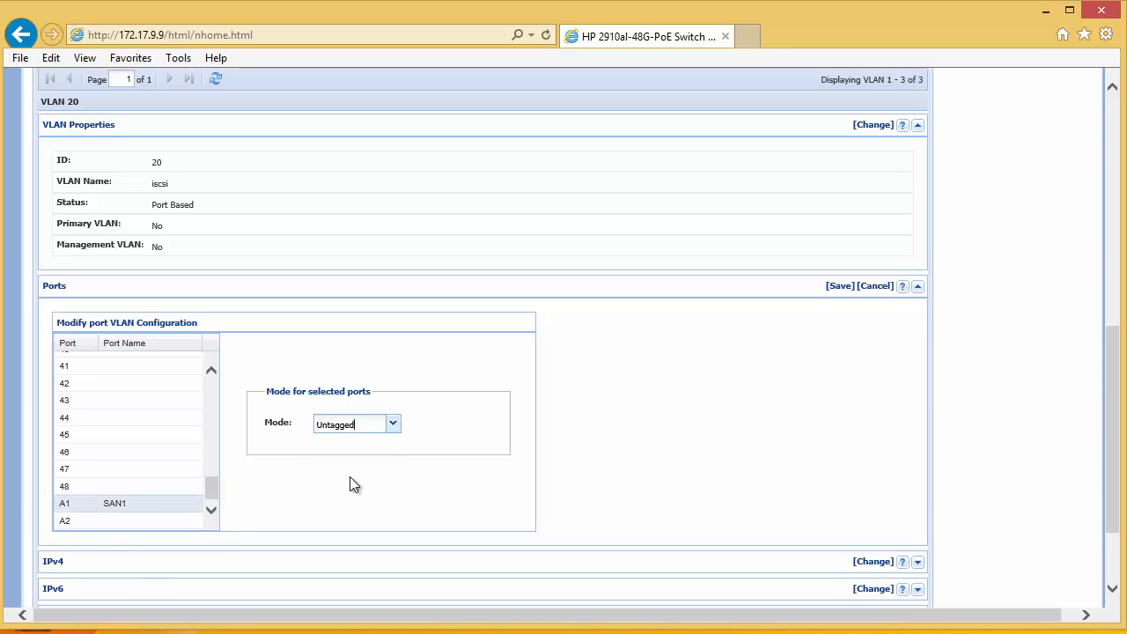
pyautogui.moveTo(425, 463)
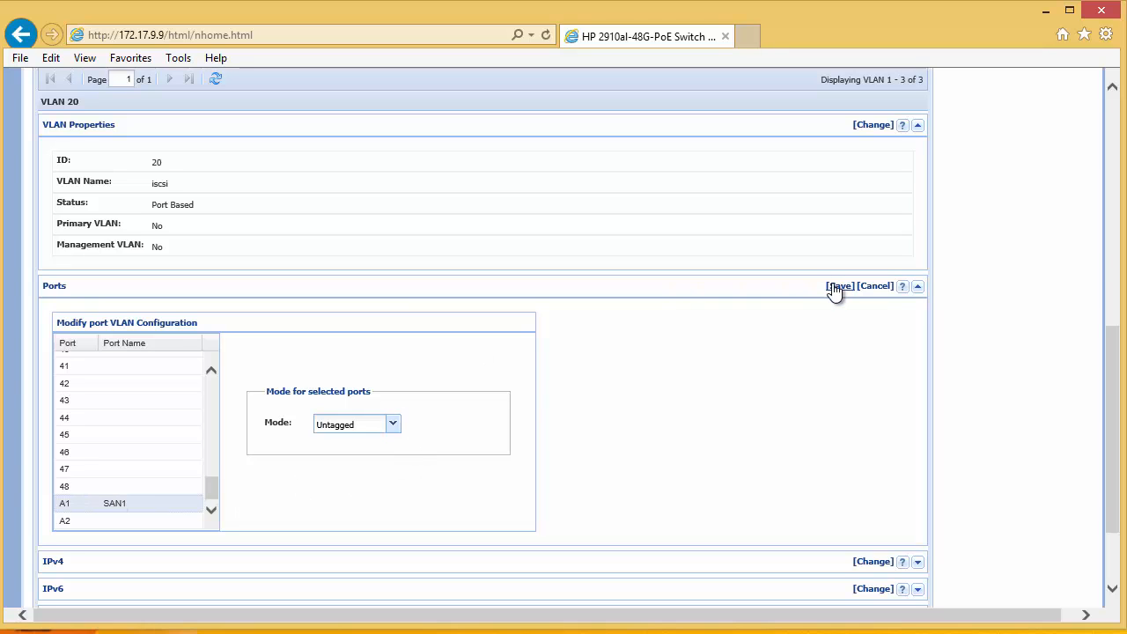
pyautogui.click(838, 286)
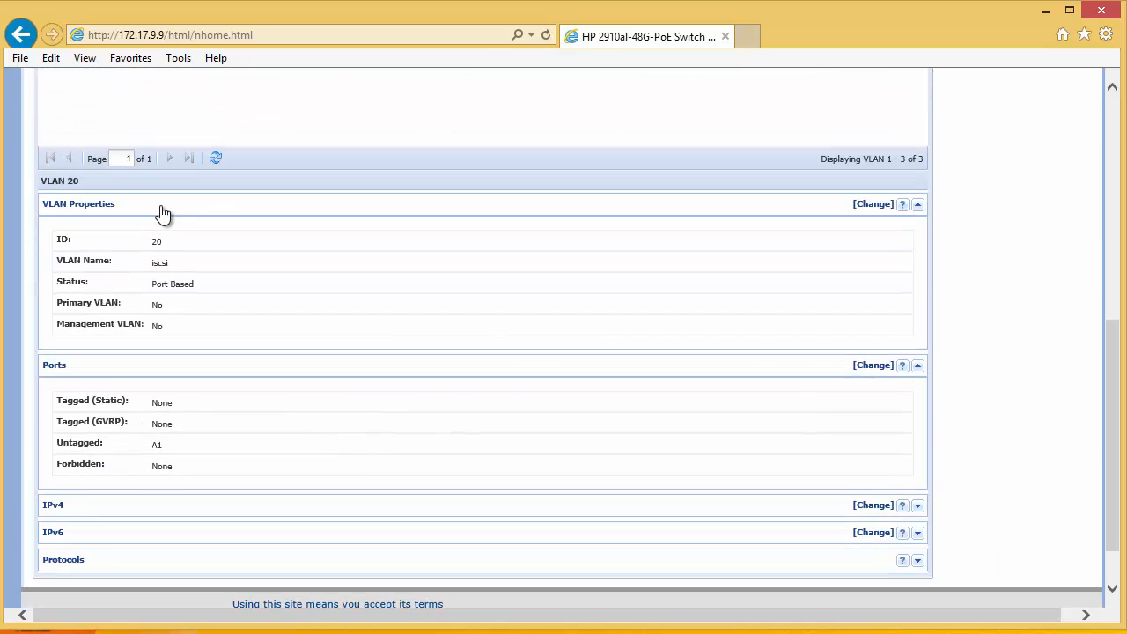
pyautogui.moveTo(185, 456)
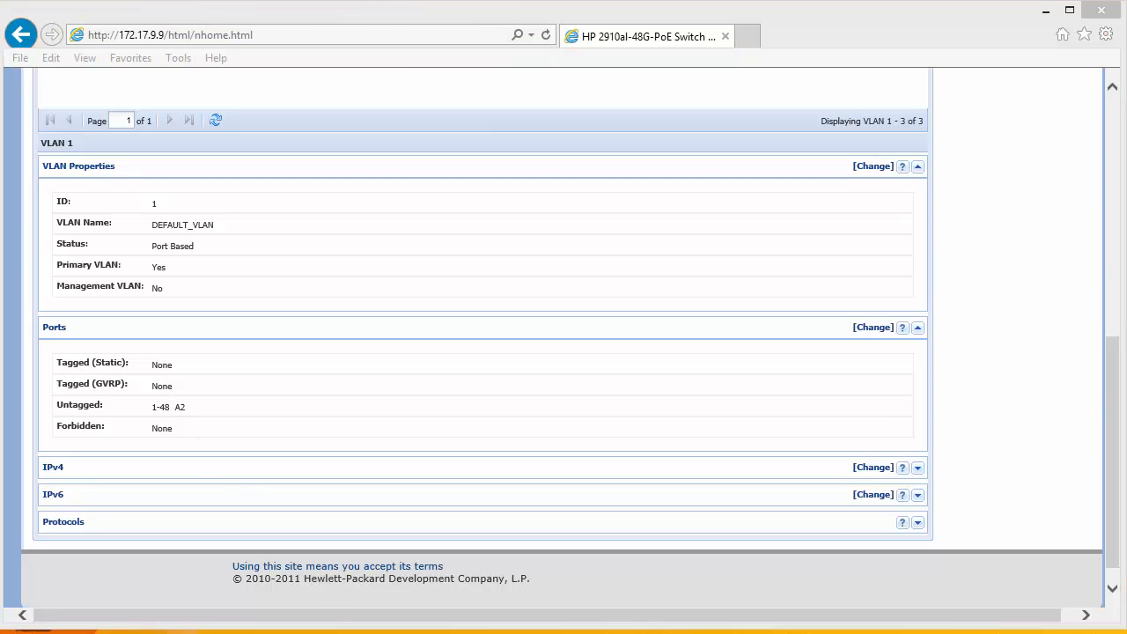
pyautogui.moveTo(462, 502)
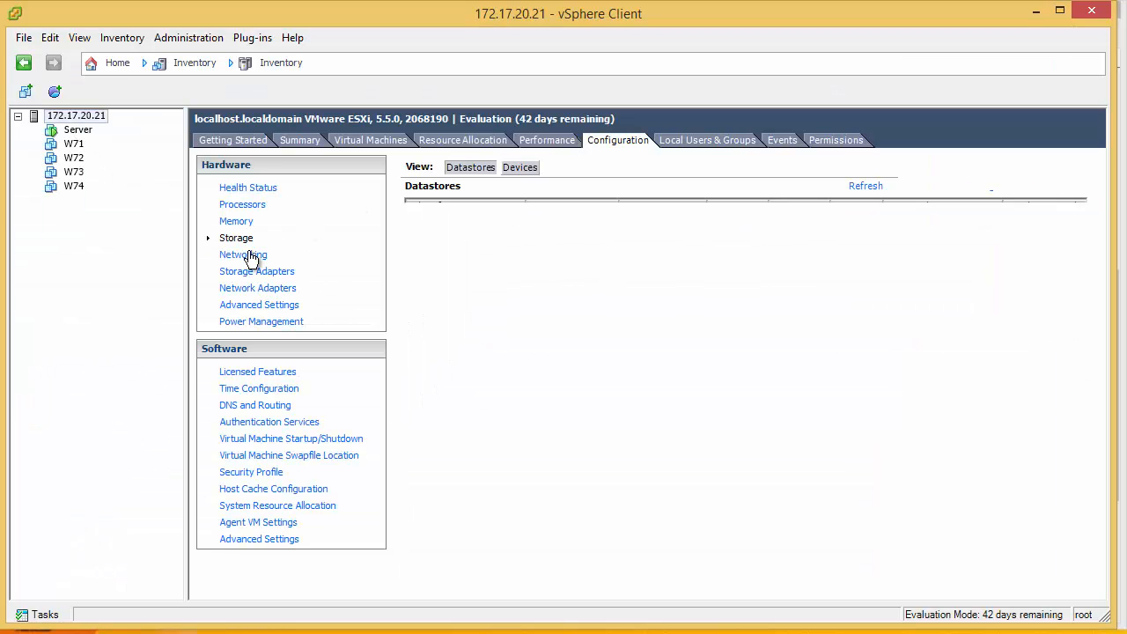
# View Networking with vSwitch0 and vSwitch1 VMkernel ports on 172.30.20.x.
pyautogui.click(243, 254)
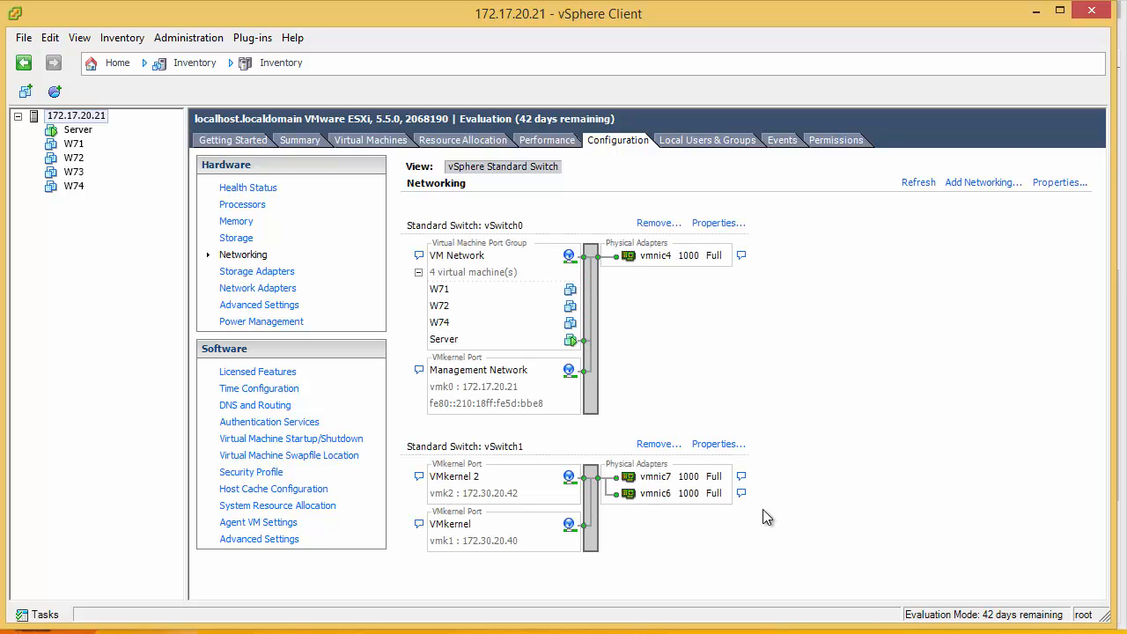
pyautogui.moveTo(552, 426)
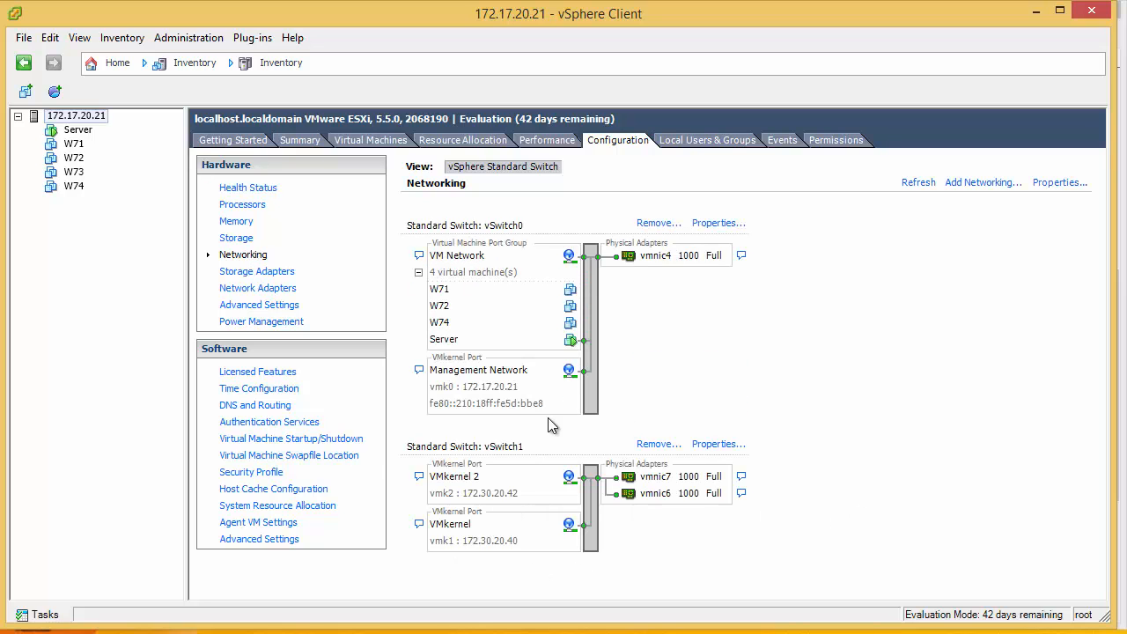
pyautogui.moveTo(669, 501)
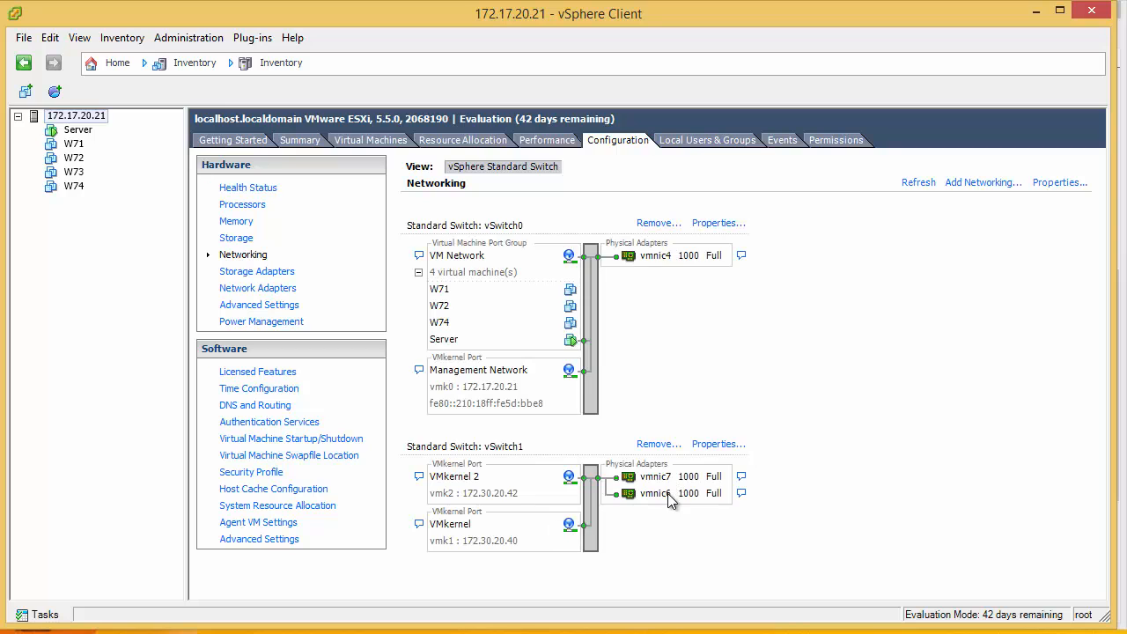
pyautogui.moveTo(677, 508)
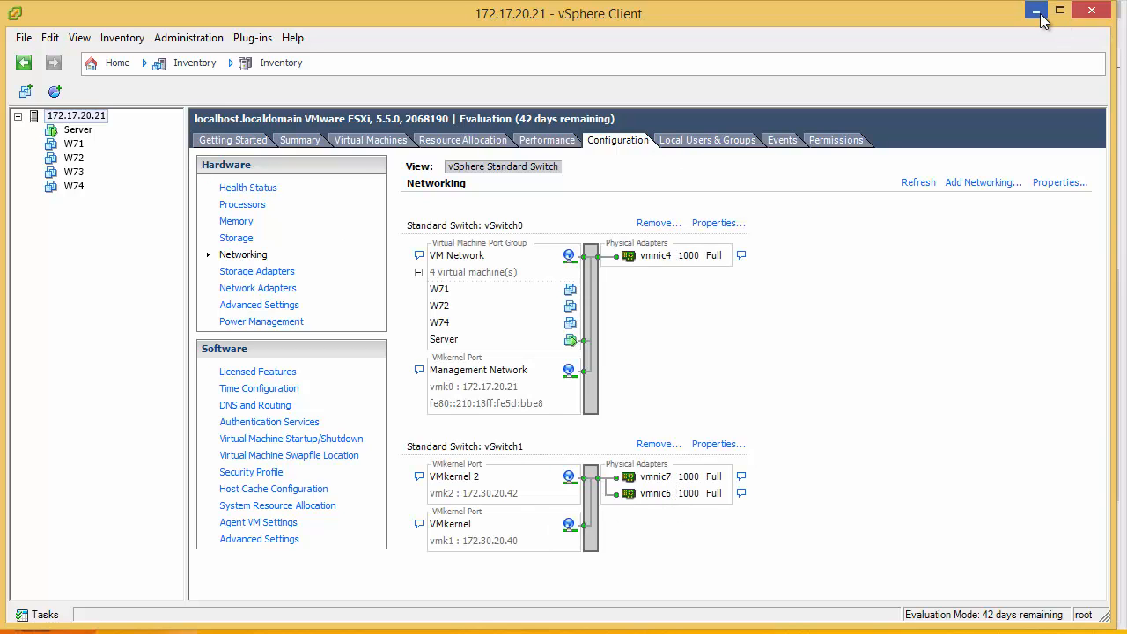
# Select VLAN 20 'iscsi' and edit its port membership, showing ports 13 and 15.
pyautogui.click(1037, 9)
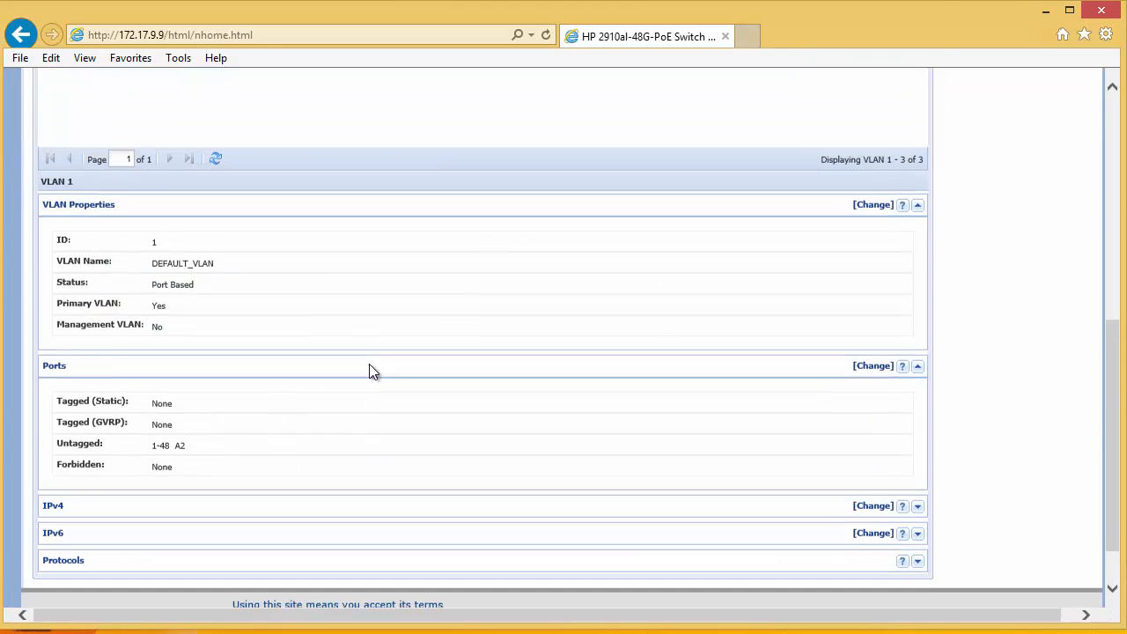
pyautogui.click(872, 365)
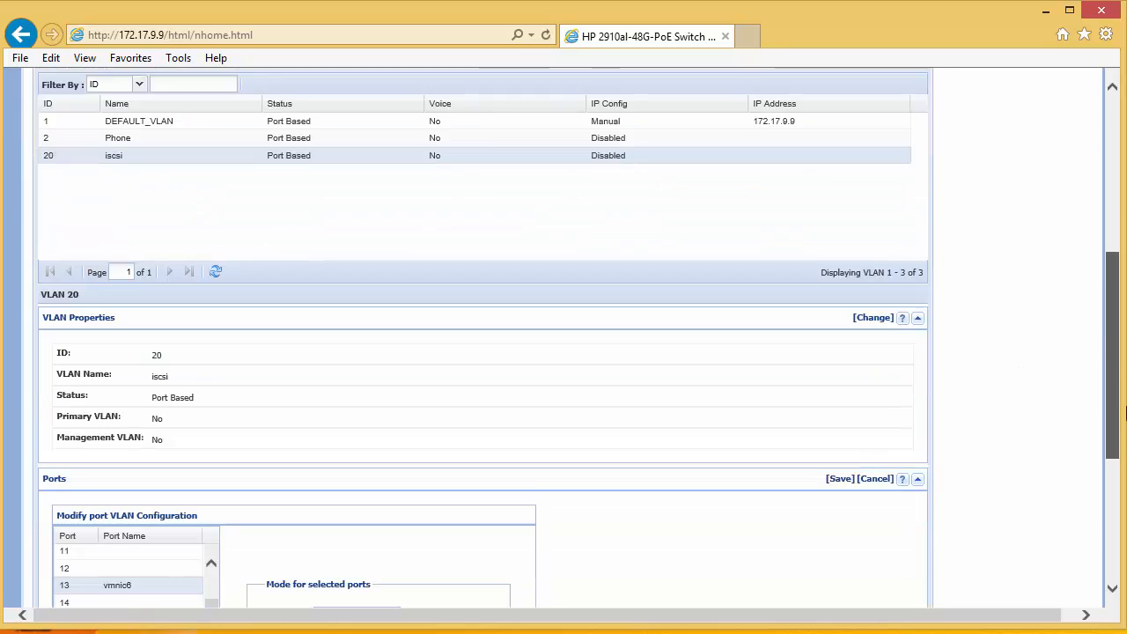
pyautogui.scroll(-3)
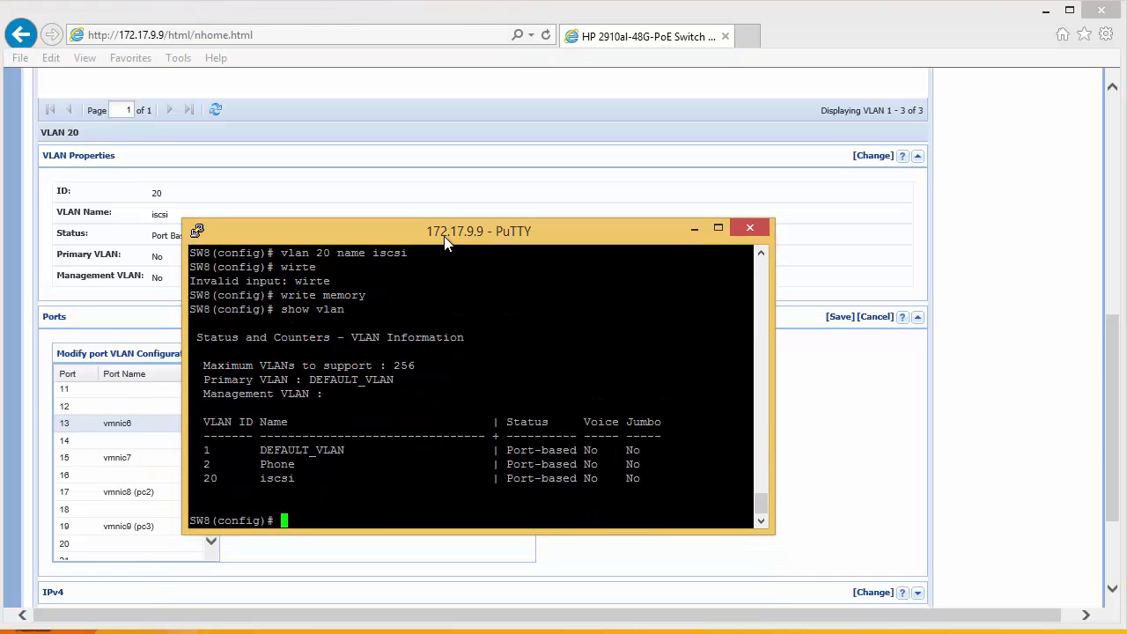
# Add ports 13 and 15 untagged to VLAN 20, write memory, and minimise PuTTY.
pyautogui.write('vlan 20')
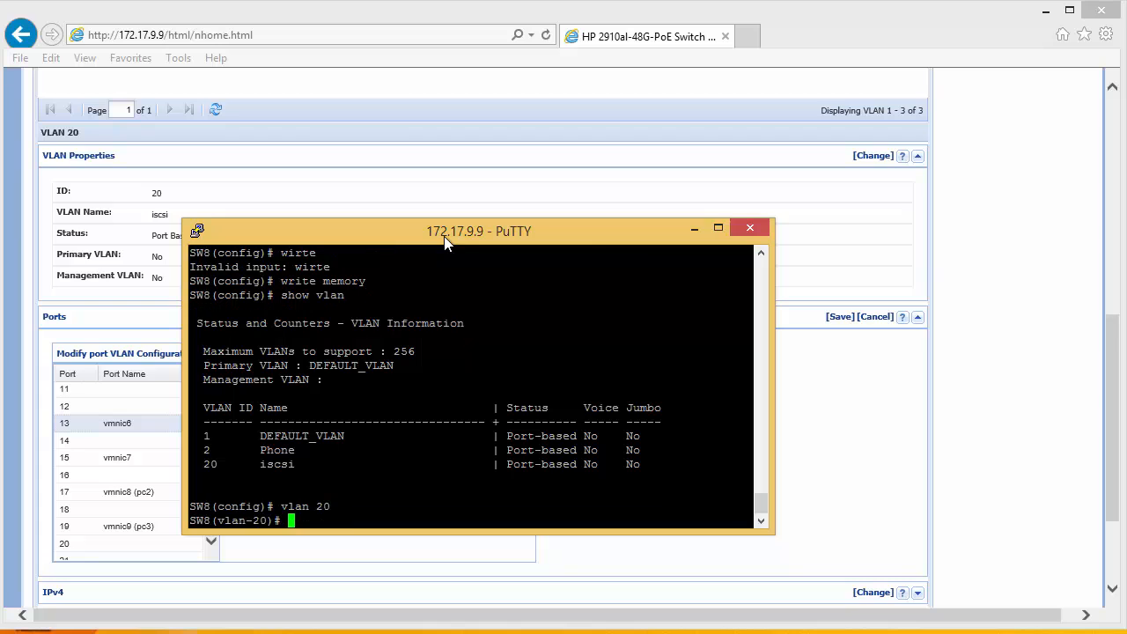
pyautogui.write('untagged 13')
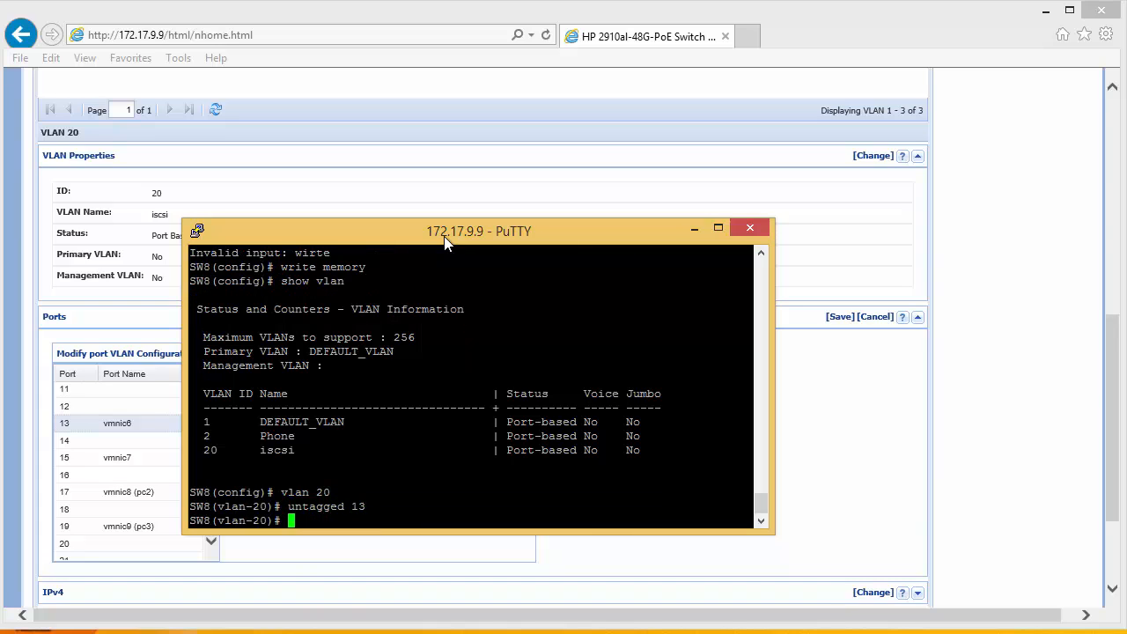
pyautogui.write('untagged 15')
pyautogui.write('w')
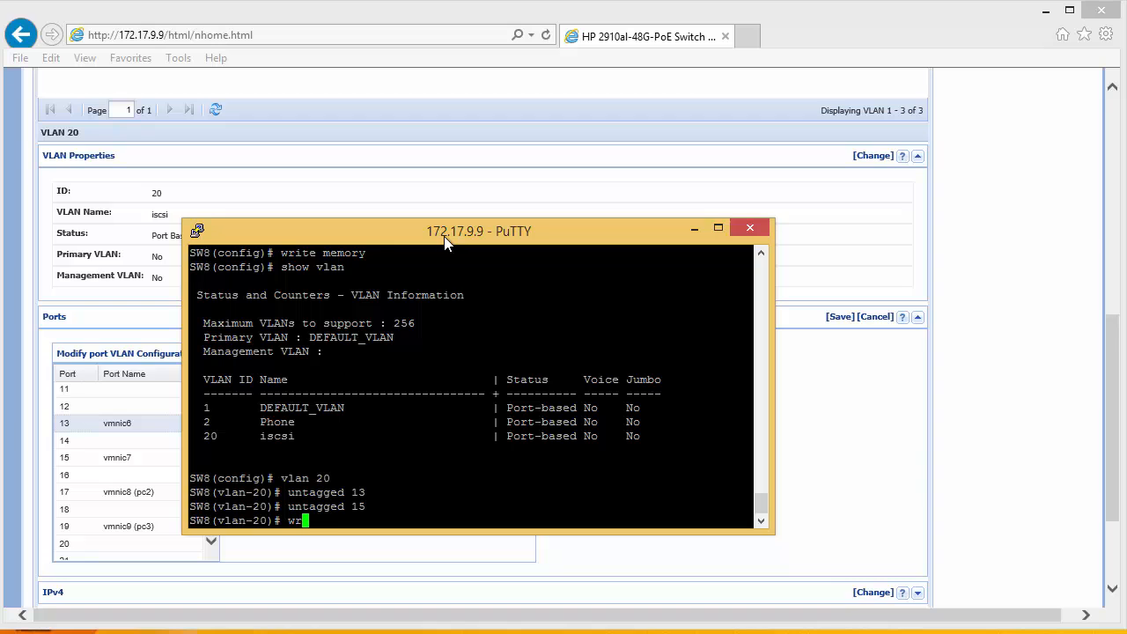
pyautogui.write('rite memory')
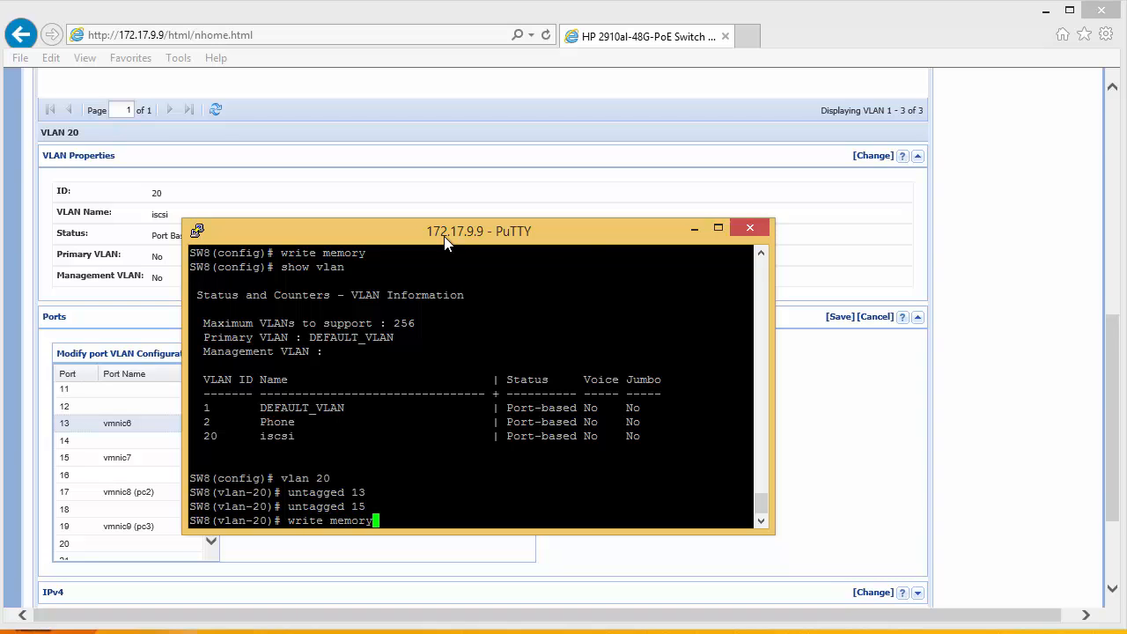
pyautogui.click(749, 227)
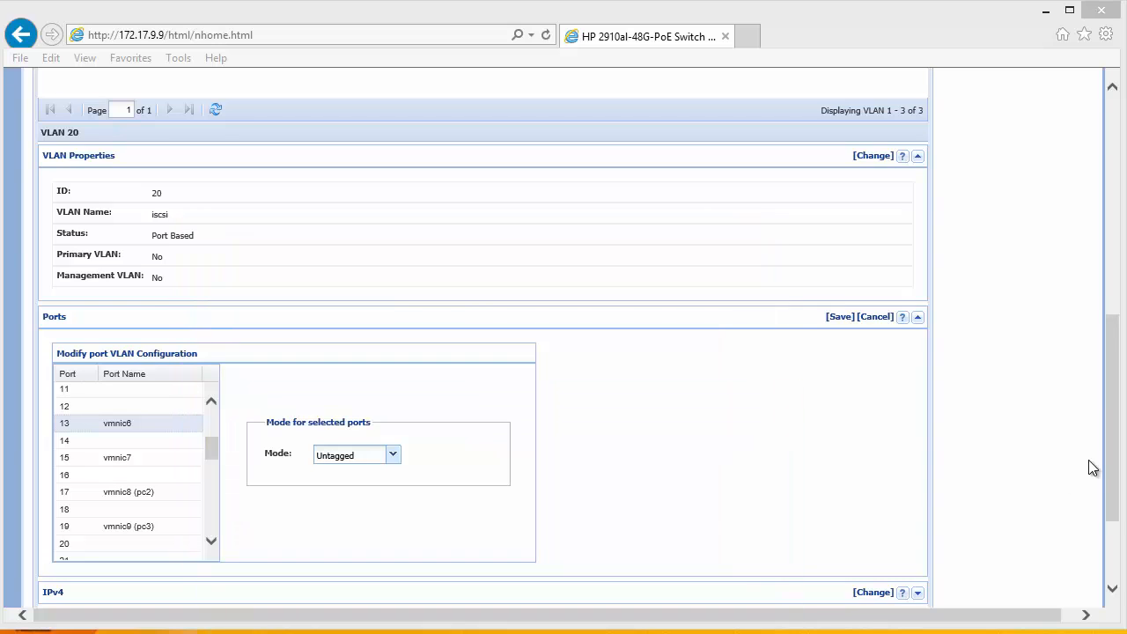
# Reload VLAN Mgmt and expand VLAN 20's ports, showing 13, 15 and A1 untagged.
pyautogui.scroll(3)
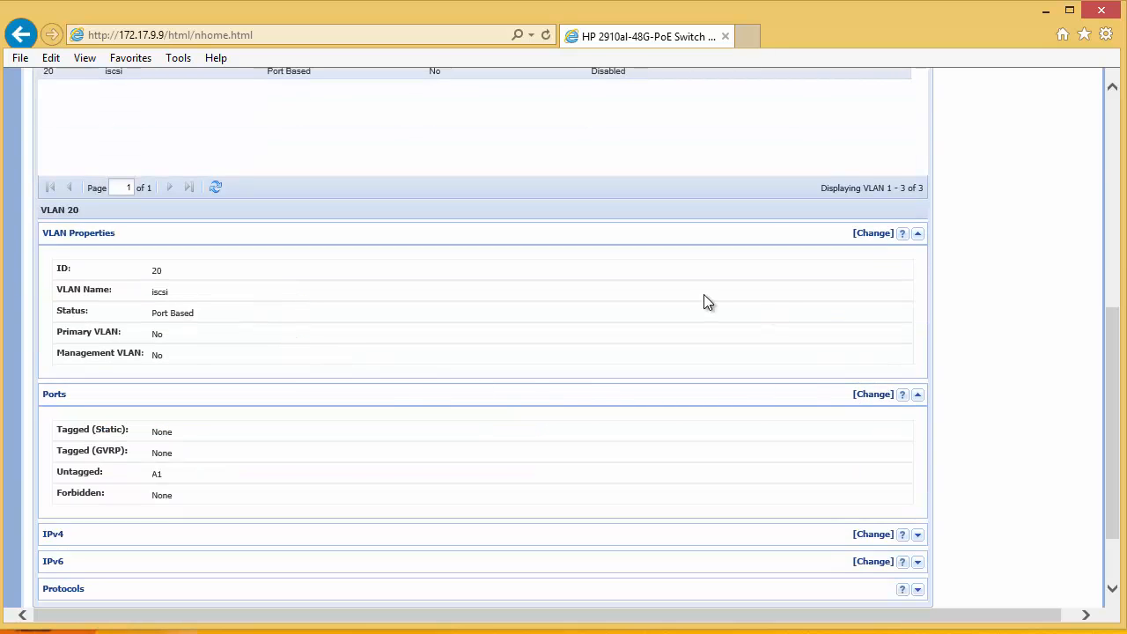
pyautogui.scroll(3)
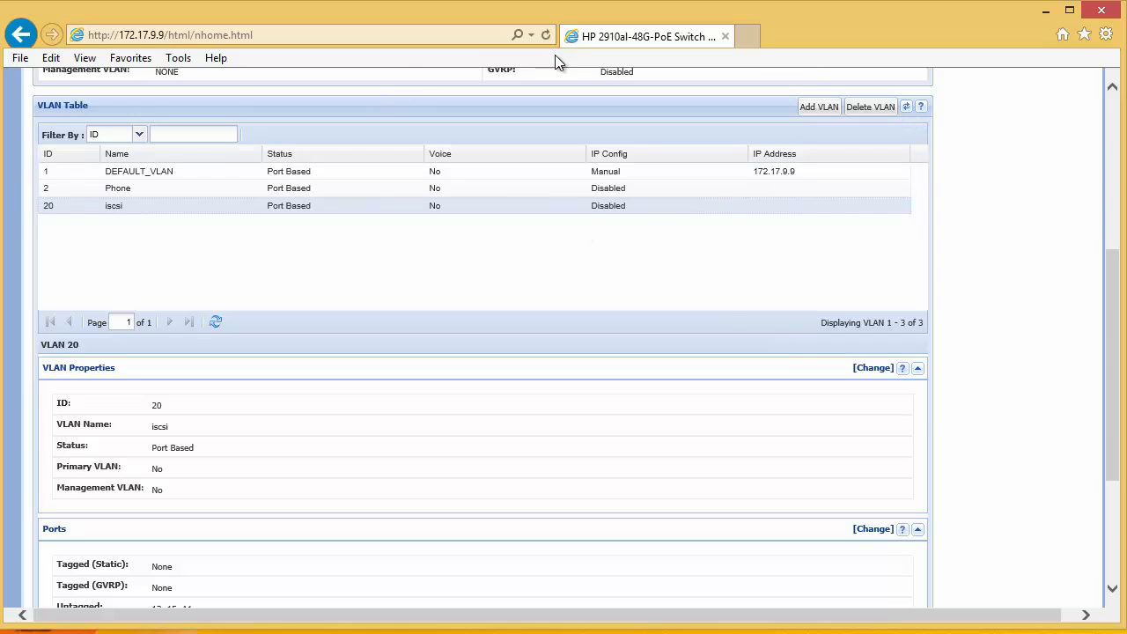
pyautogui.click(546, 35)
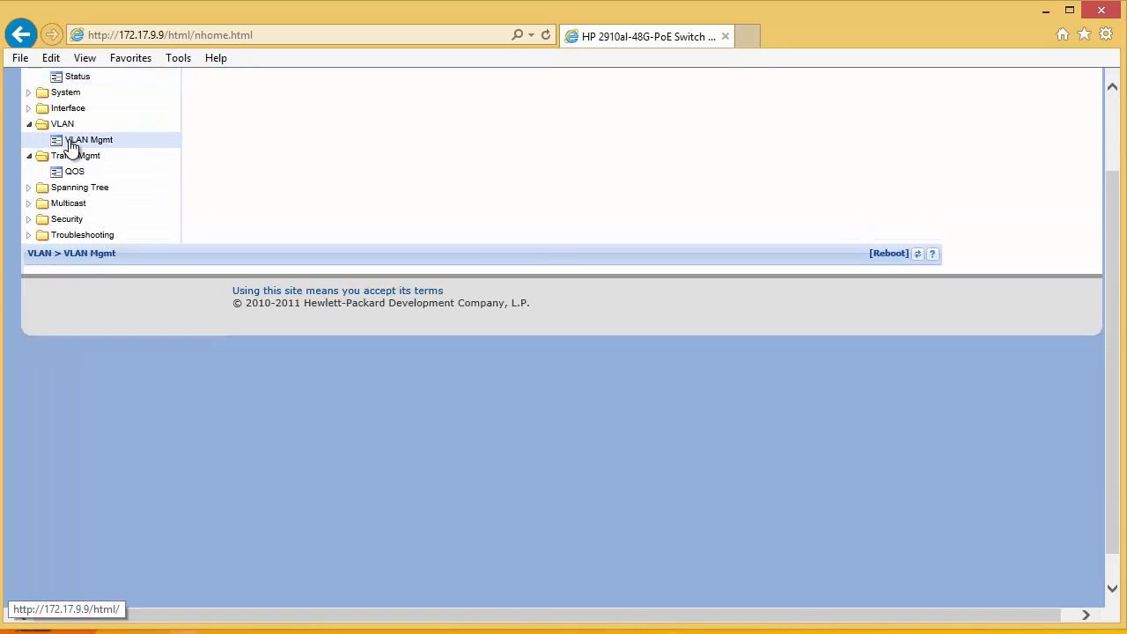
pyautogui.click(89, 139)
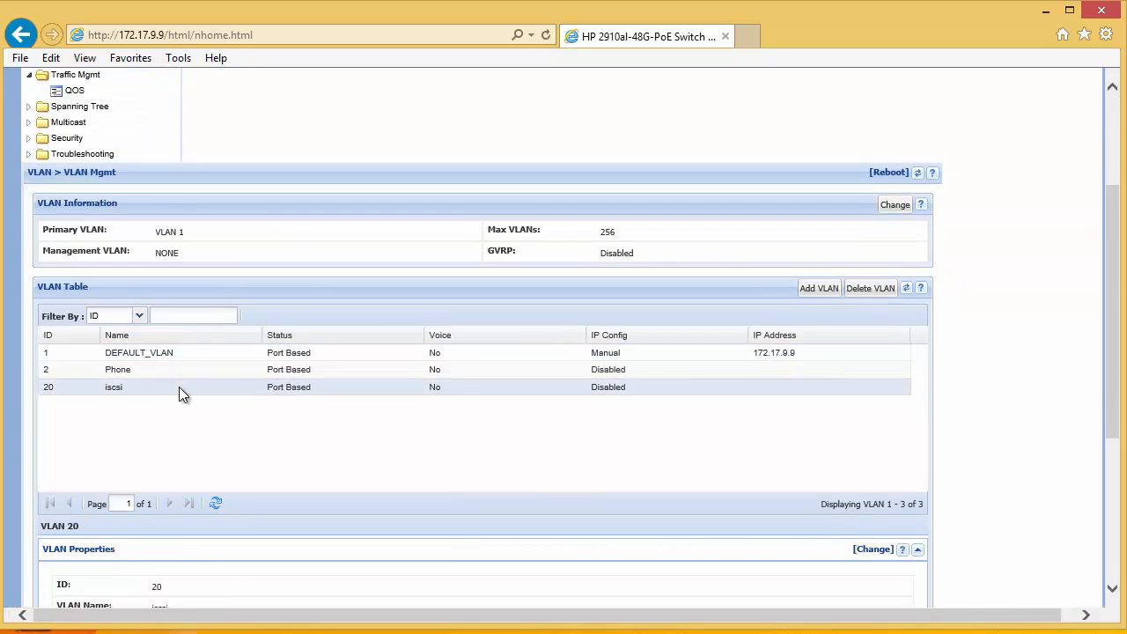
pyautogui.scroll(-3)
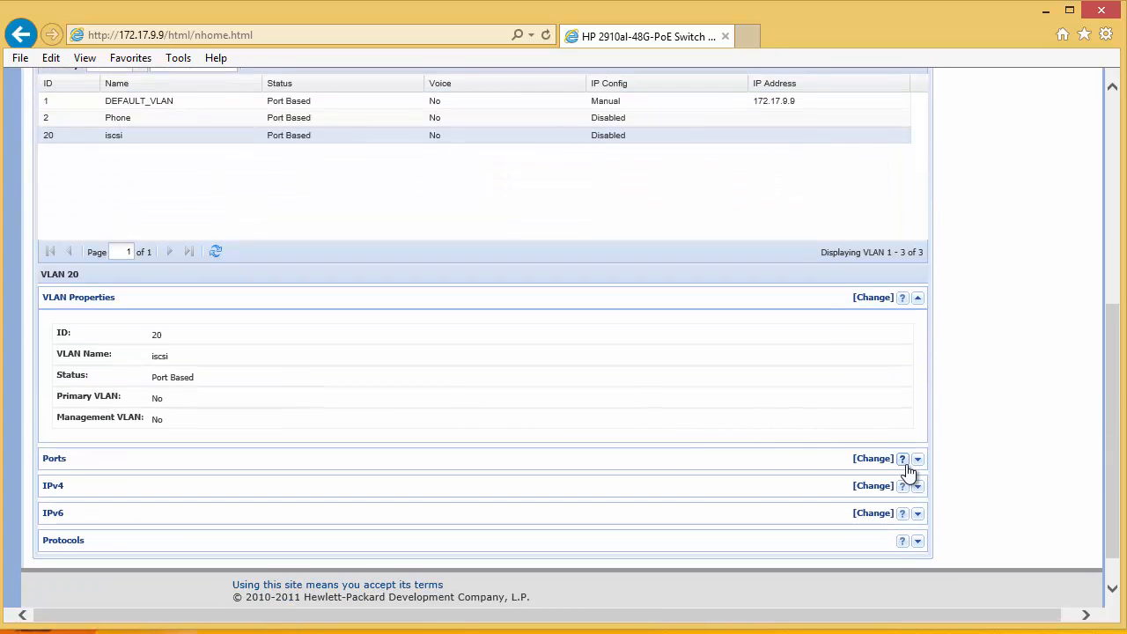
pyautogui.click(917, 458)
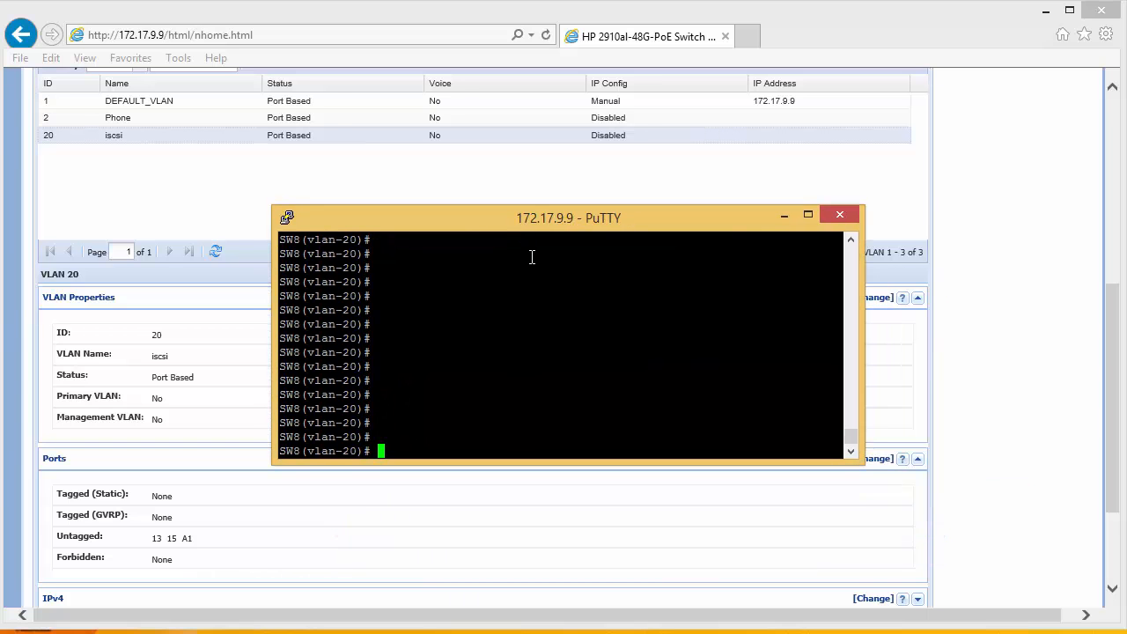
# Run 'show vlan 20' to confirm ports 13, 15 and A1 are untagged and up.
pyautogui.write('sho')
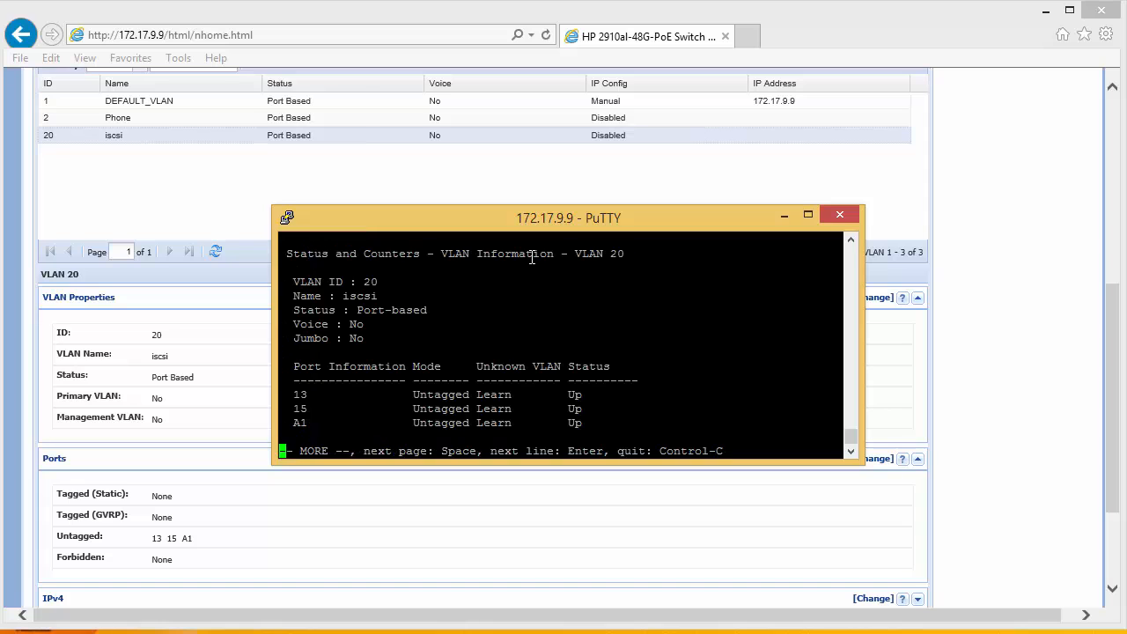
pyautogui.moveTo(294, 424)
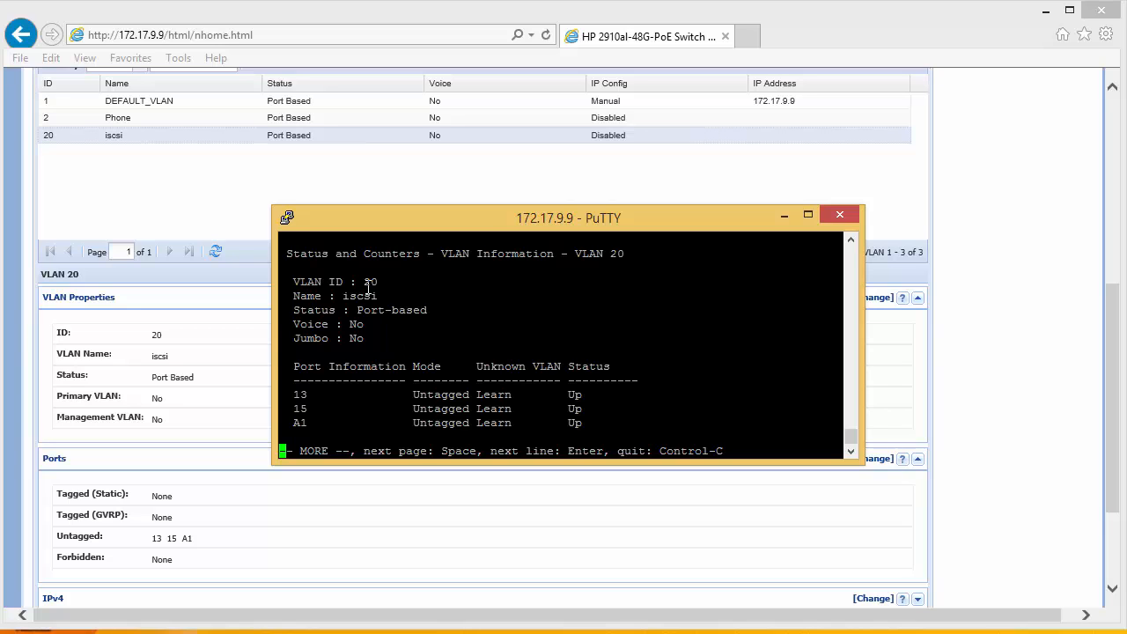
pyautogui.moveTo(1106, 404)
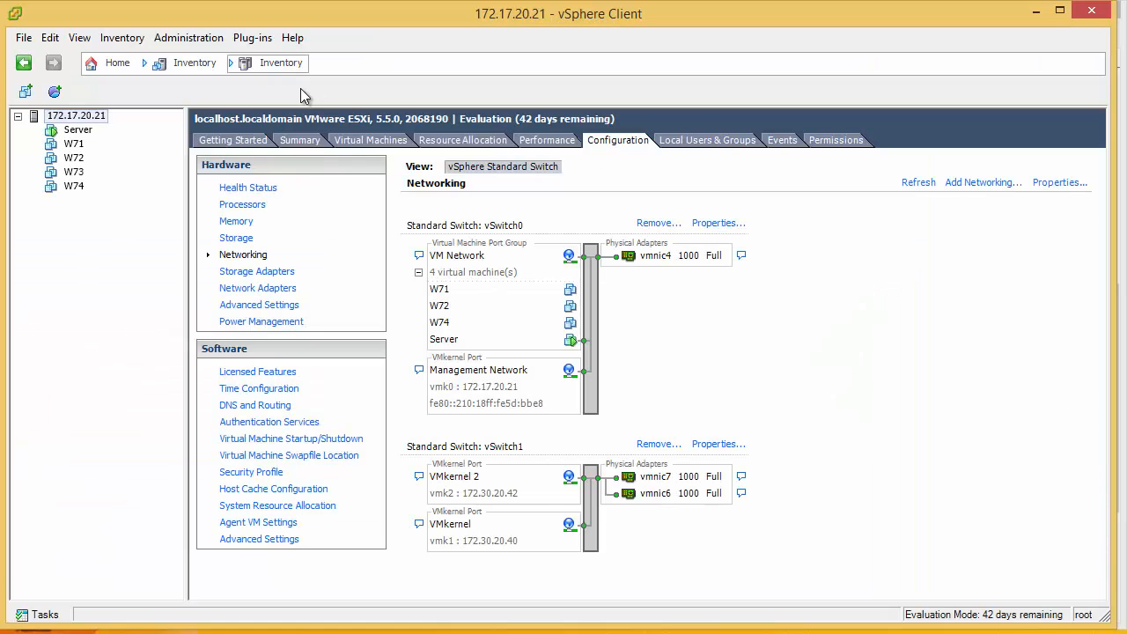
# Open Storage and show the Test Lun iSCSI datastore's details.
pyautogui.click(236, 238)
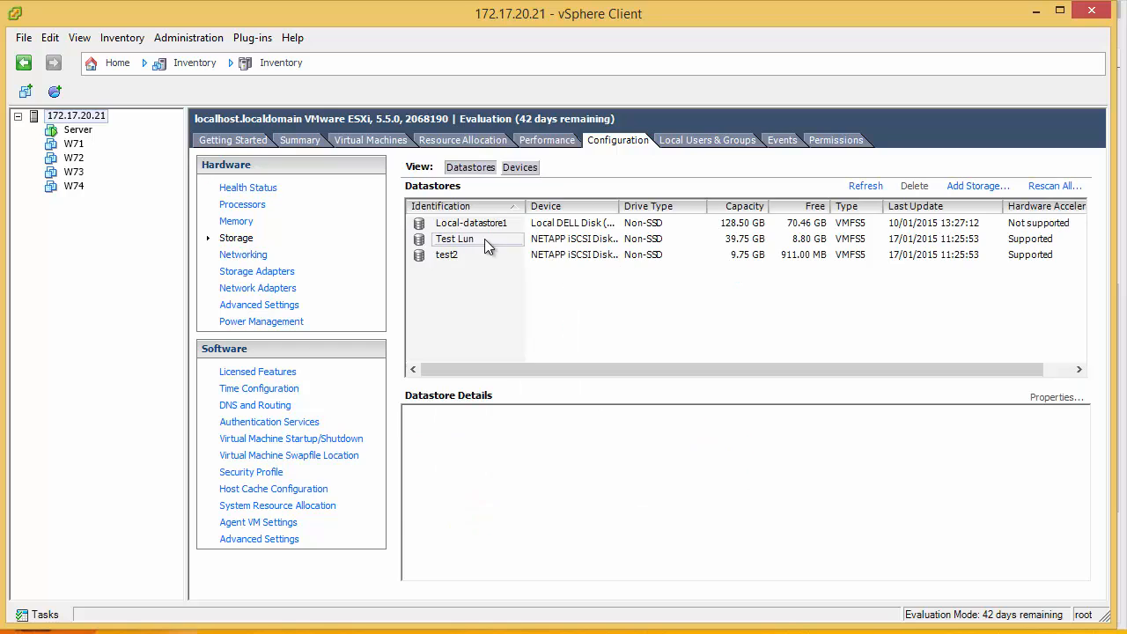
pyautogui.doubleClick(455, 239)
pyautogui.write('172.17.20.21')
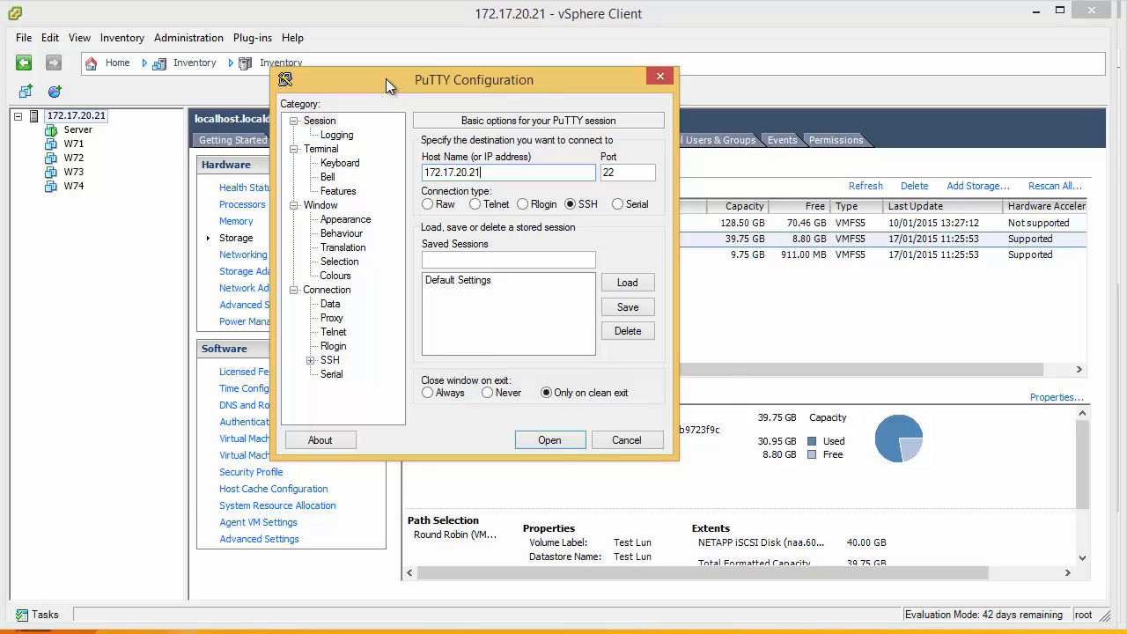
# SSH into ESXi host 172.17.20.21 as root and enter 'ping 172.30.20.30'.
pyautogui.click(550, 439)
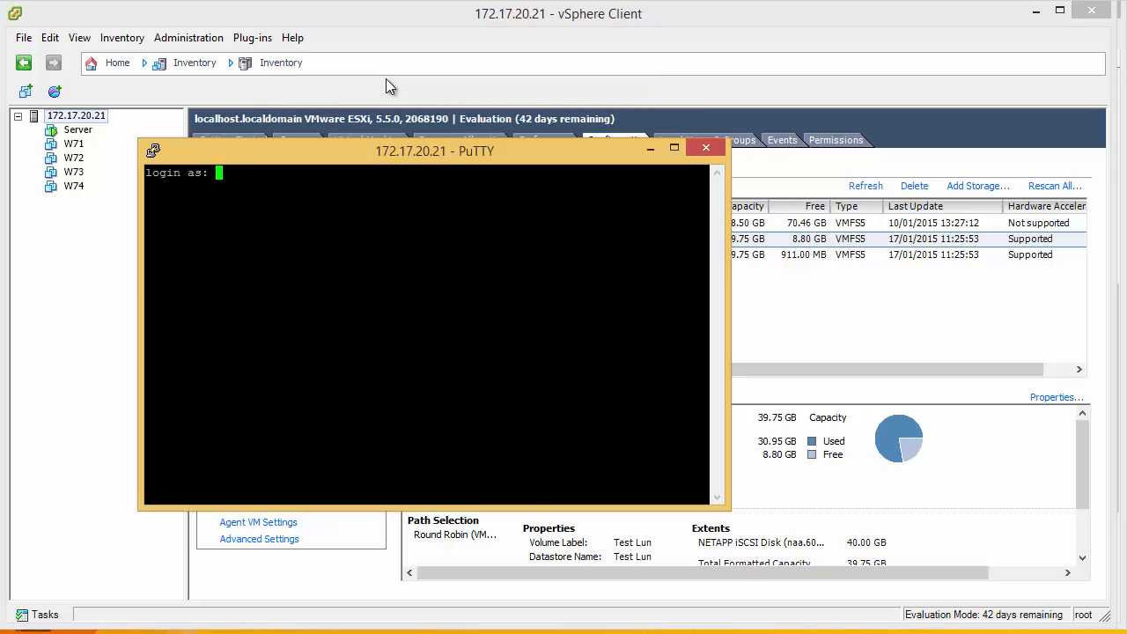
pyautogui.write('root')
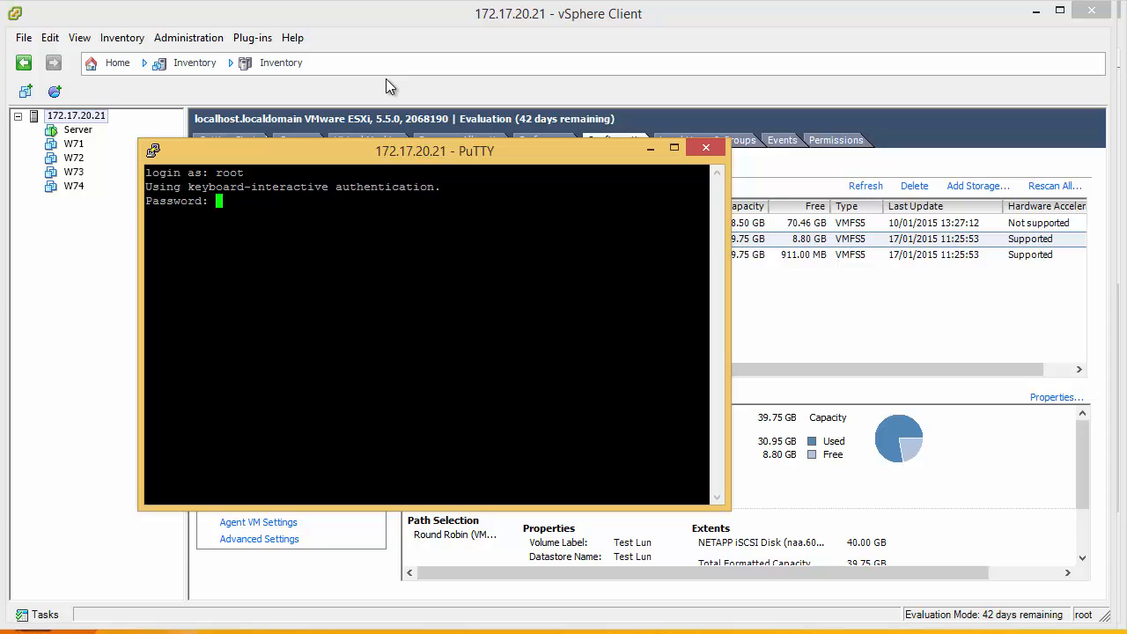
pyautogui.write('ping')
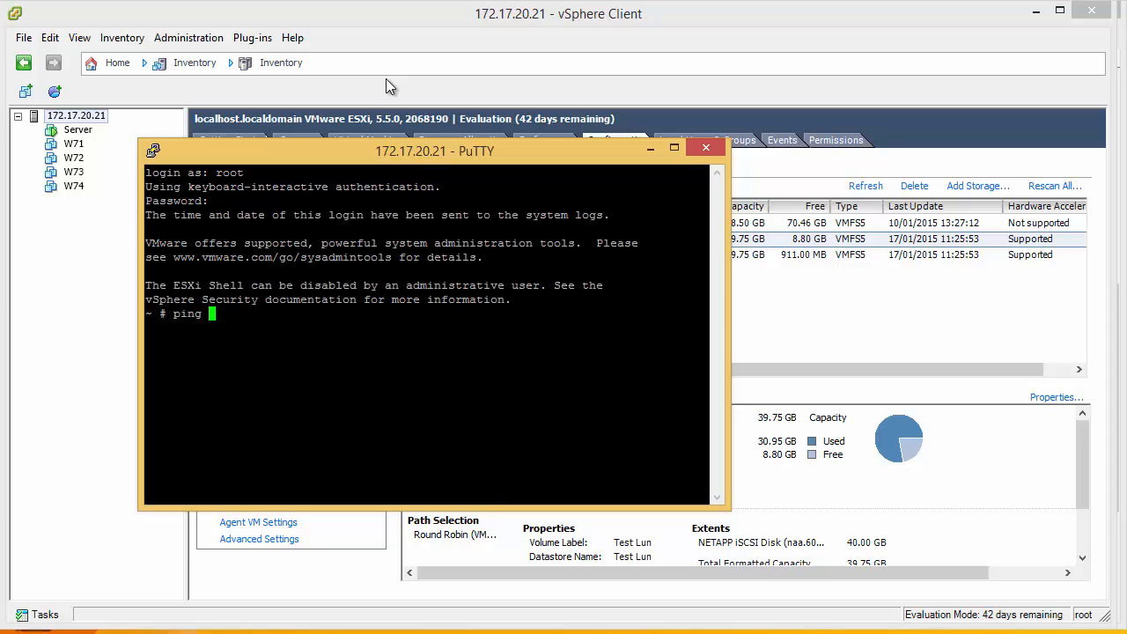
pyautogui.moveTo(871, 529)
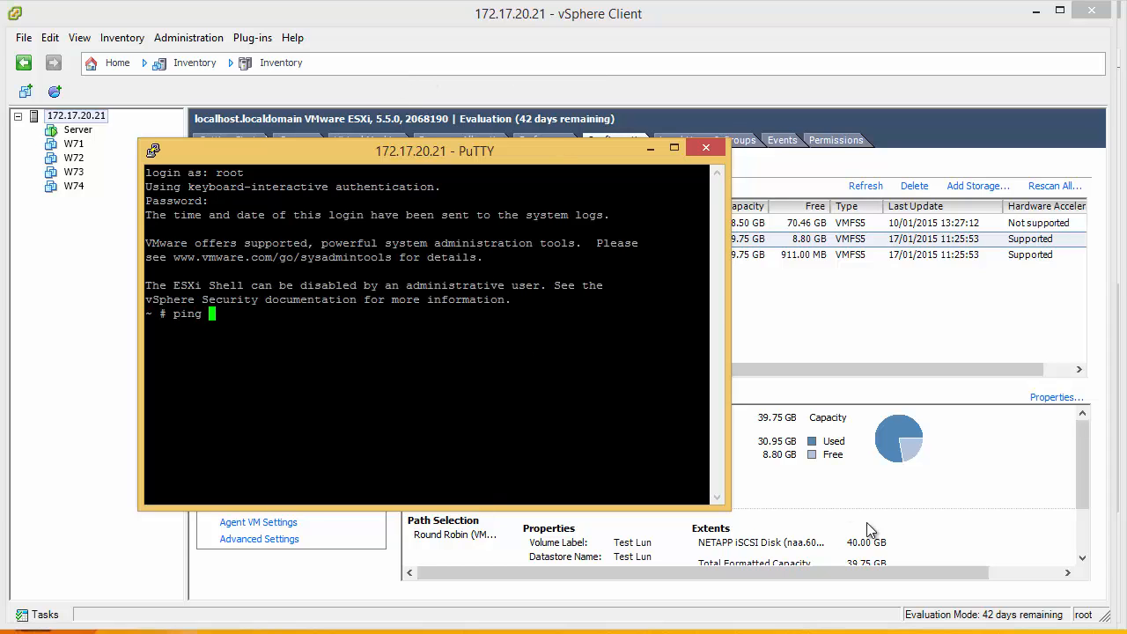
pyautogui.moveTo(300, 387)
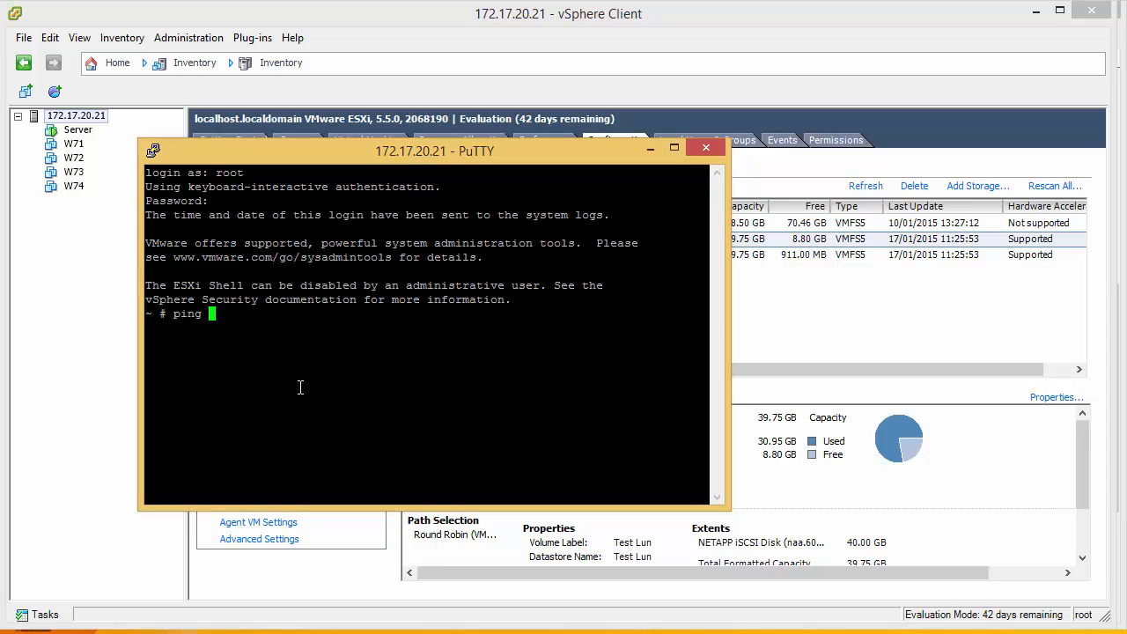
pyautogui.write('172.30.')
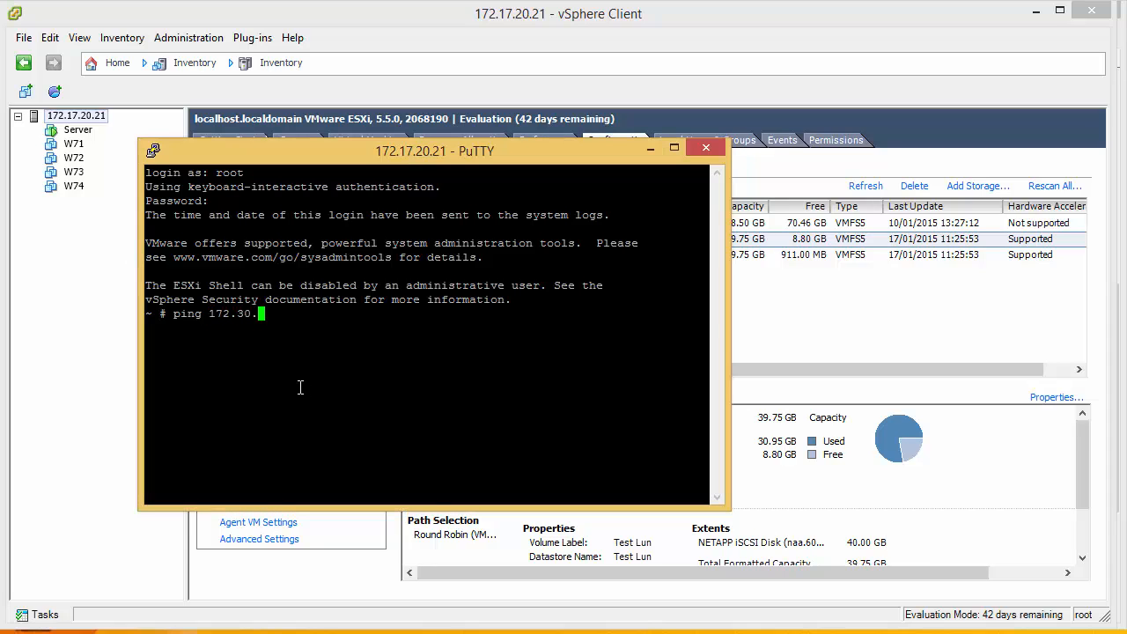
pyautogui.write('20.30')
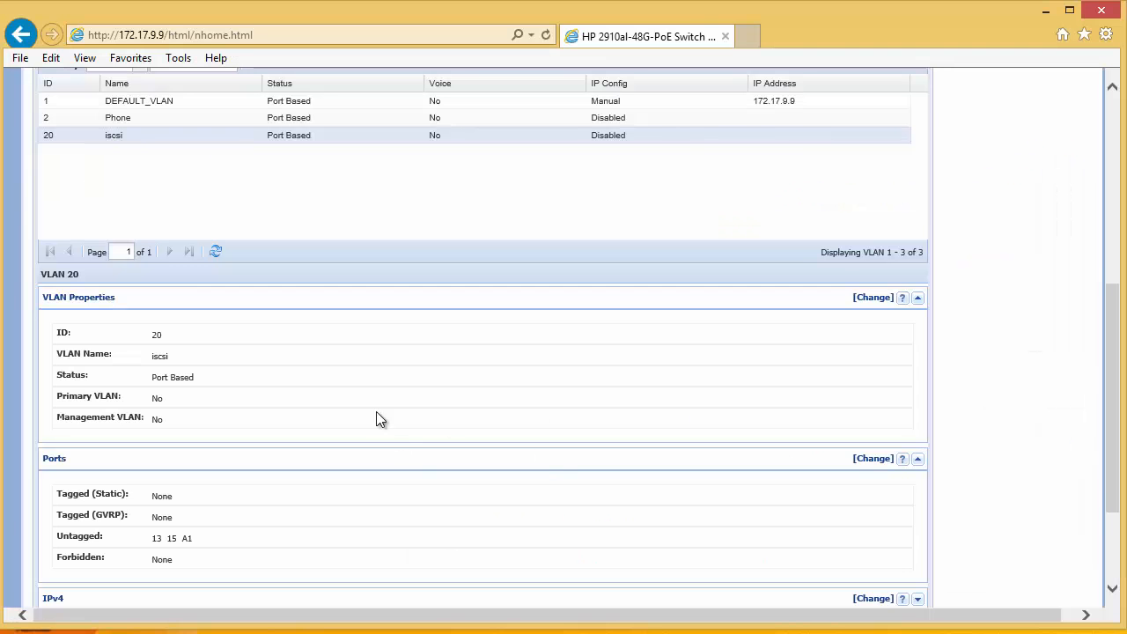
# Add port A1 untagged to DEFAULT_VLAN, making its untagged ports 1-12, 14, 16-A2.
pyautogui.scroll(-3)
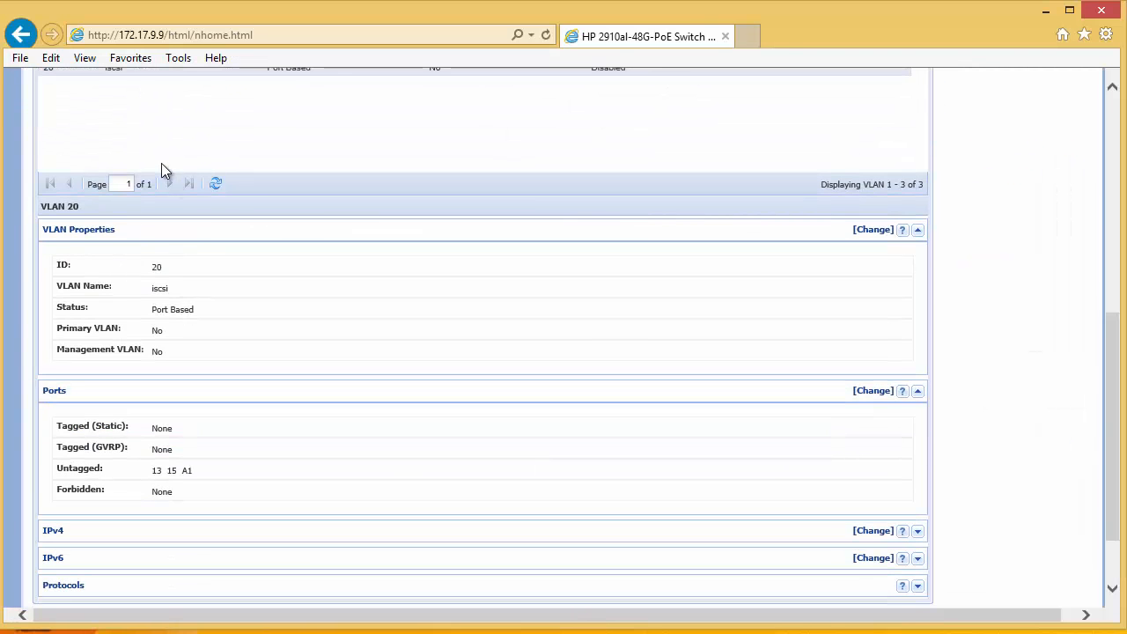
pyautogui.scroll(3)
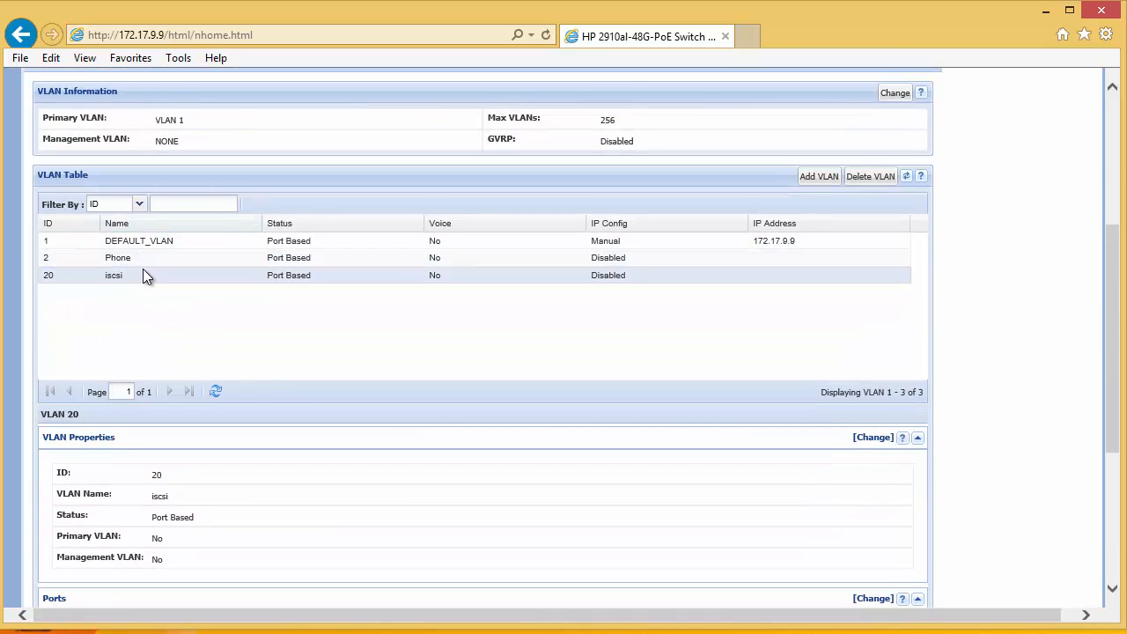
pyautogui.scroll(-3)
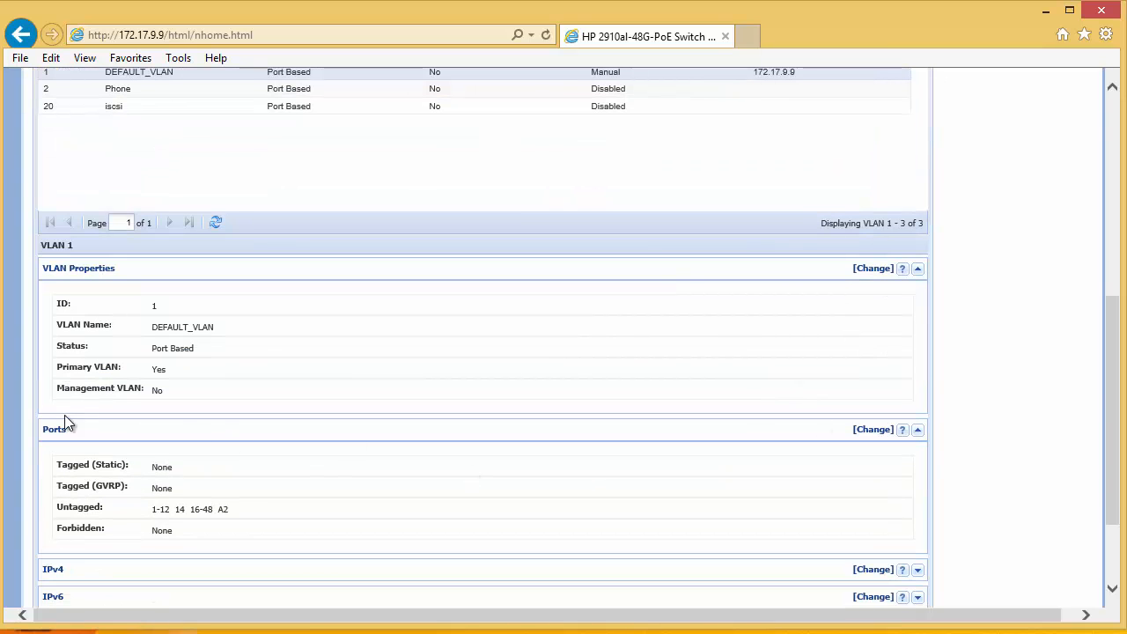
pyautogui.click(872, 428)
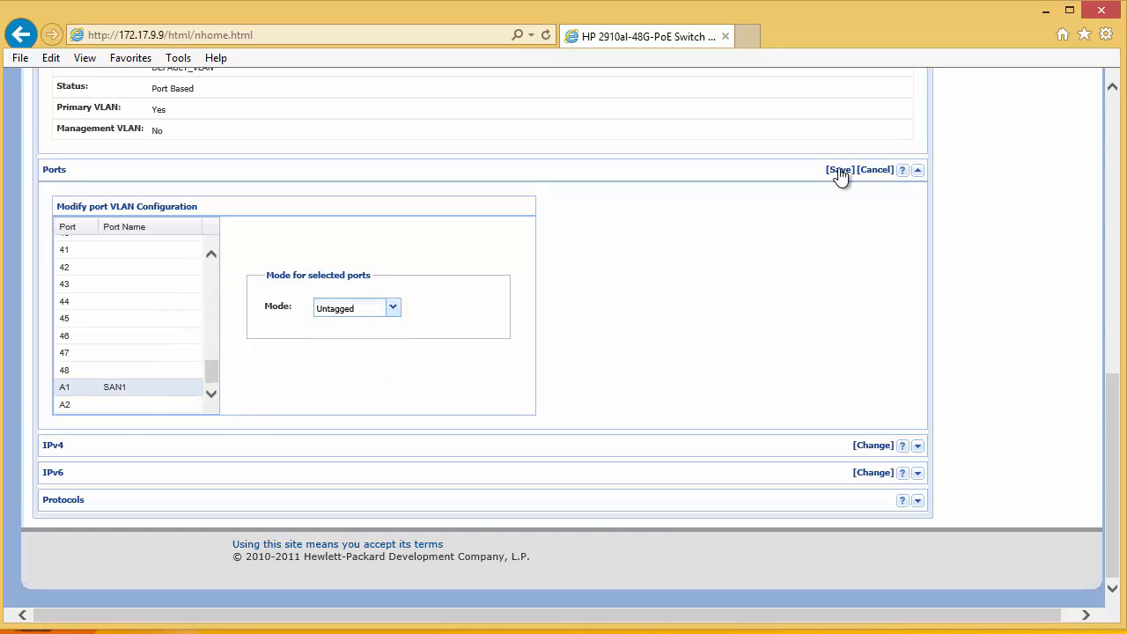
pyautogui.click(837, 169)
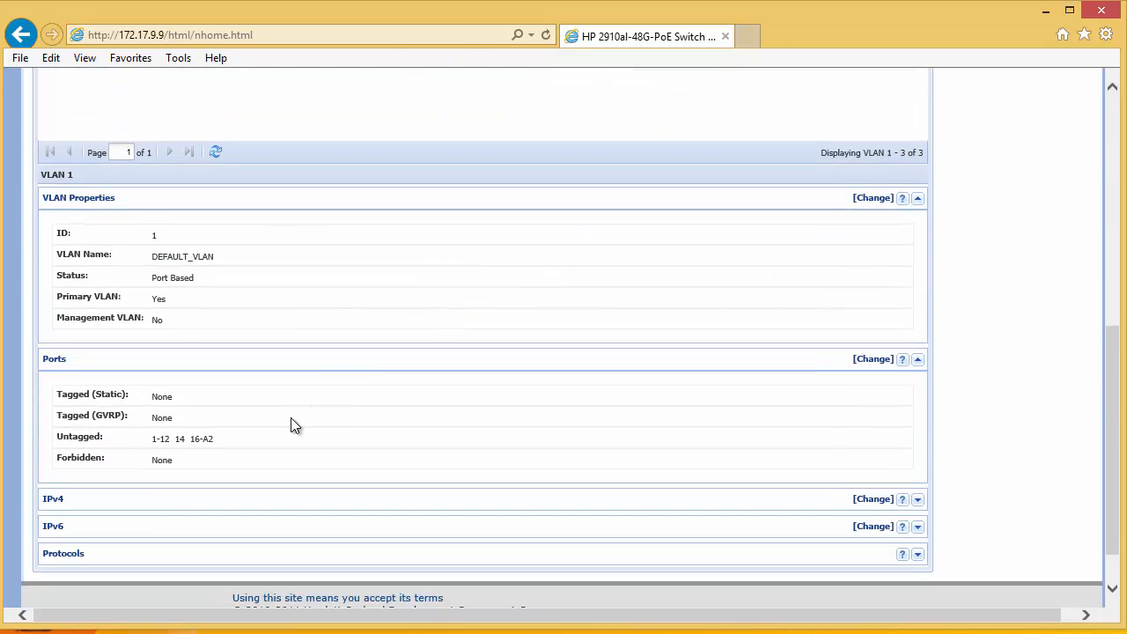
pyautogui.scroll(-3)
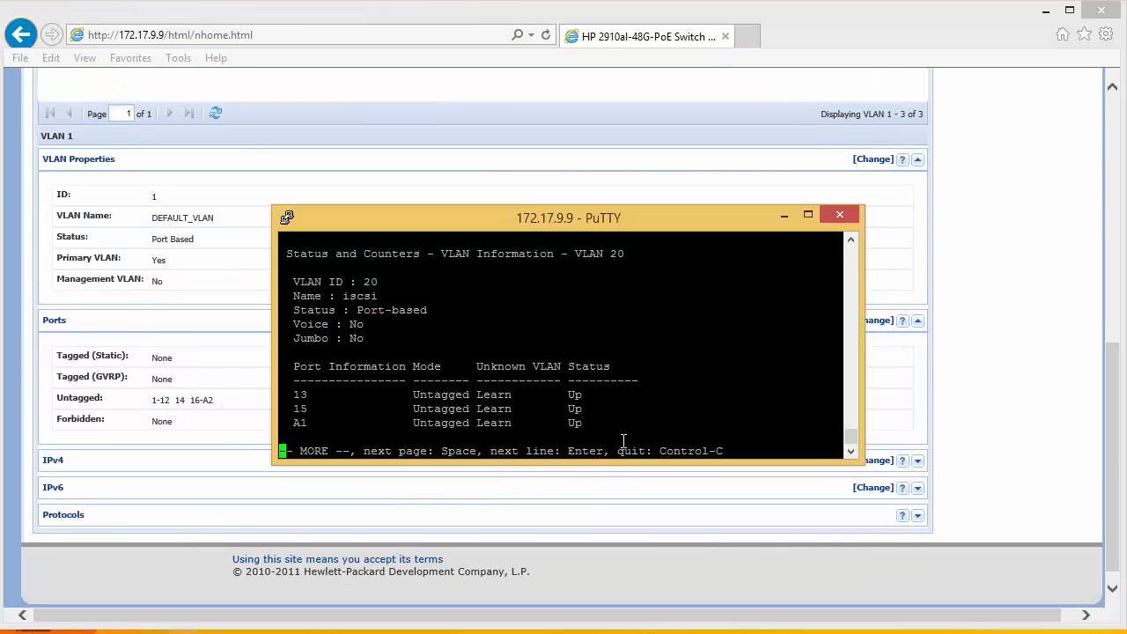
# Run 'show vlan 20' on the switch, then ping 172.30.20.30 from ESXi with 0% loss.
pyautogui.write('show vlan 20')
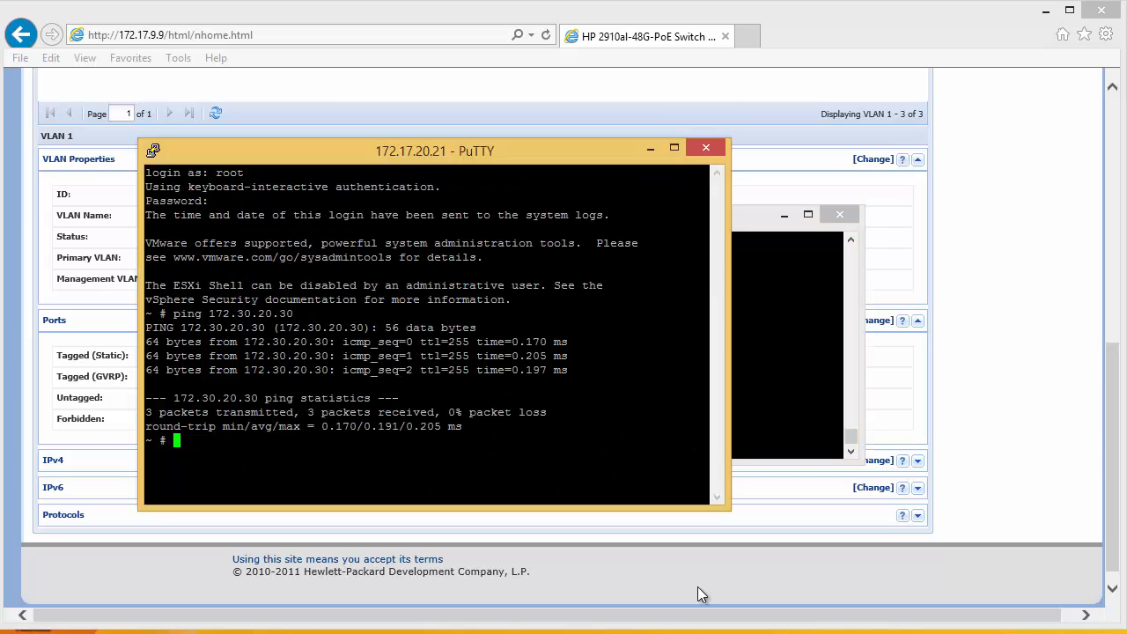
pyautogui.write('ping 172.30.20.30')
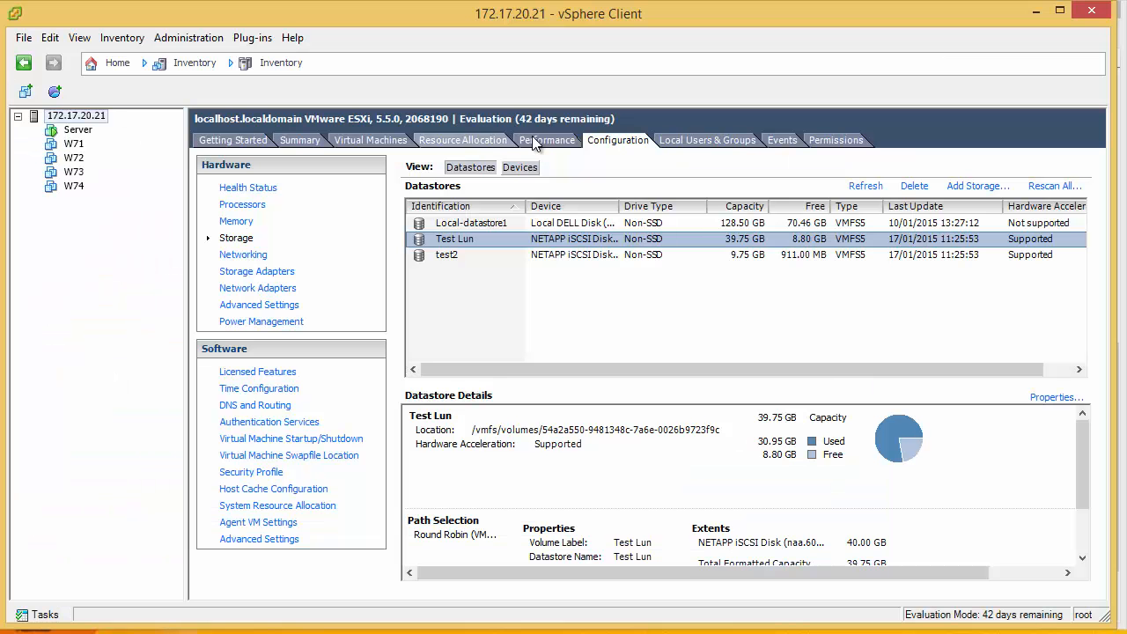
pyautogui.click(547, 140)
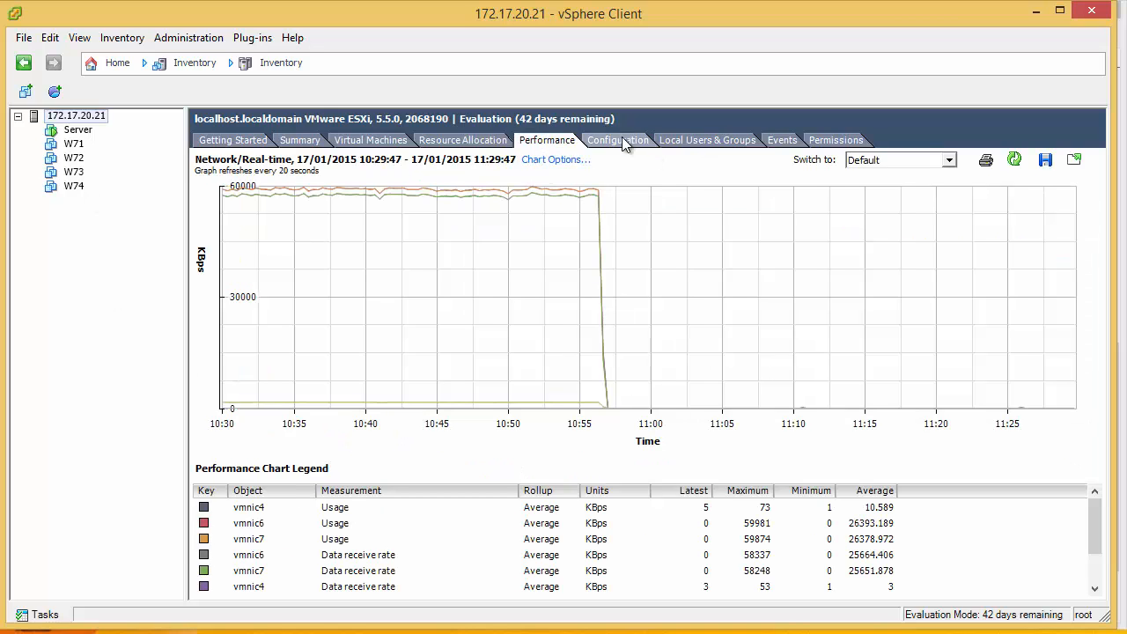
pyautogui.click(618, 140)
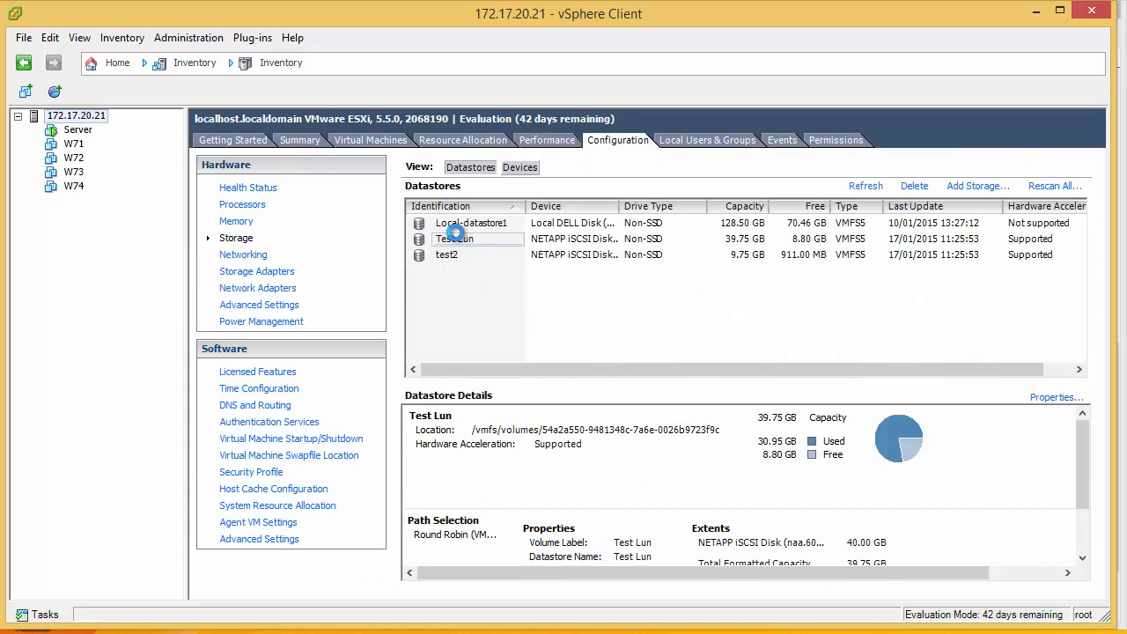
pyautogui.click(1056, 396)
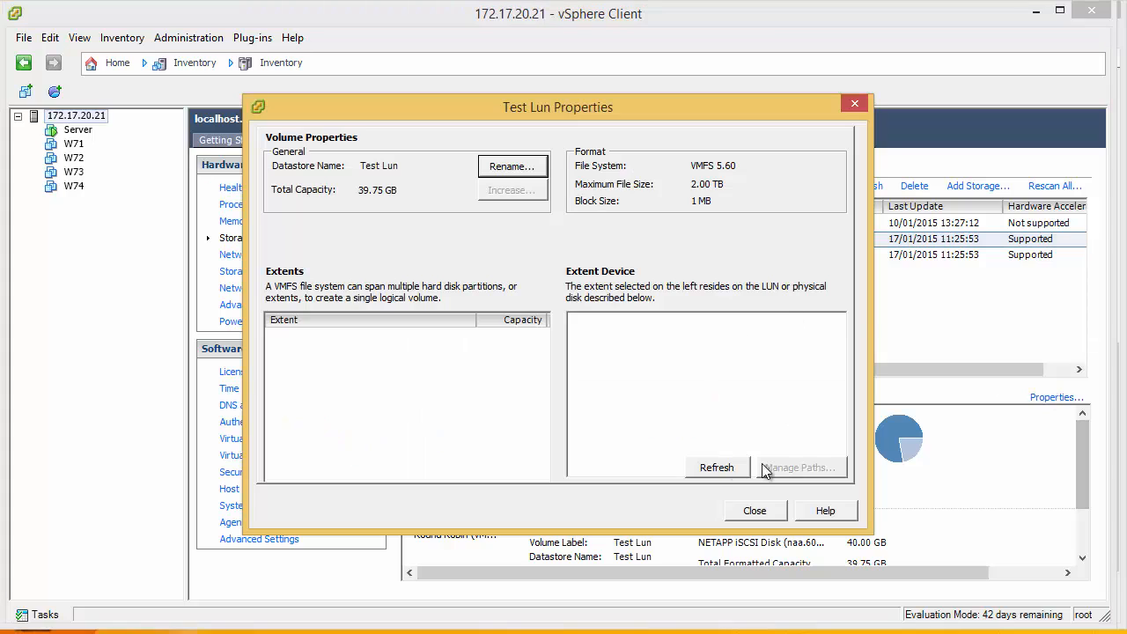
pyautogui.moveTo(808, 467)
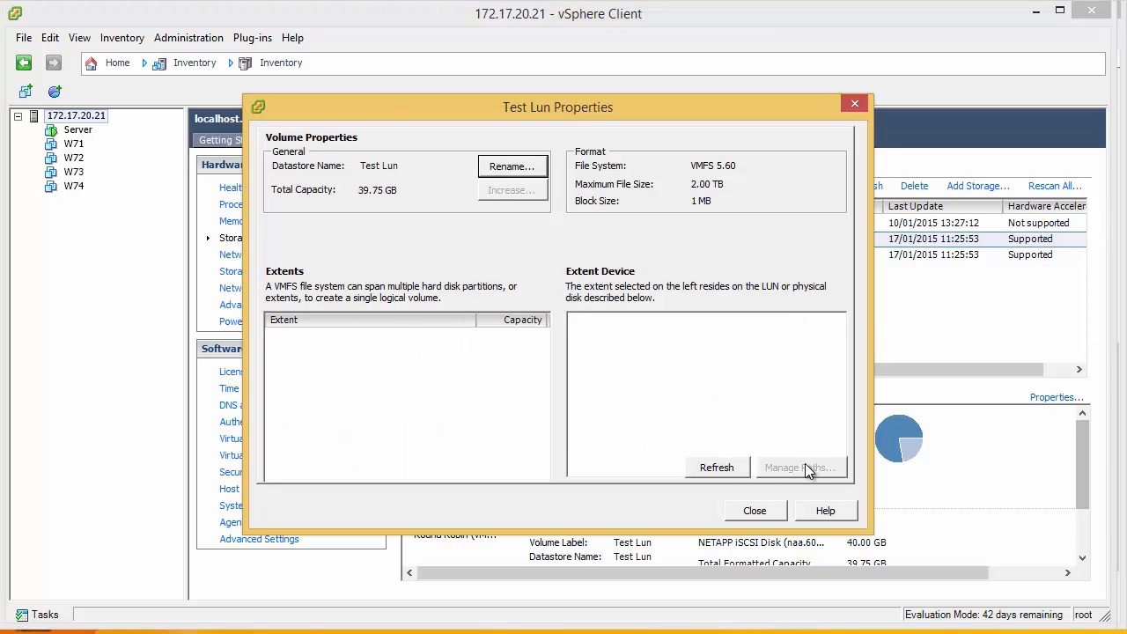
pyautogui.click(753, 510)
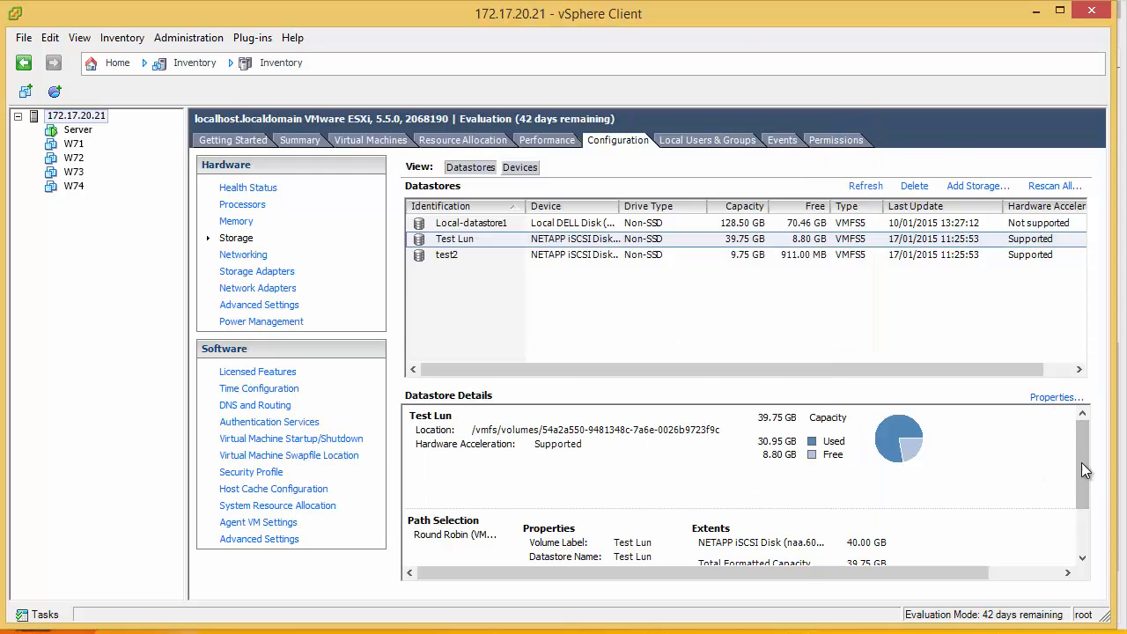
pyautogui.scroll(-3)
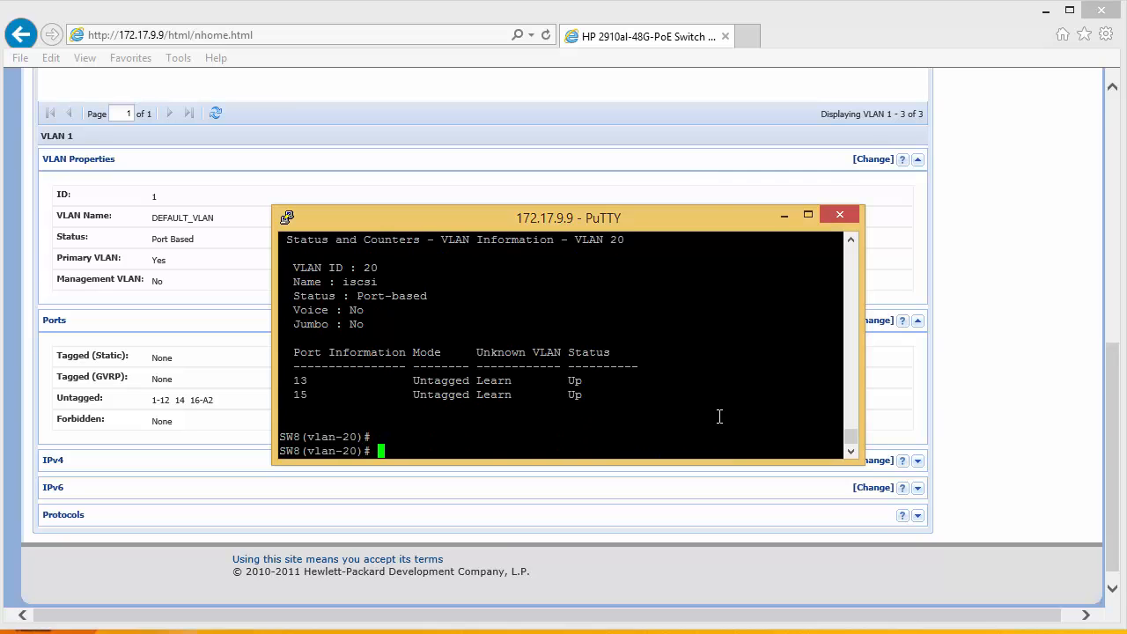
# In vlan-20 context enter 'tagged A1', 'untagged A1', then 'write memory'.
pyautogui.write('tagged A1')
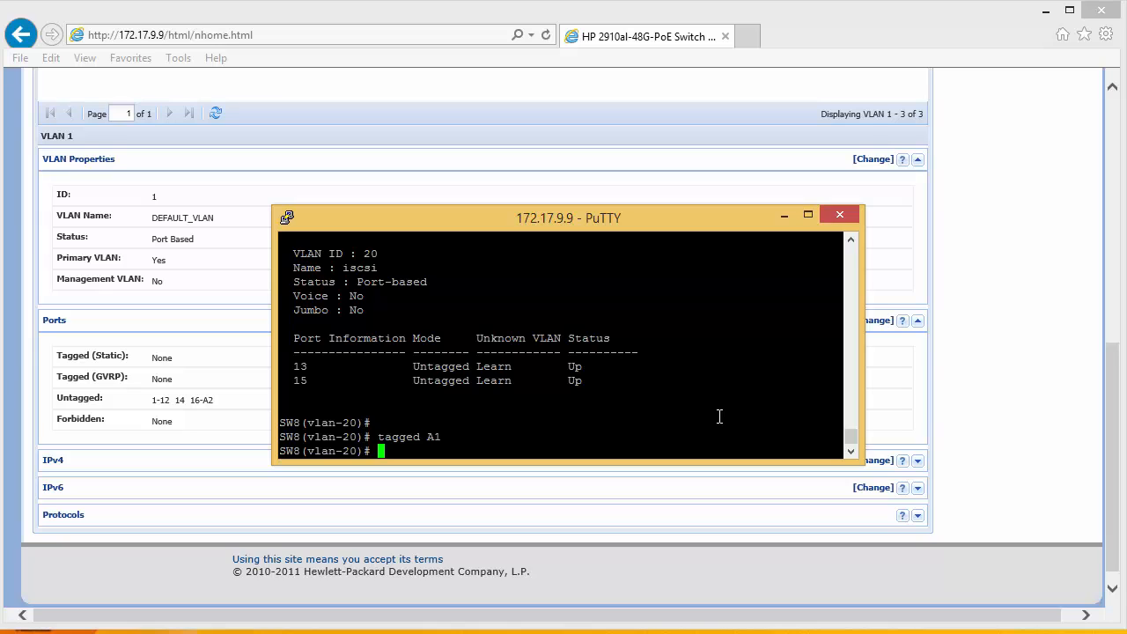
pyautogui.write('unta')
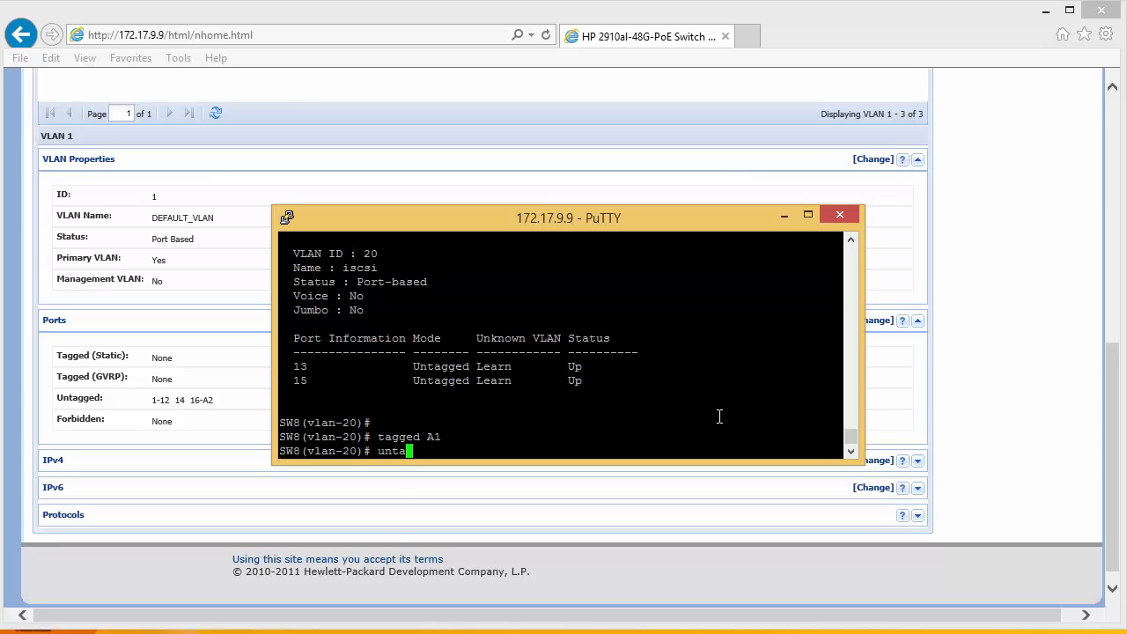
pyautogui.write('gged A1')
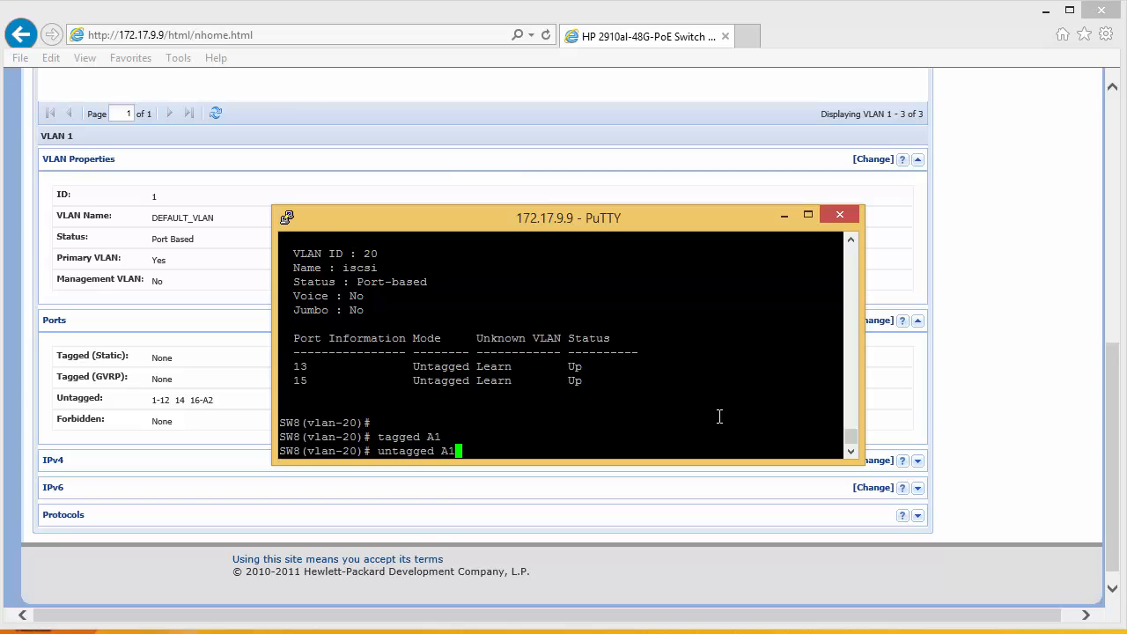
pyautogui.write('write')
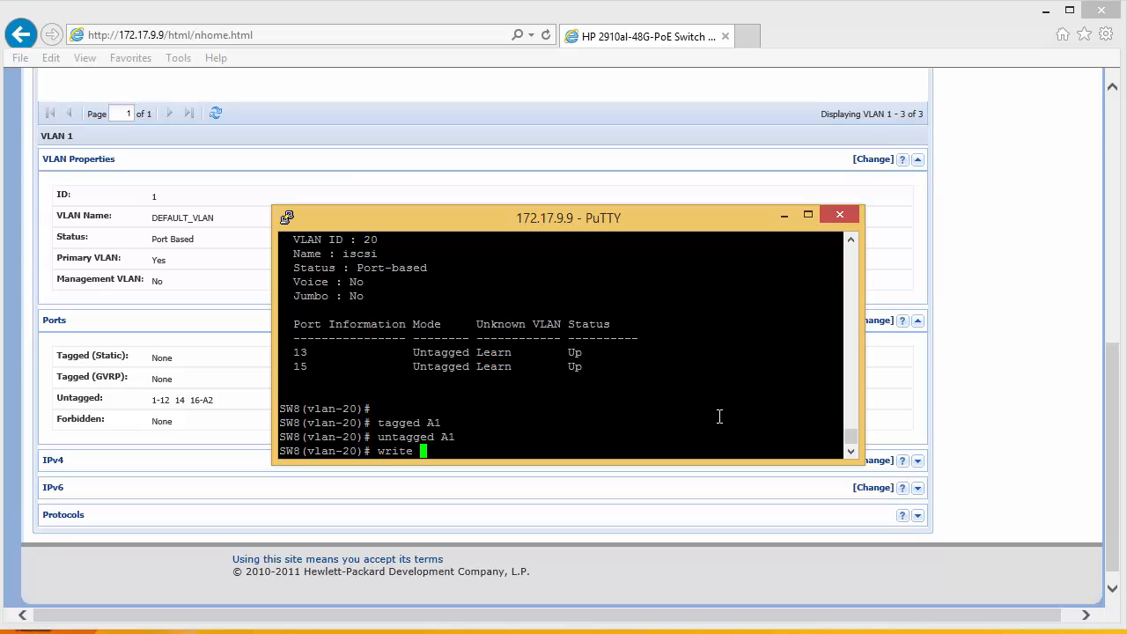
pyautogui.write('m')
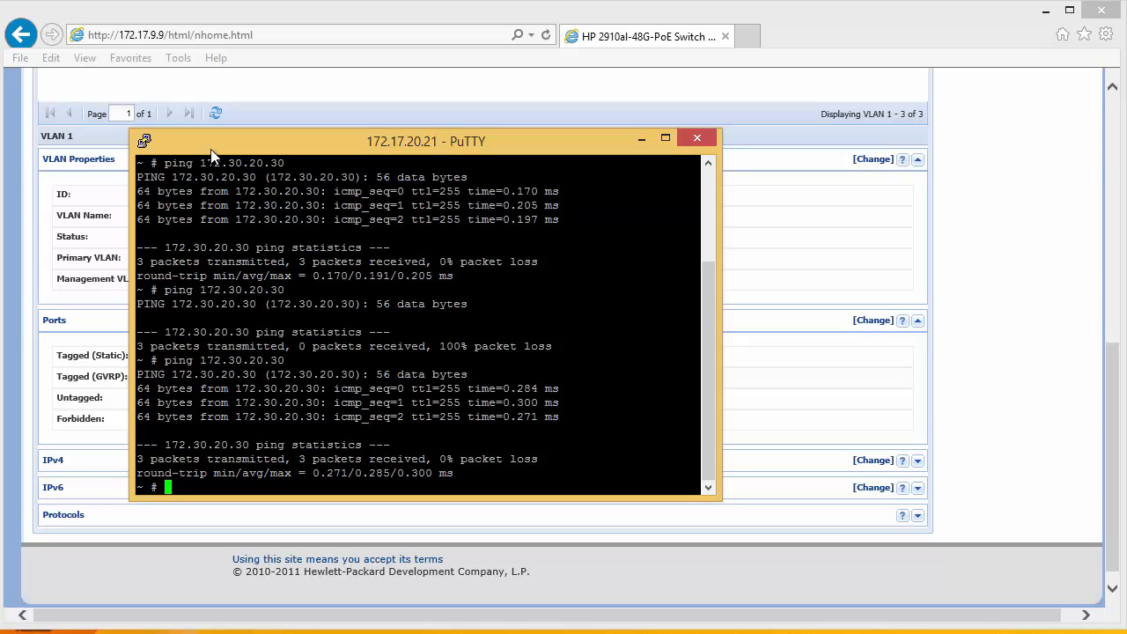
# In VLAN Mgmt, set ports 13, 15 and A1 to Tagged on VLAN 20 and save.
pyautogui.click(697, 137)
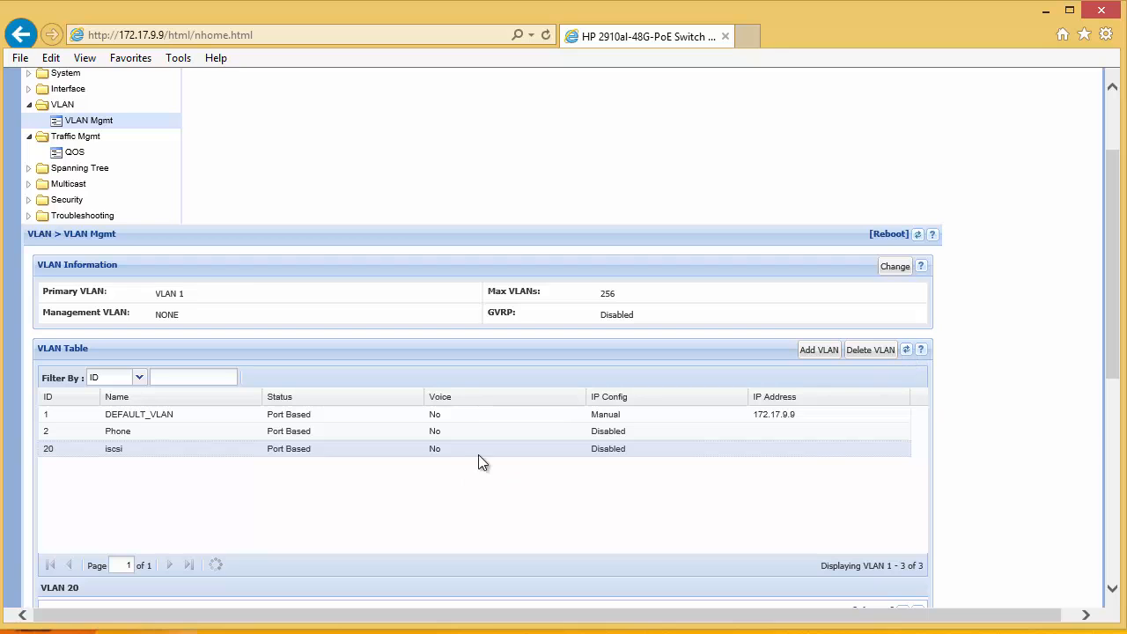
pyautogui.scroll(-3)
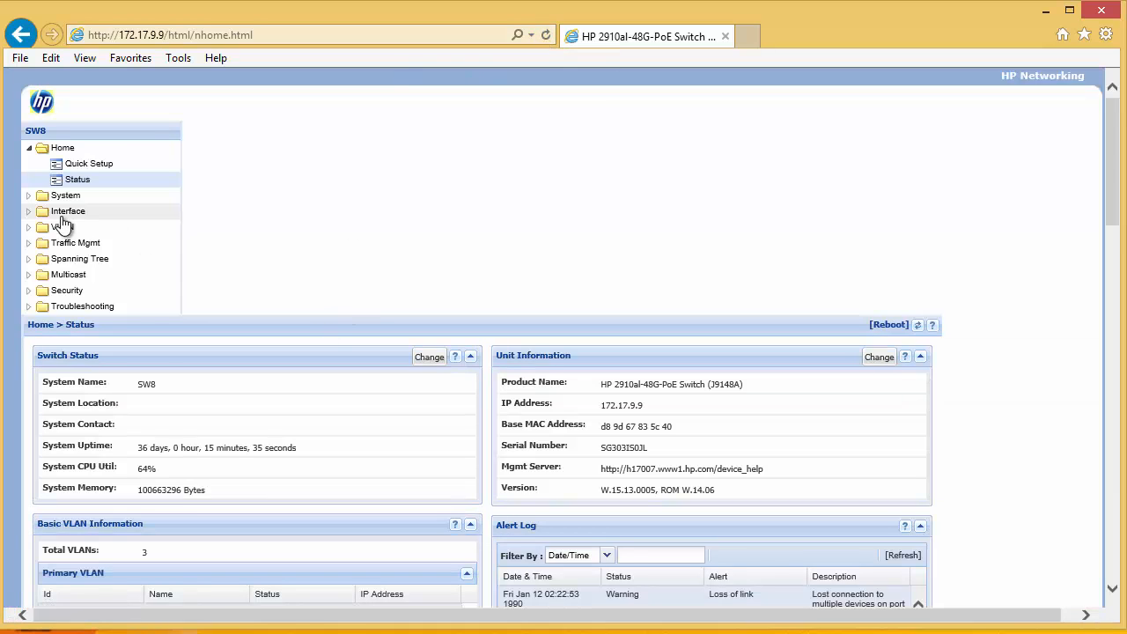
pyautogui.click(61, 226)
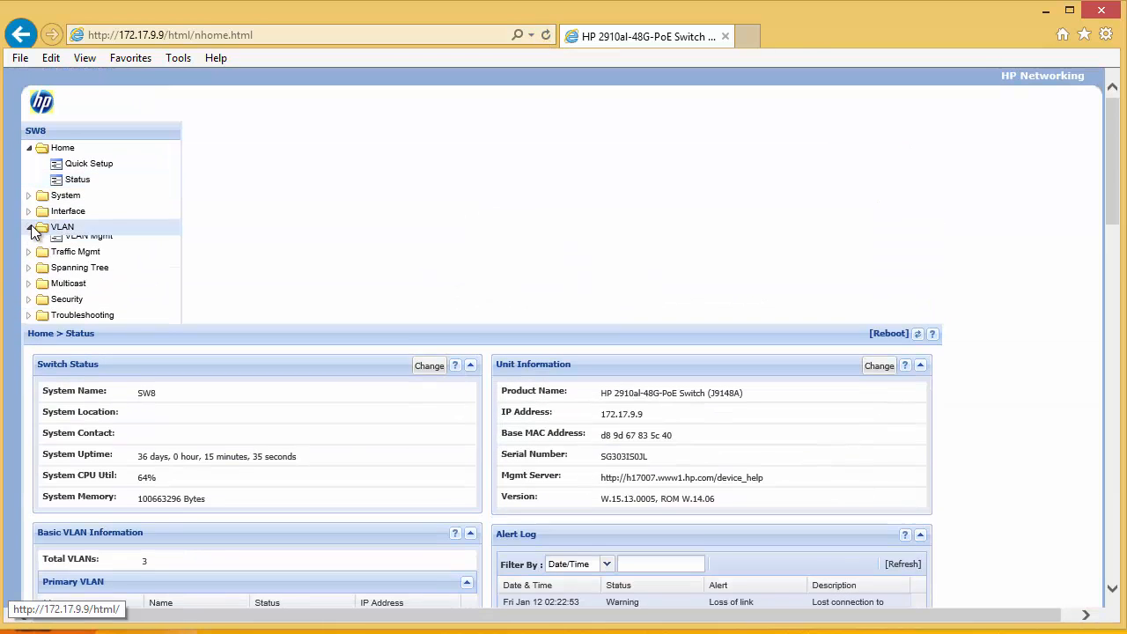
pyautogui.click(88, 235)
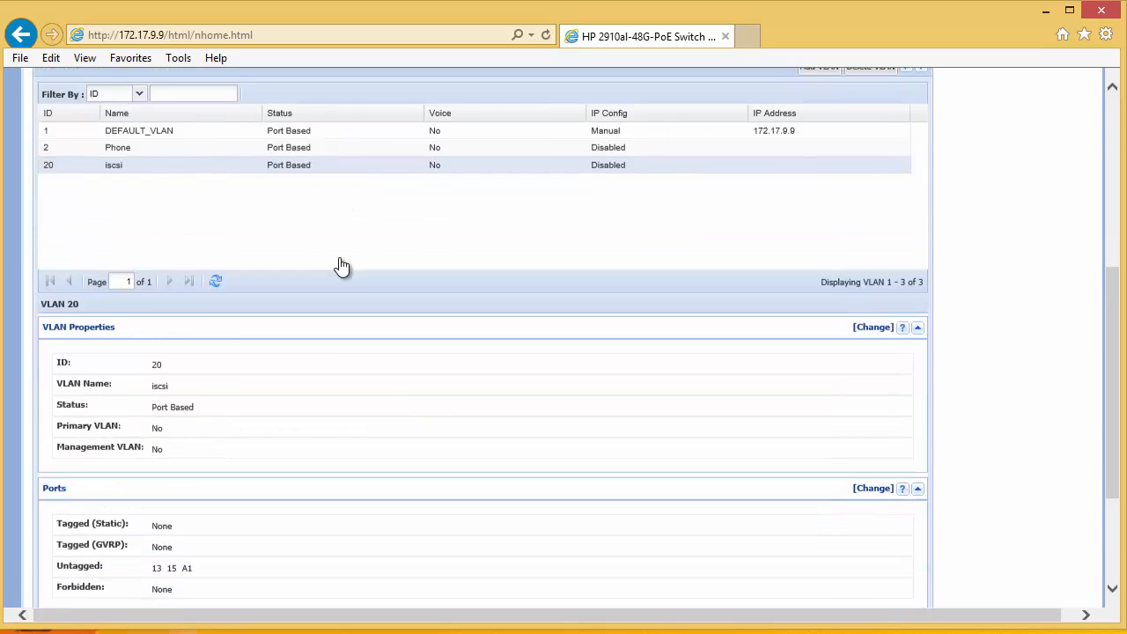
pyautogui.click(871, 488)
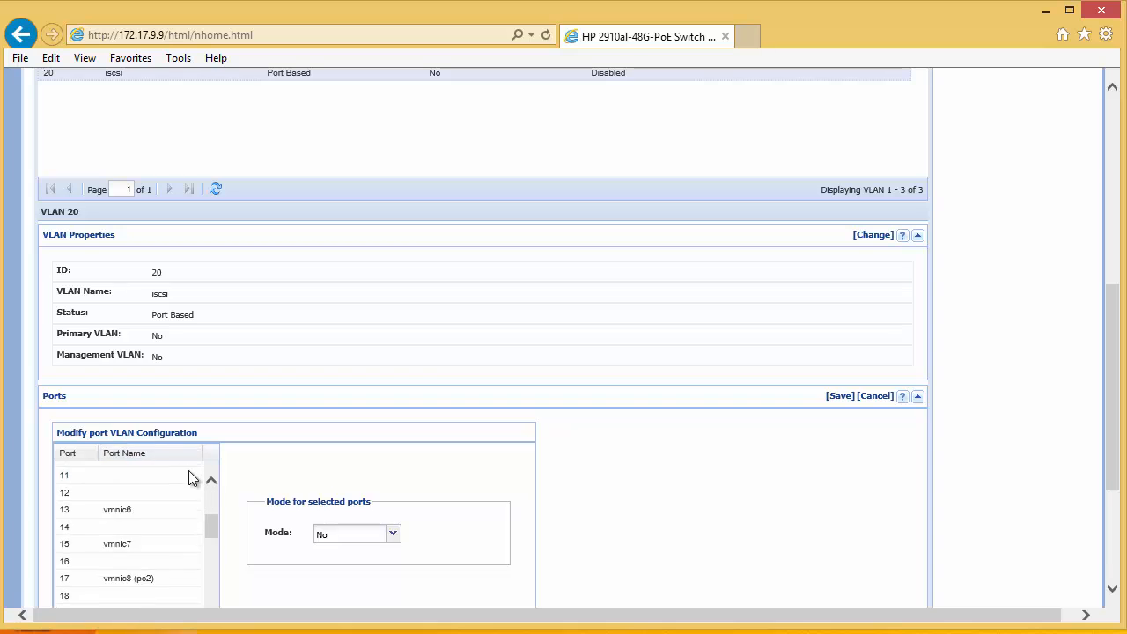
pyautogui.scroll(-3)
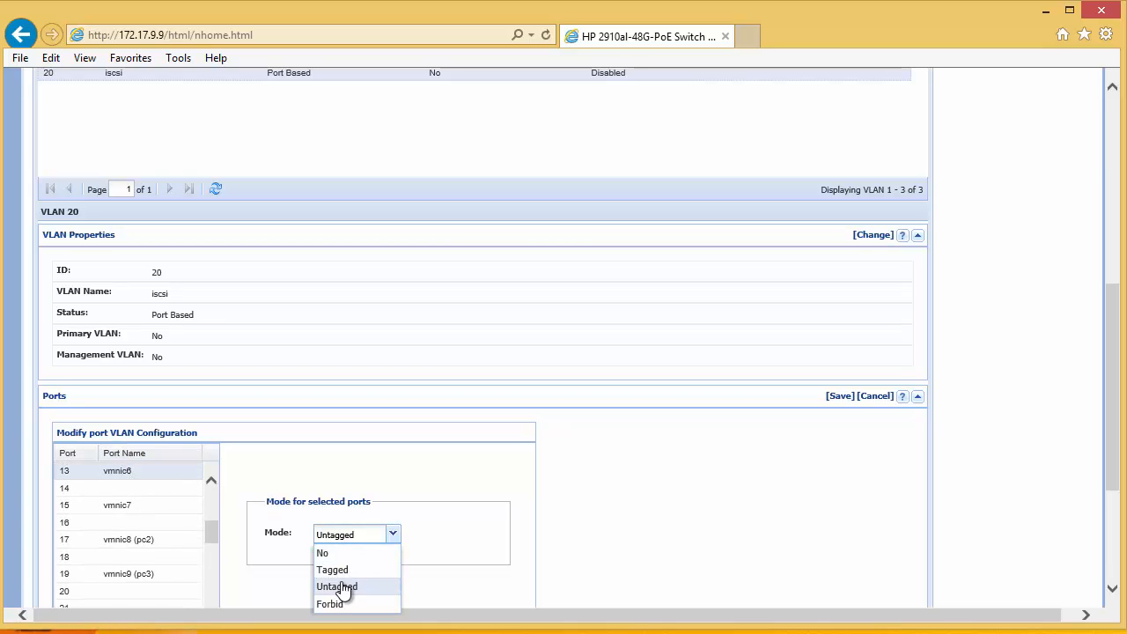
pyautogui.click(332, 569)
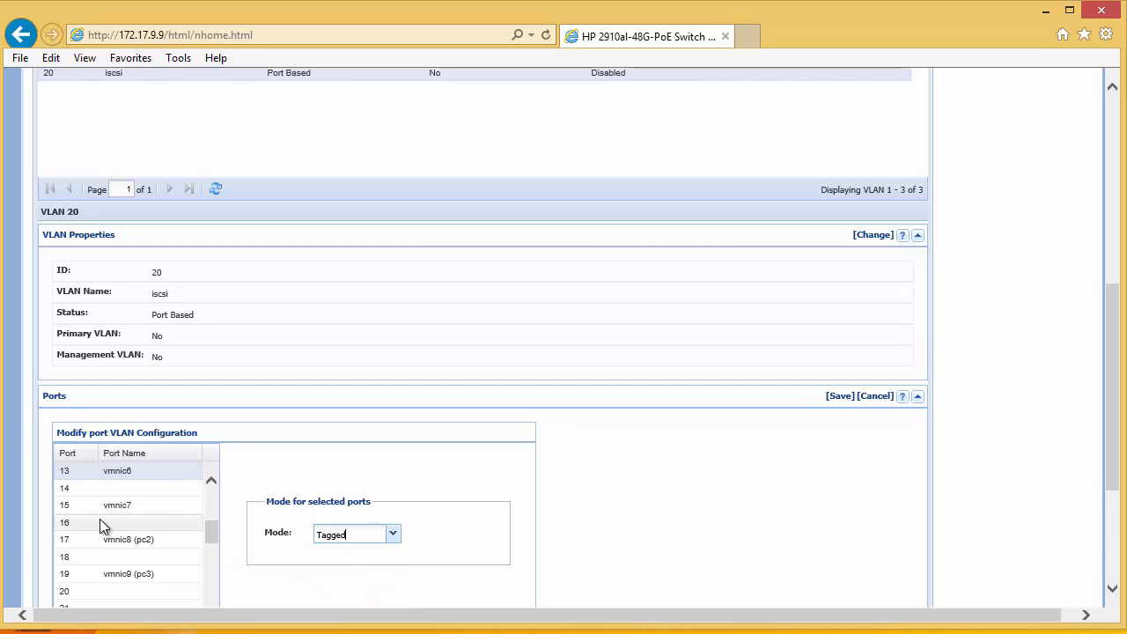
pyautogui.scroll(-3)
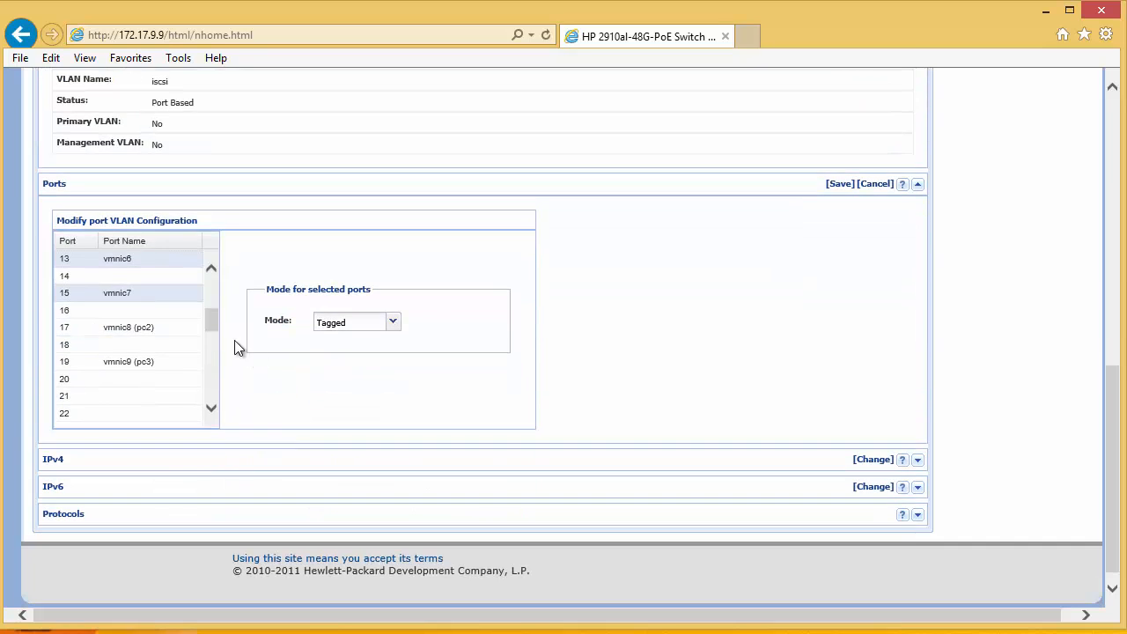
pyautogui.scroll(-3)
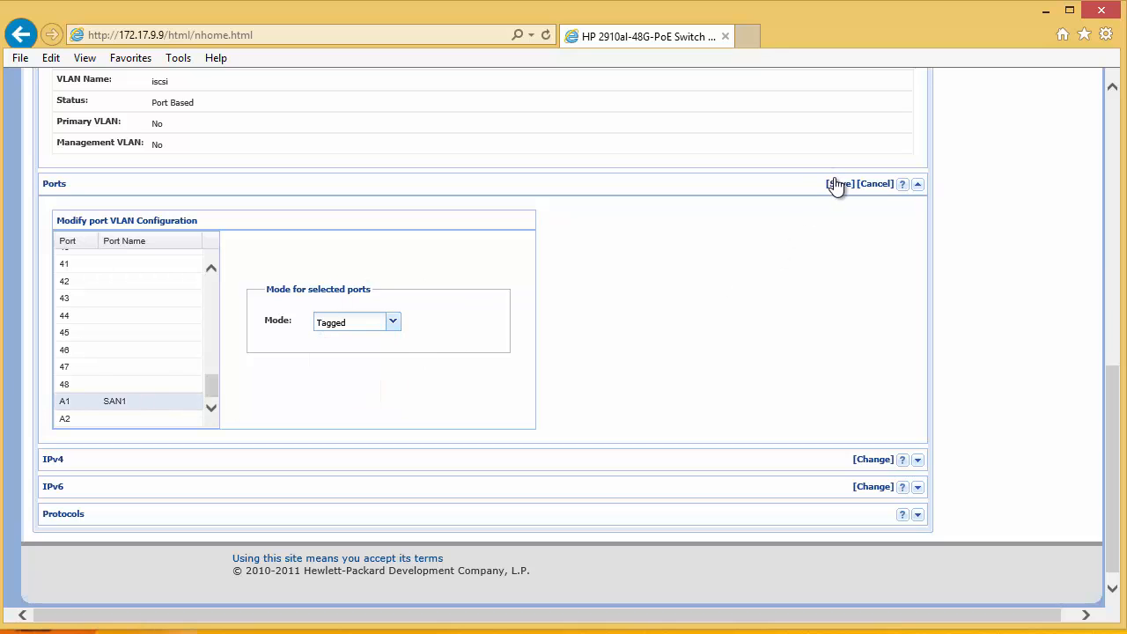
pyautogui.click(839, 183)
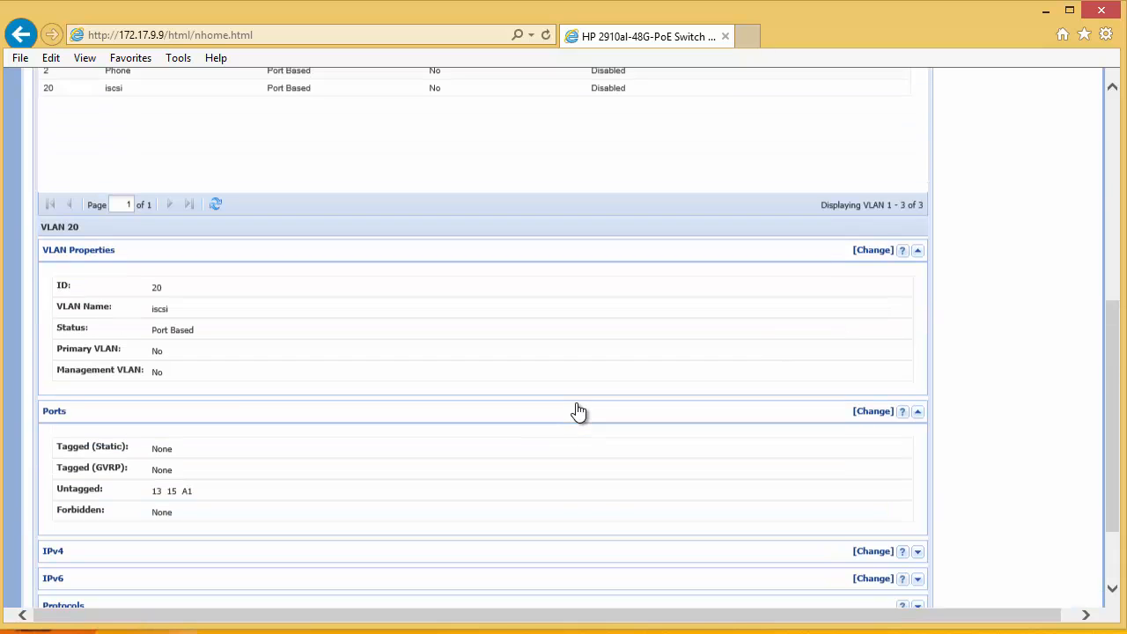
# Set ports 13, 15 and A1 Untagged on DEFAULT_VLAN, covering ports 1-A2, and save.
pyautogui.scroll(3)
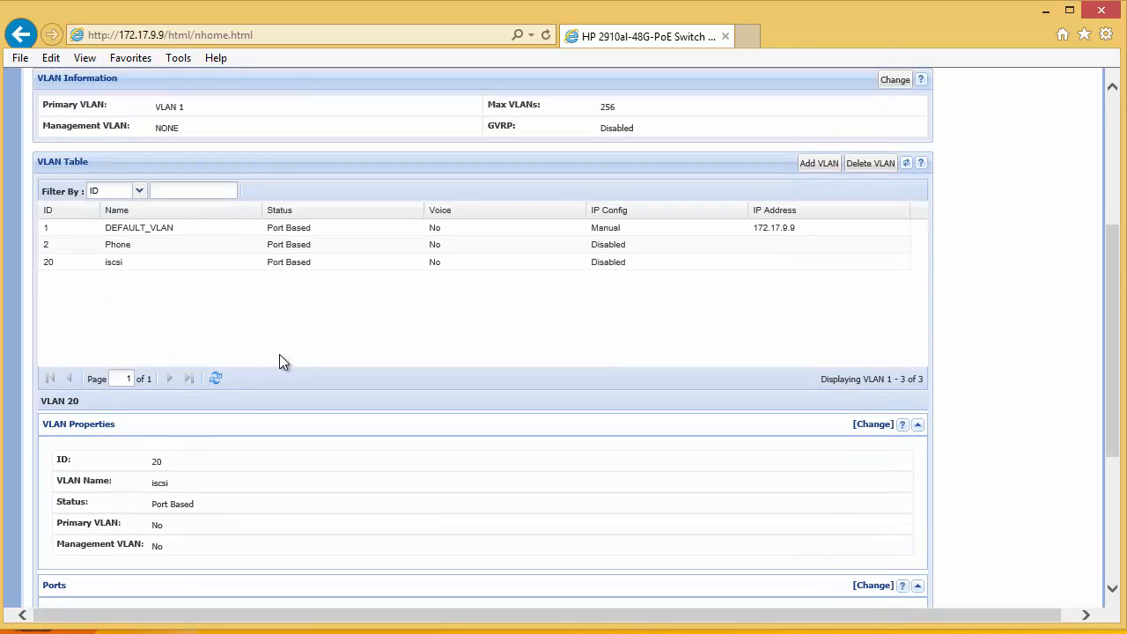
pyautogui.moveTo(113, 168)
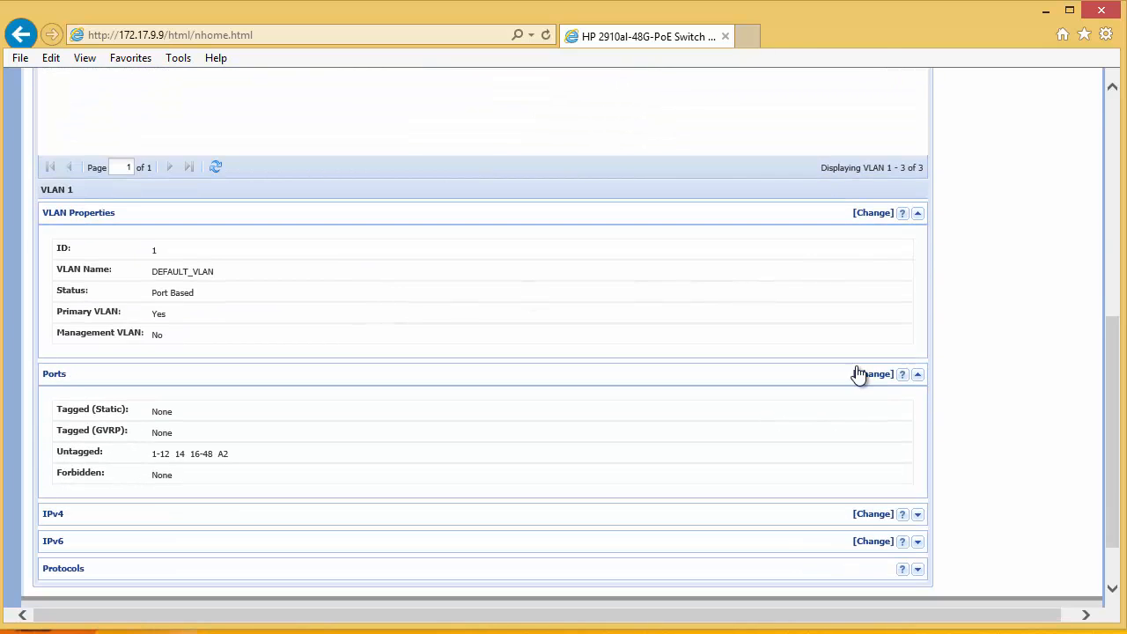
pyautogui.click(918, 373)
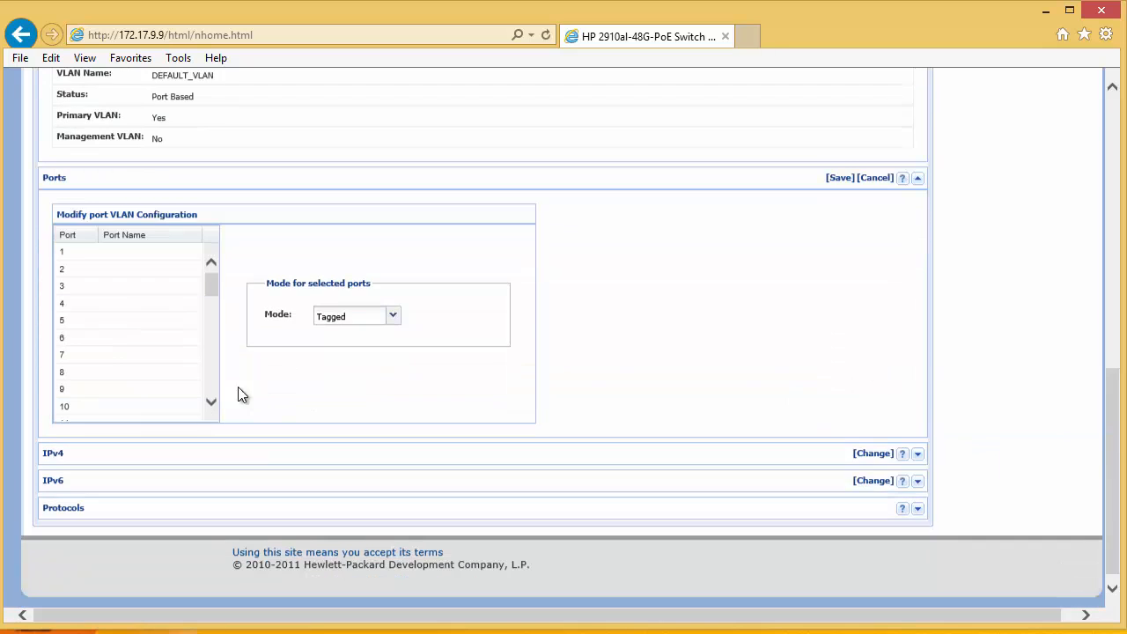
pyautogui.scroll(-3)
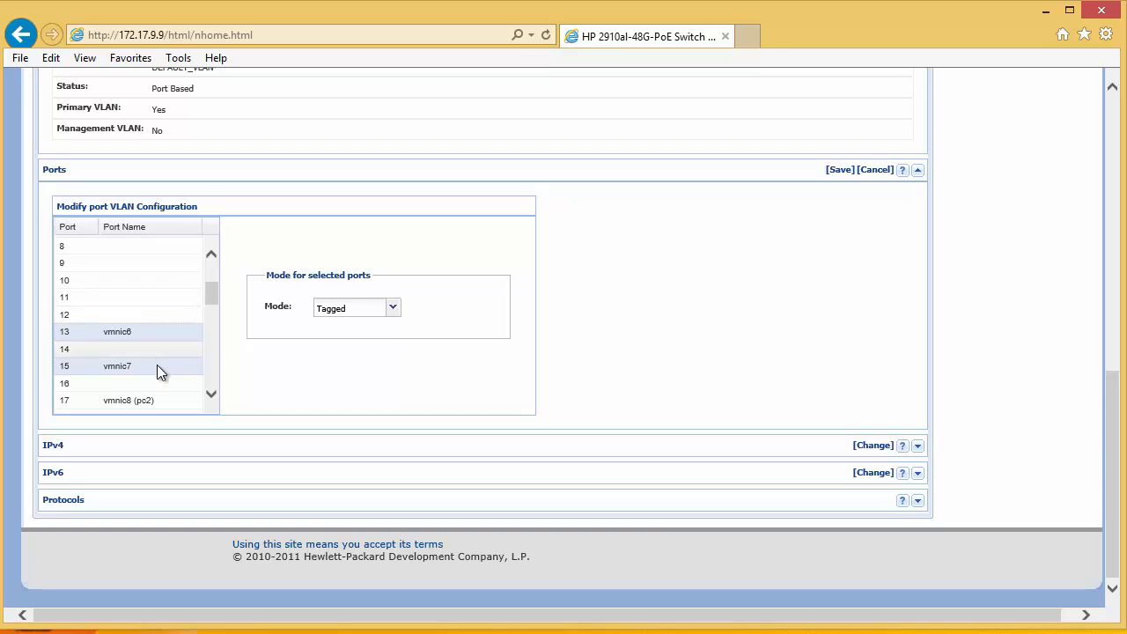
pyautogui.click(392, 307)
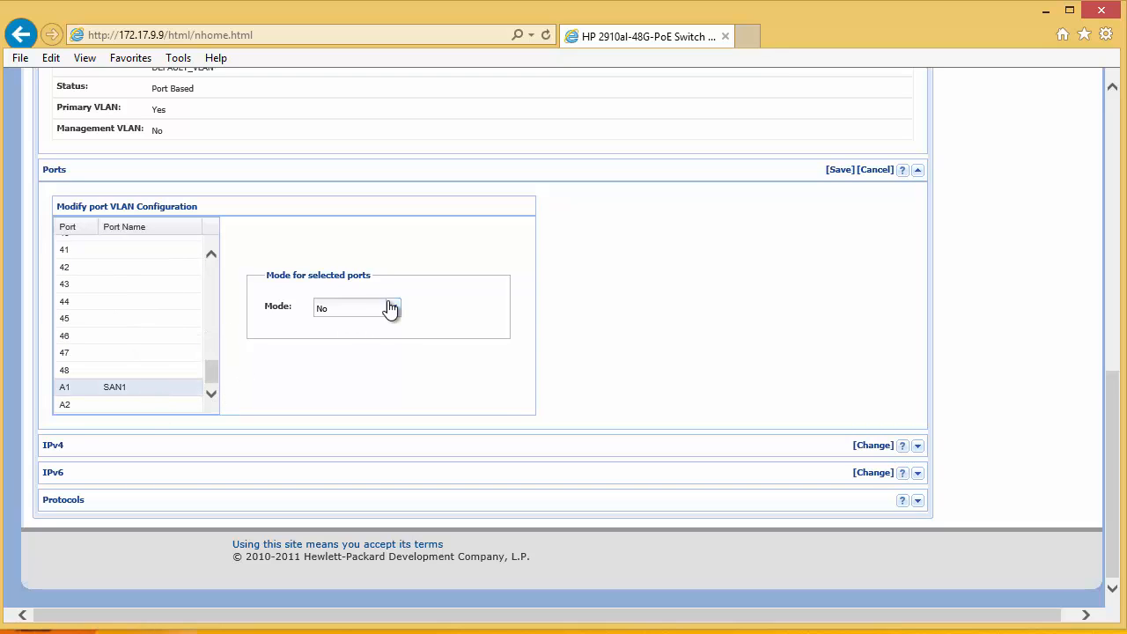
pyautogui.click(356, 307)
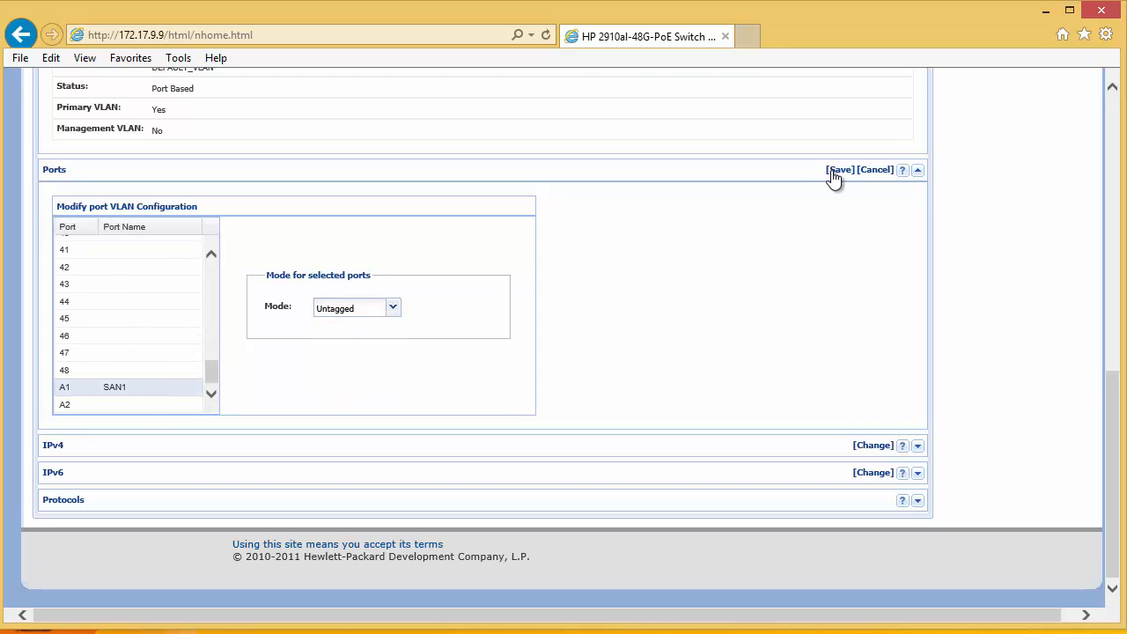
pyautogui.click(837, 169)
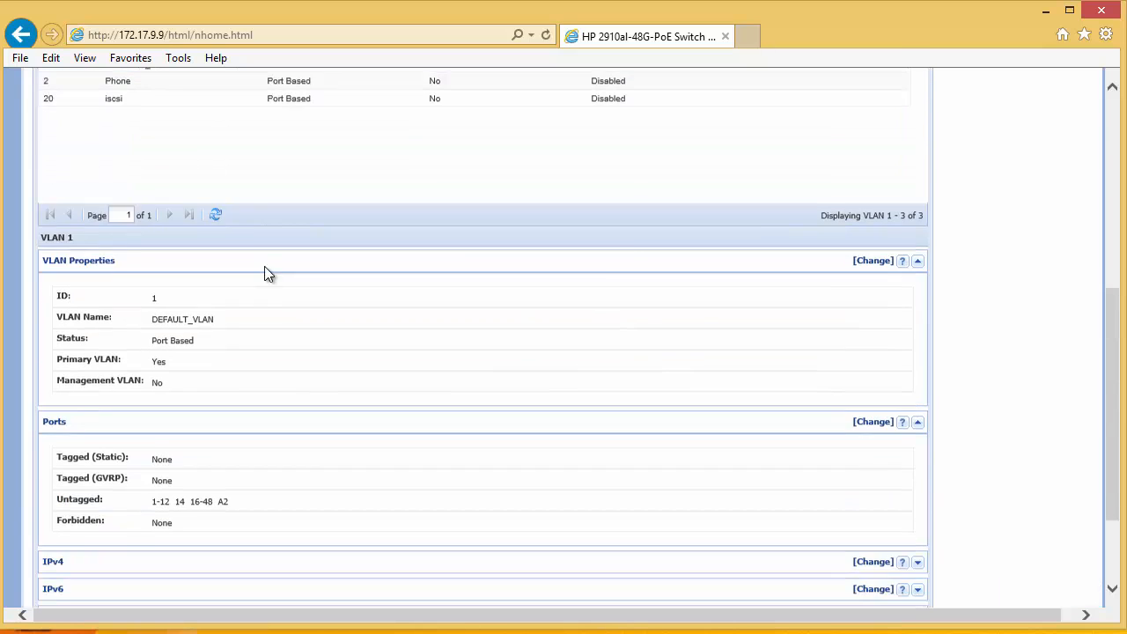
pyautogui.scroll(-3)
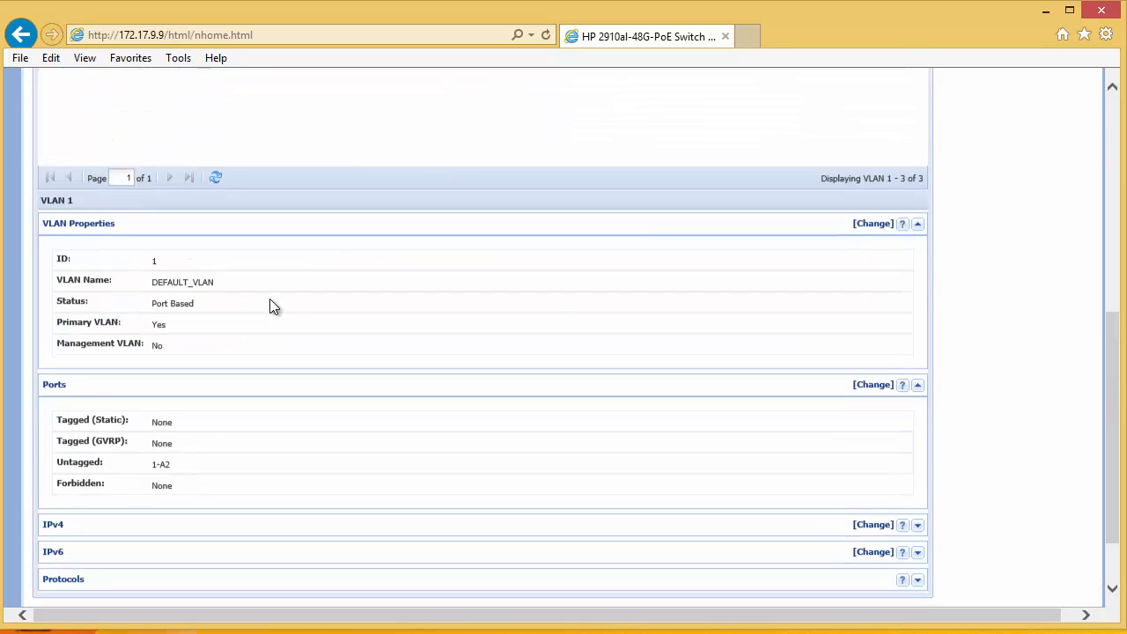
pyautogui.scroll(-3)
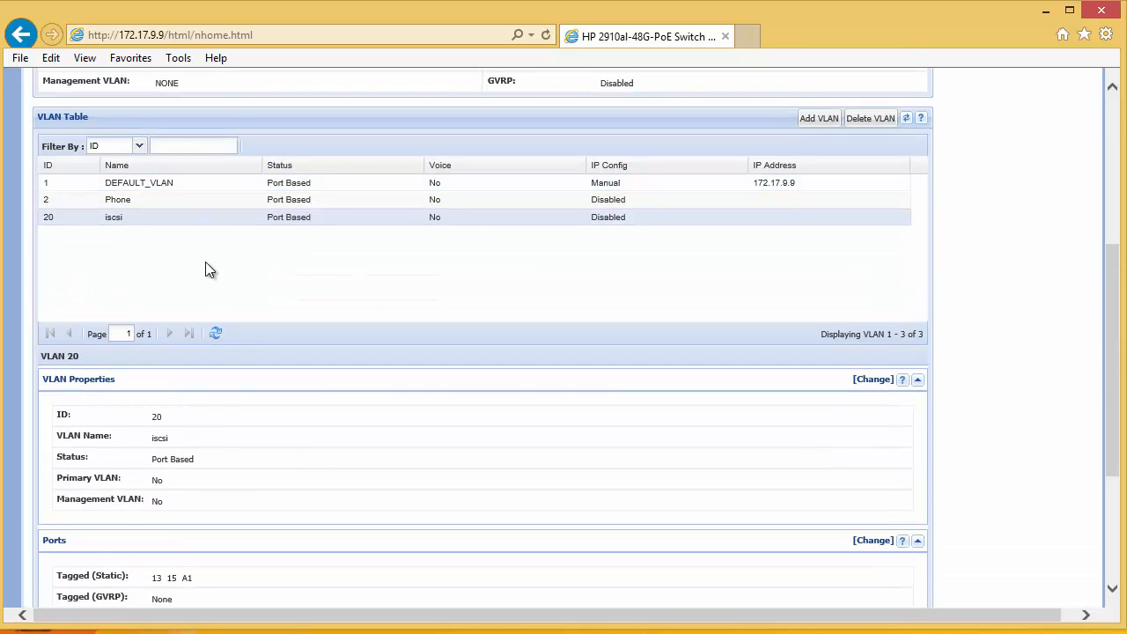
# Scroll to VLAN 20's Ports section showing 13, 15 and A1 tagged.
pyautogui.scroll(-3)
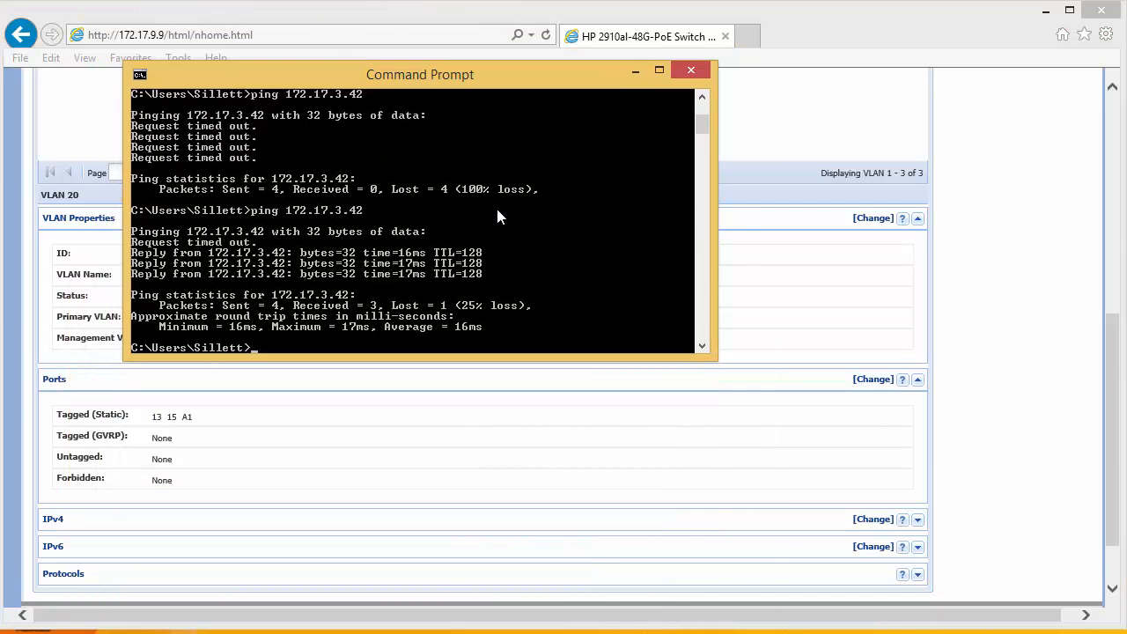
# Drag the Command Prompt window with 0%-loss pings to 172.17.3.42 to the right edge.
pyautogui.moveTo(419, 74); pyautogui.dragTo(448, 214)
pyautogui.write('ping 172.17.3.42')
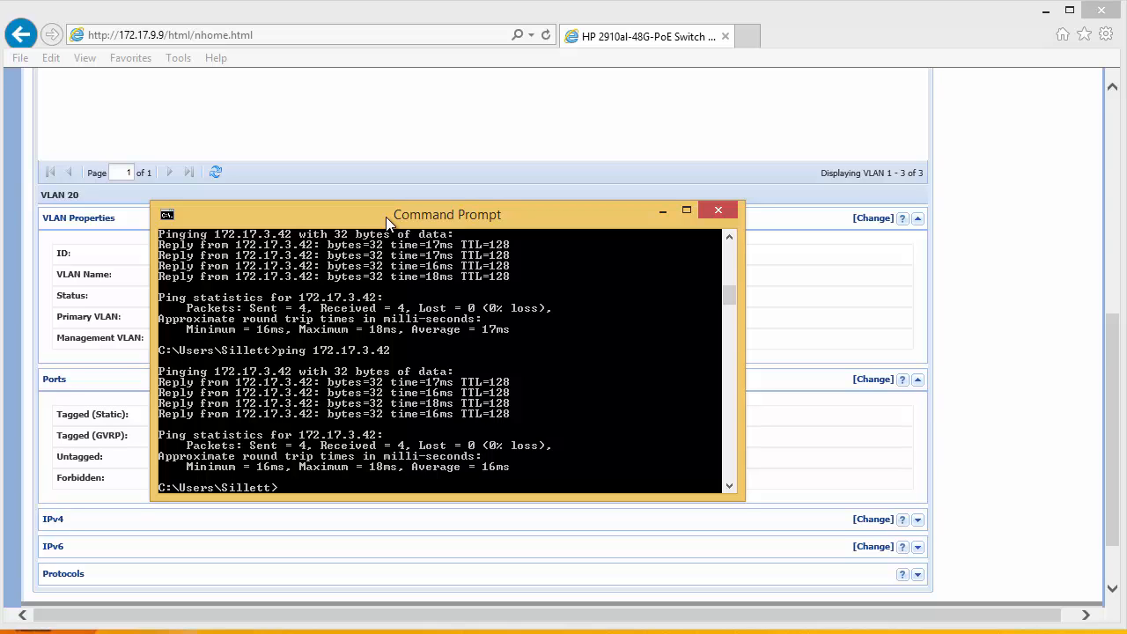
pyautogui.moveTo(447, 214); pyautogui.dragTo(1045, 143)
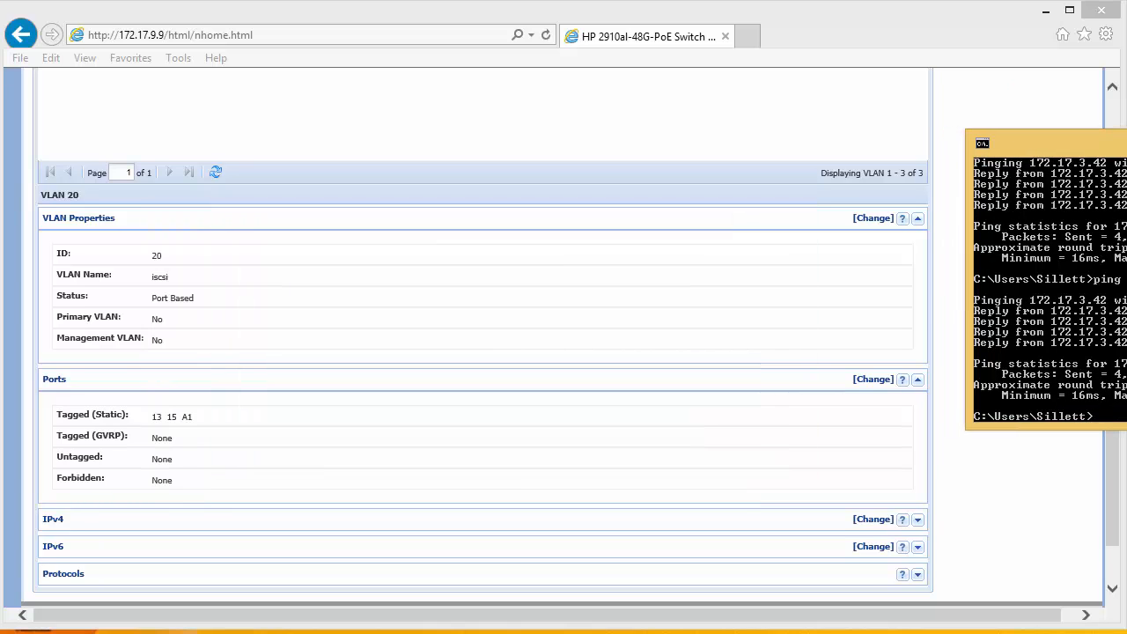
# Back on the switch page, set port A1 to Untagged in DEFAULT_VLAN's Ports editor.
pyautogui.click(1048, 144)
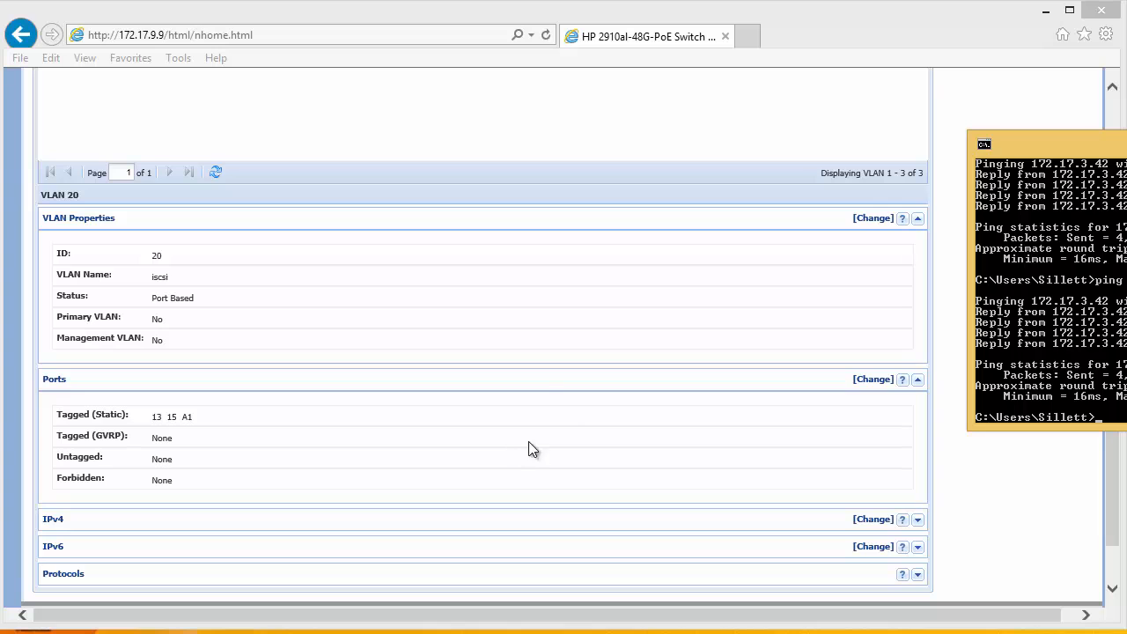
pyautogui.moveTo(347, 307)
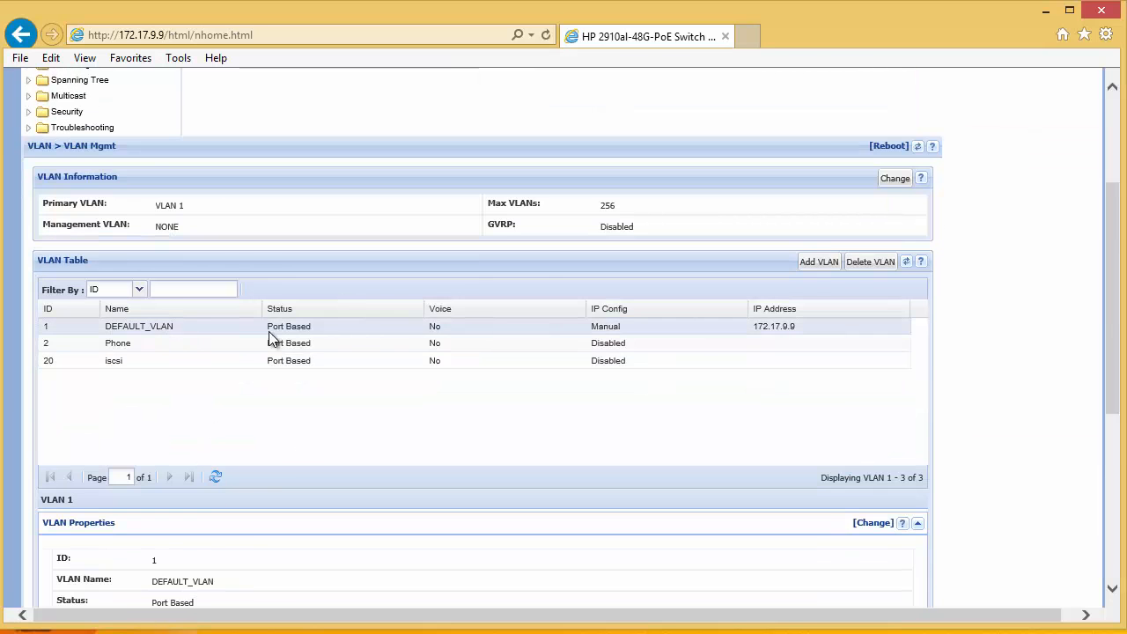
pyautogui.scroll(-3)
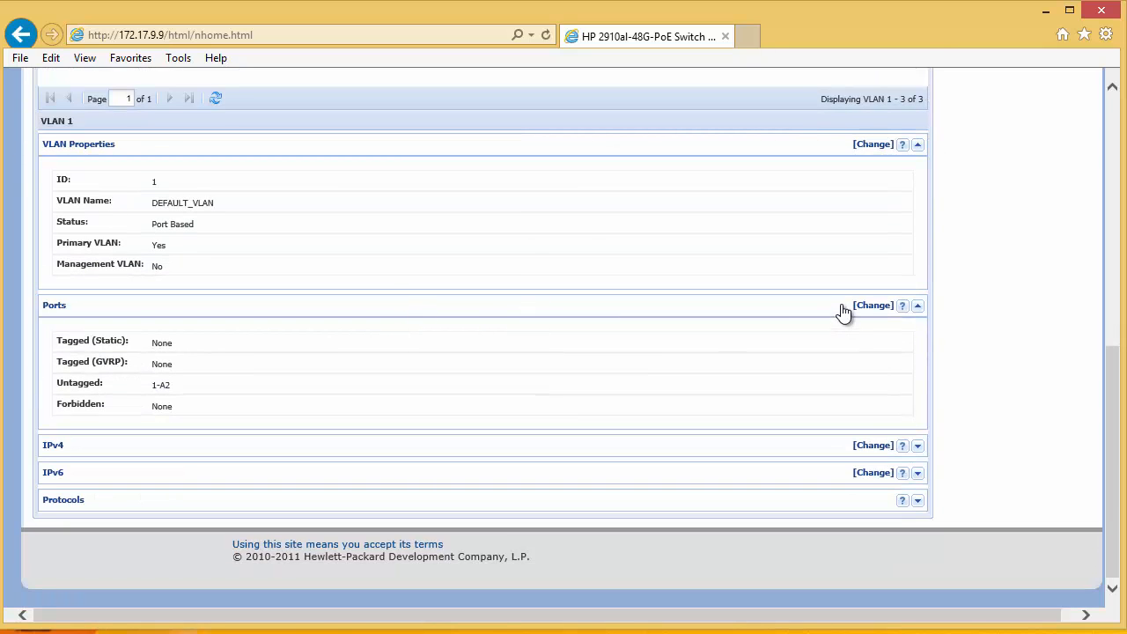
pyautogui.click(871, 305)
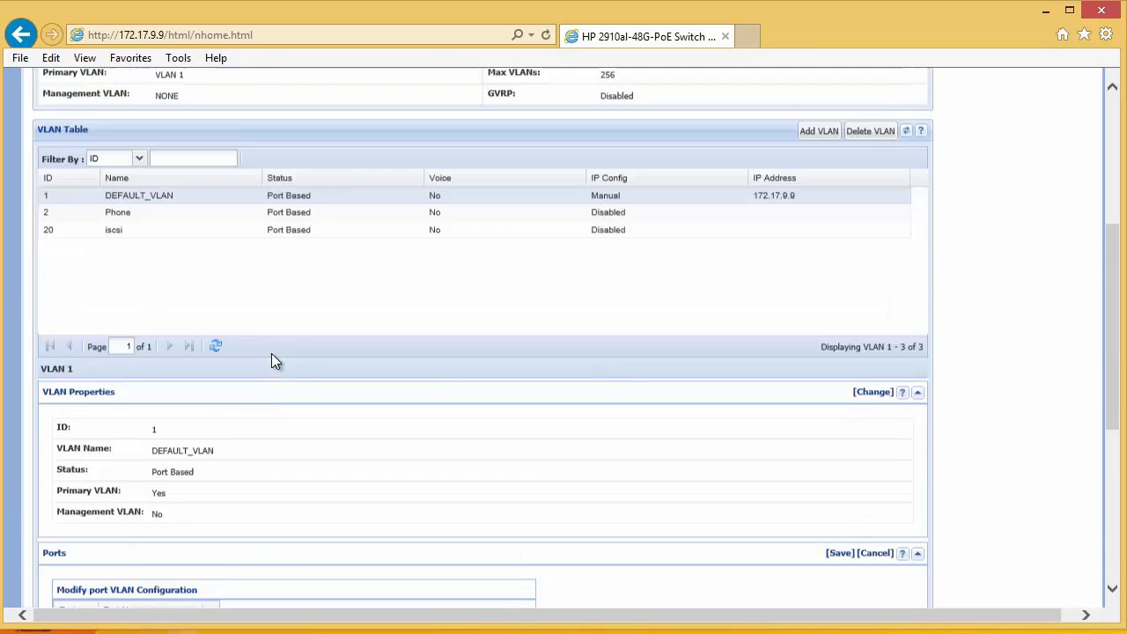
pyautogui.scroll(-3)
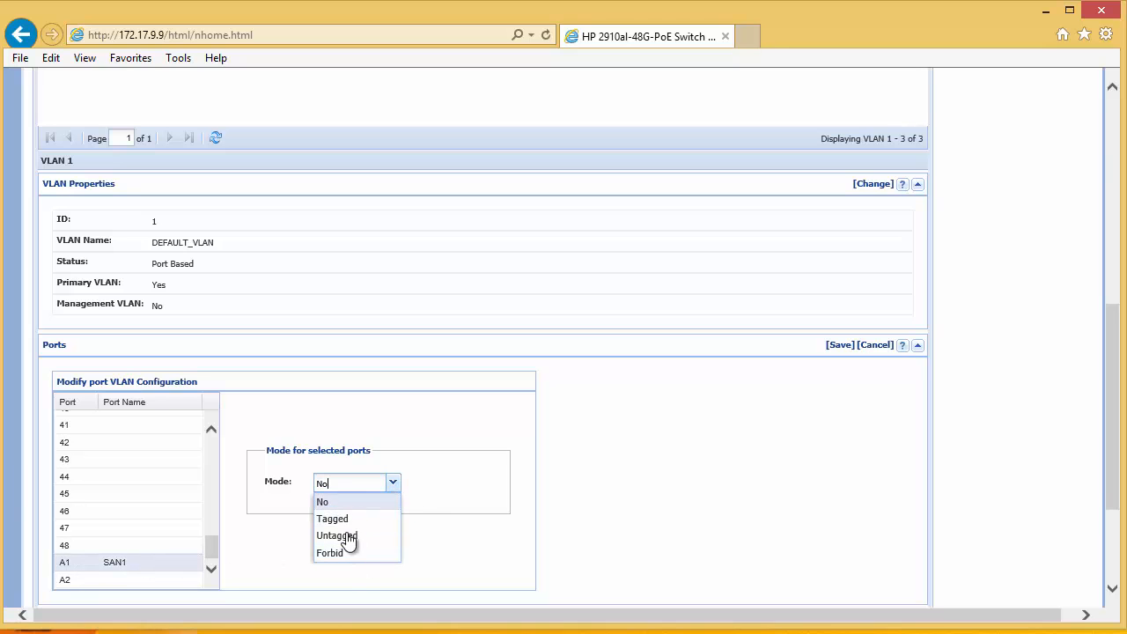
pyautogui.click(329, 552)
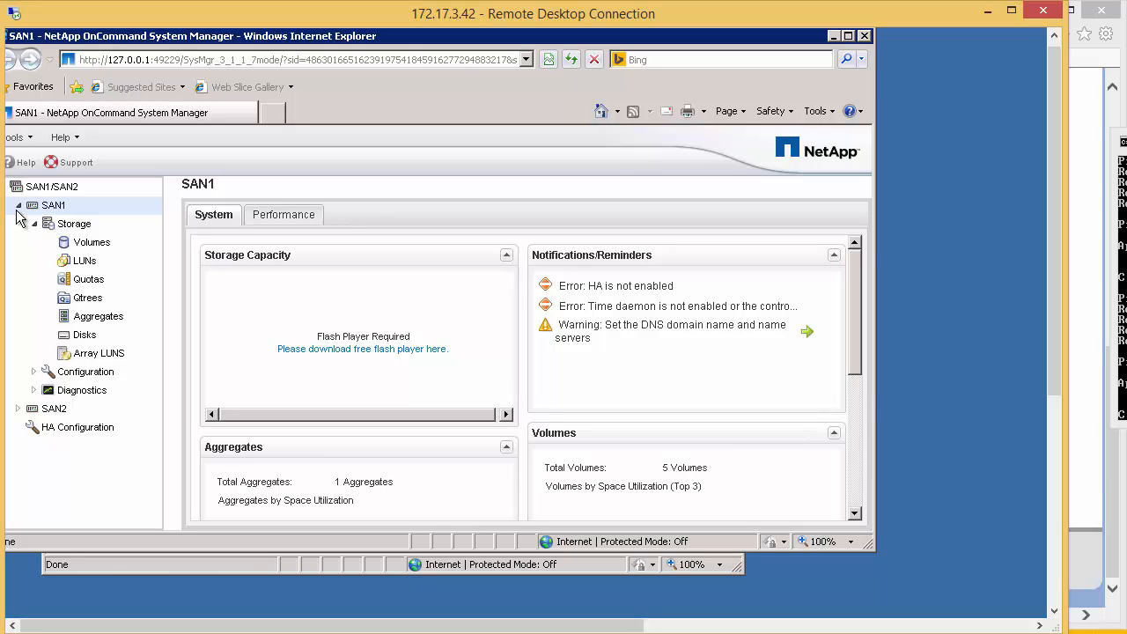
# Expand SAN1's Configuration tree and open Network Interfaces, showing e0e at 172.30.20.30.
pyautogui.click(19, 205)
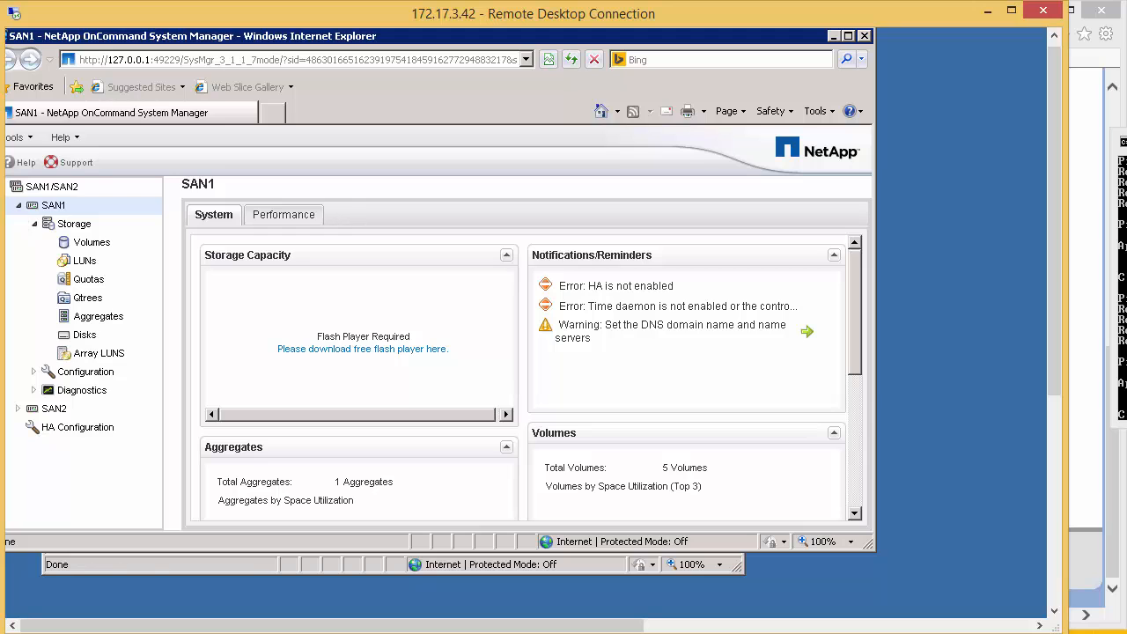
pyautogui.click(117, 445)
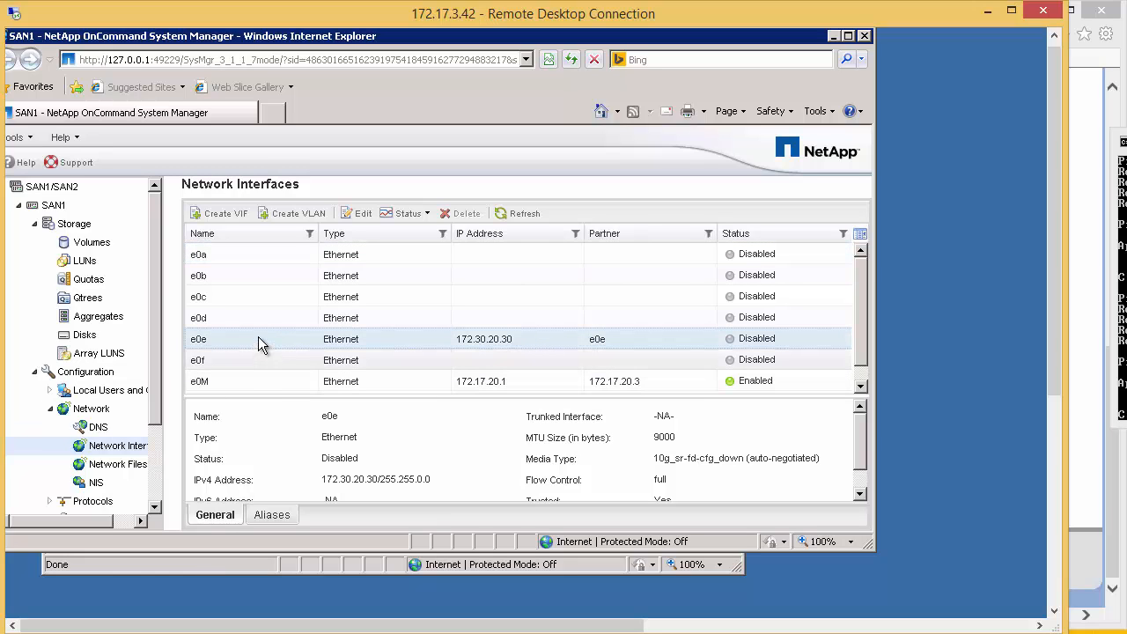
# Edit interface e0e to clear its 172.30.20.30 IPv4 address and save.
pyautogui.rightClick(198, 338)
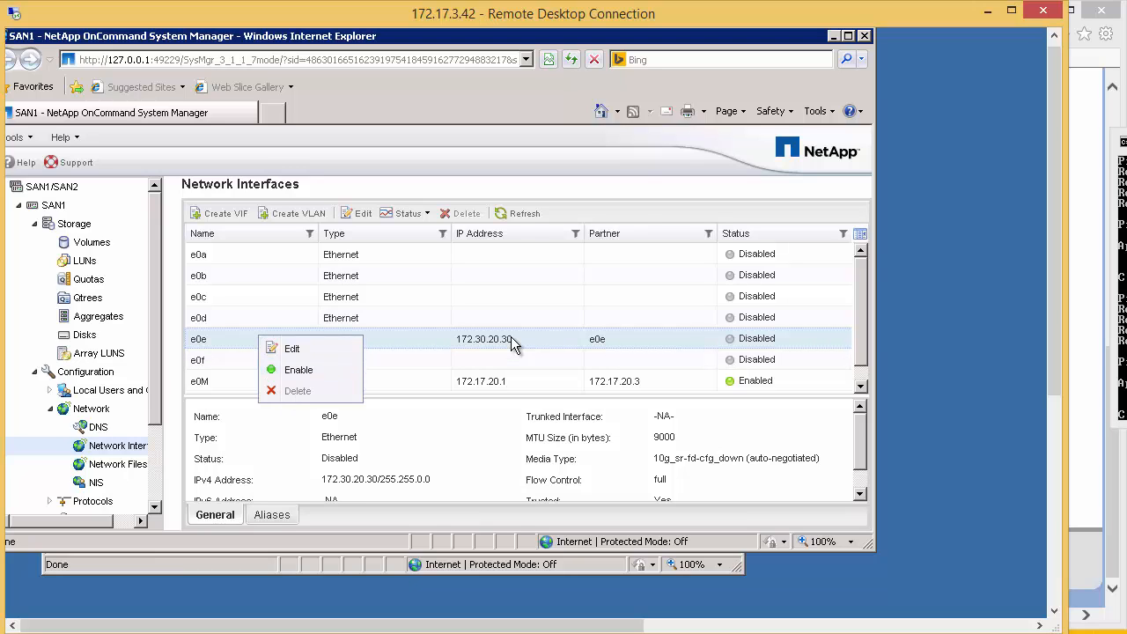
pyautogui.click(484, 359)
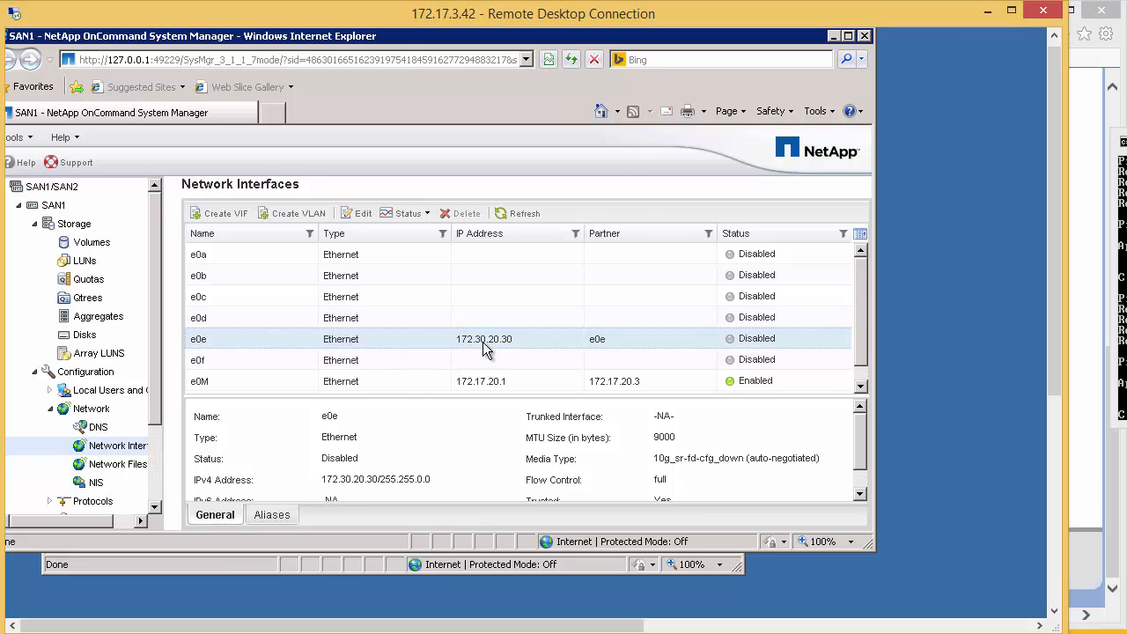
pyautogui.moveTo(520, 343)
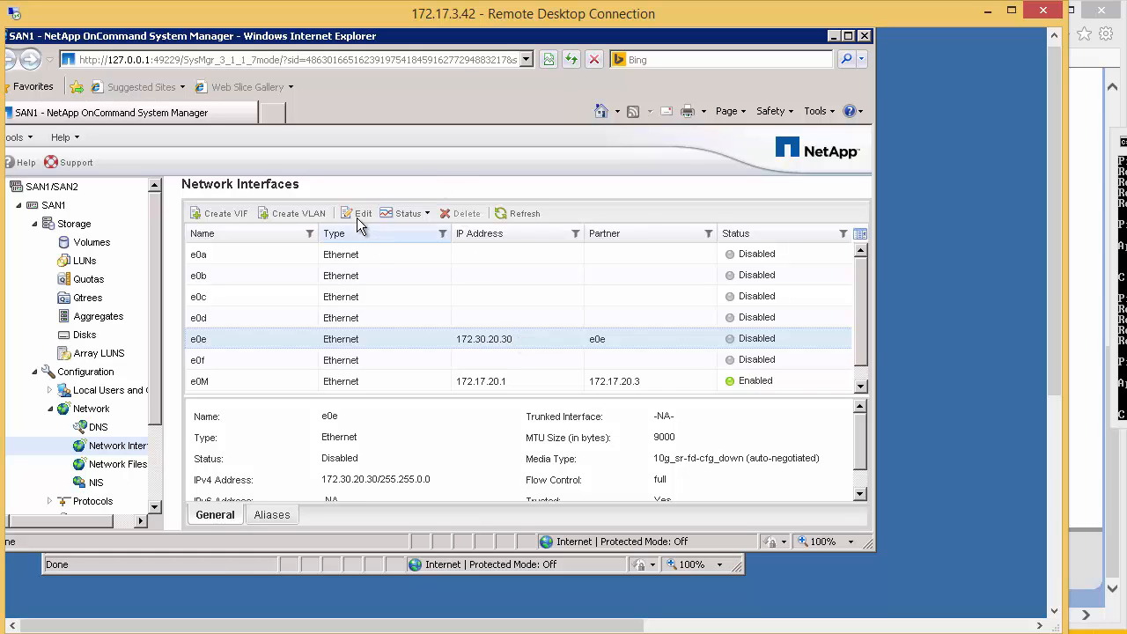
pyautogui.click(361, 213)
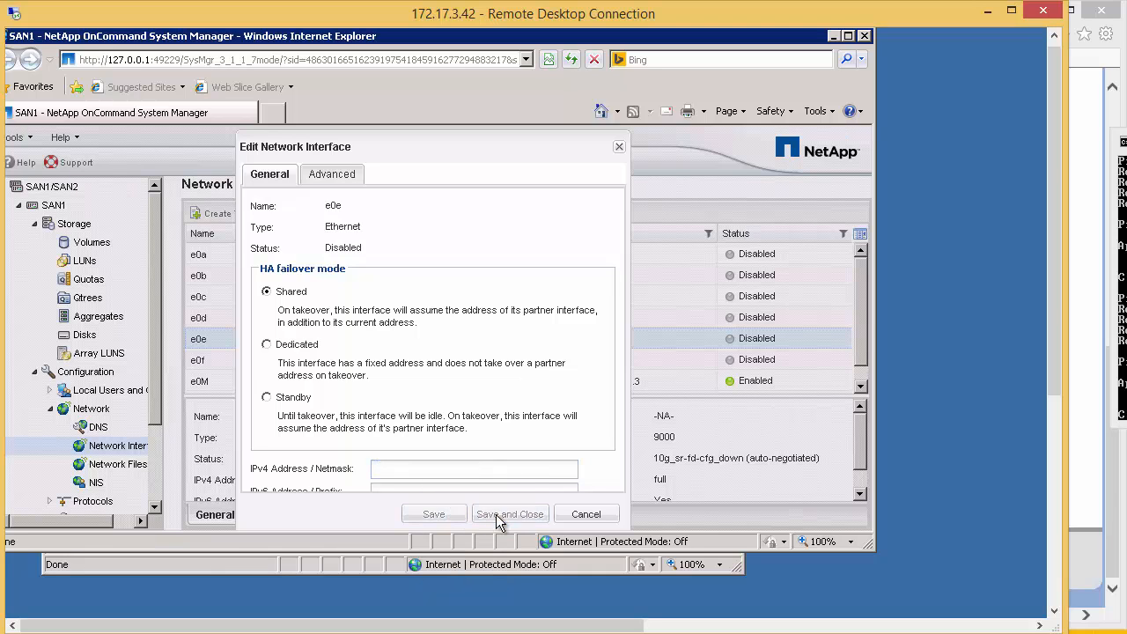
pyautogui.click(509, 513)
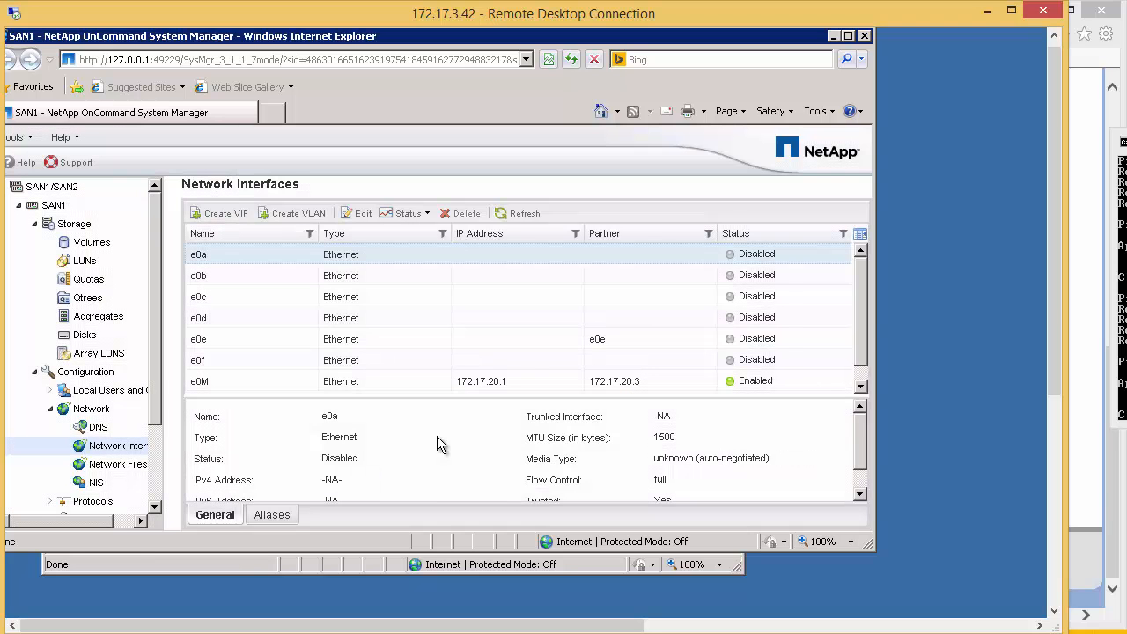
pyautogui.moveTo(285, 346)
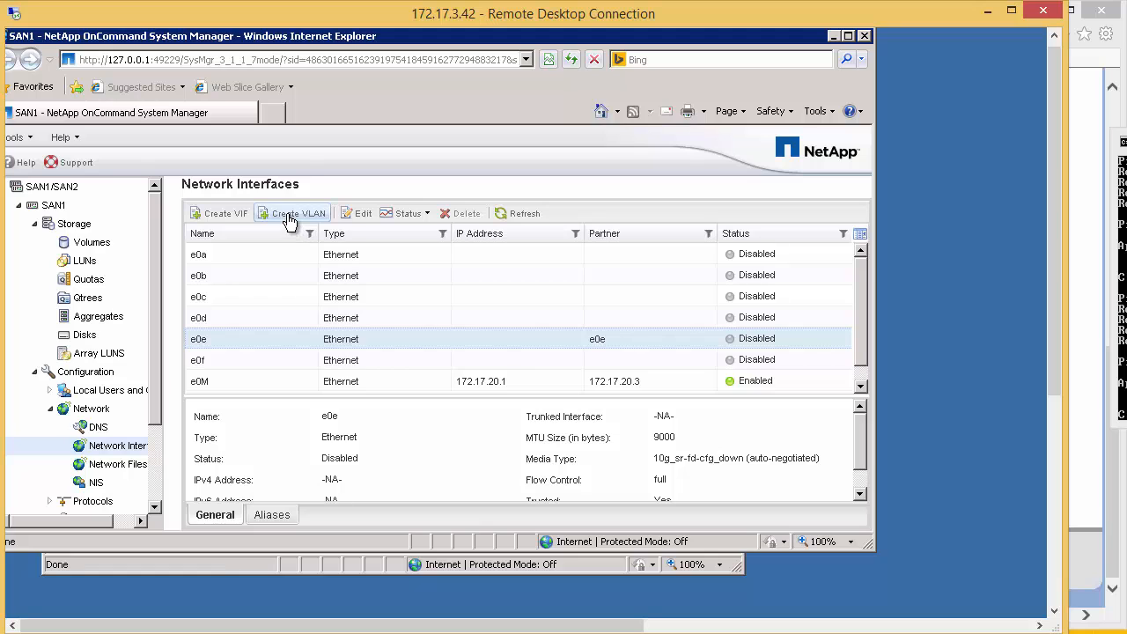
# Create VLAN interface e0e-20 with tag 20 on e0e, accepting the warning.
pyautogui.click(297, 213)
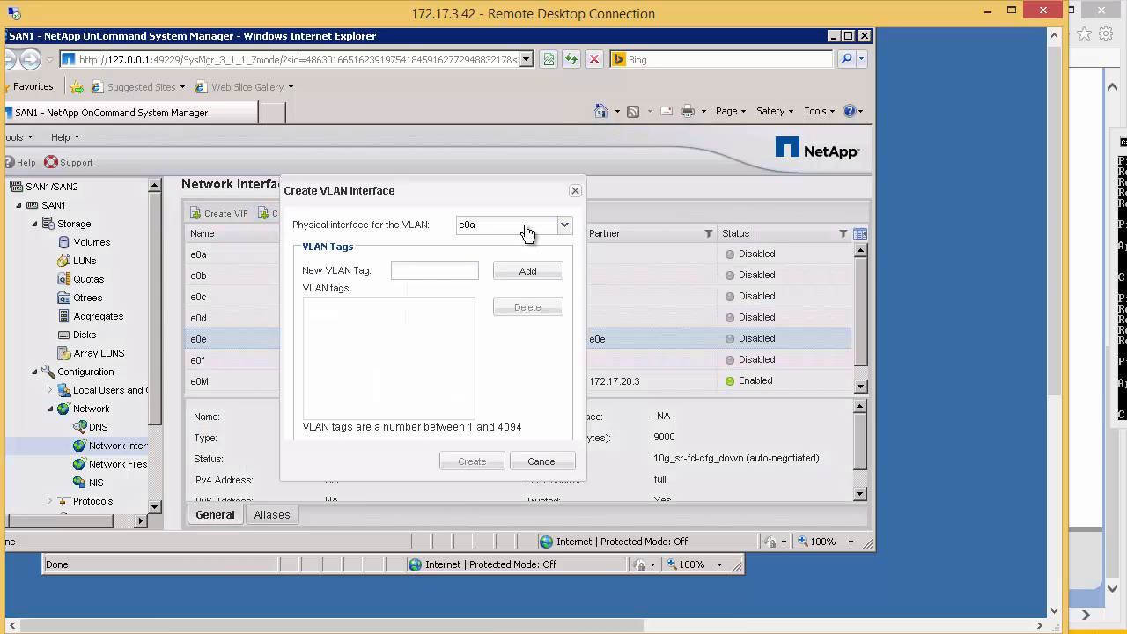
pyautogui.click(563, 225)
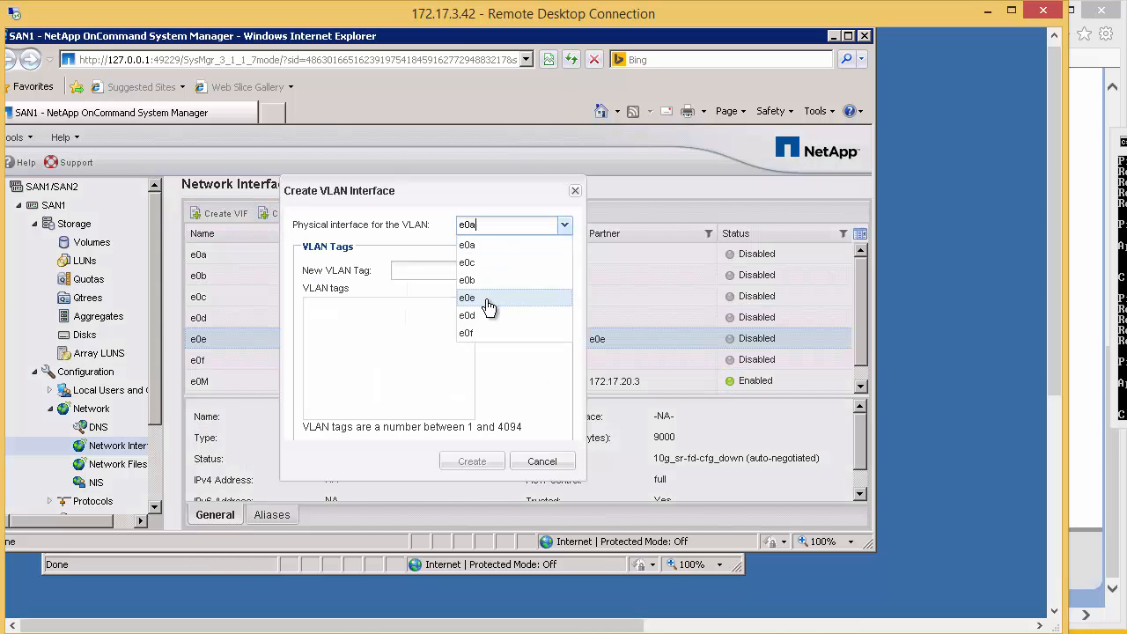
pyautogui.click(466, 298)
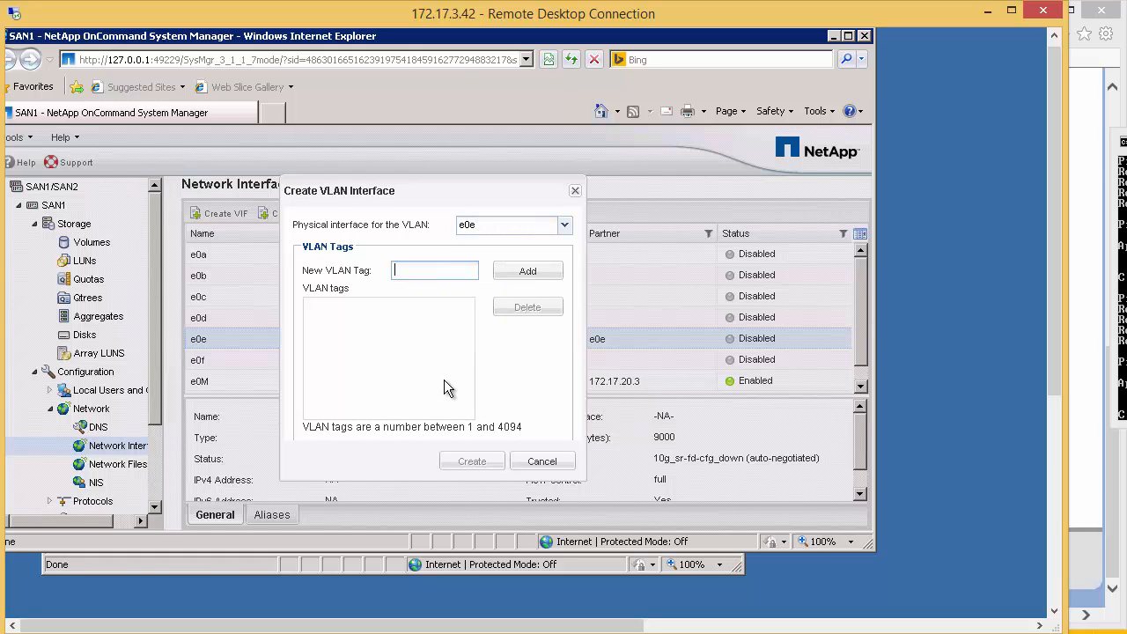
pyautogui.write('20')
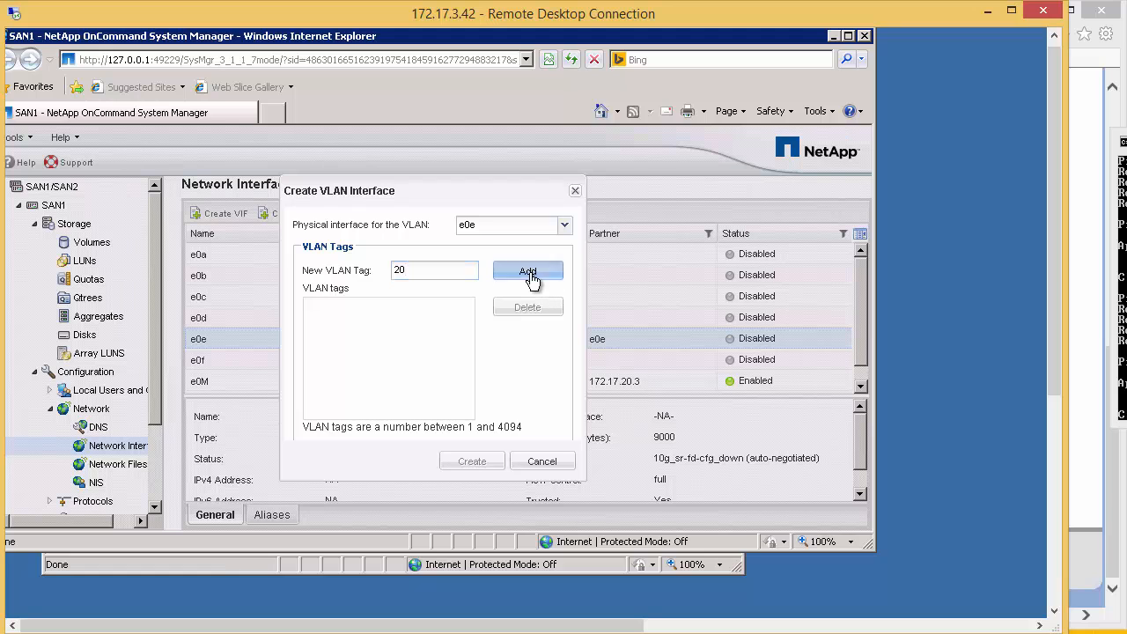
pyautogui.click(528, 272)
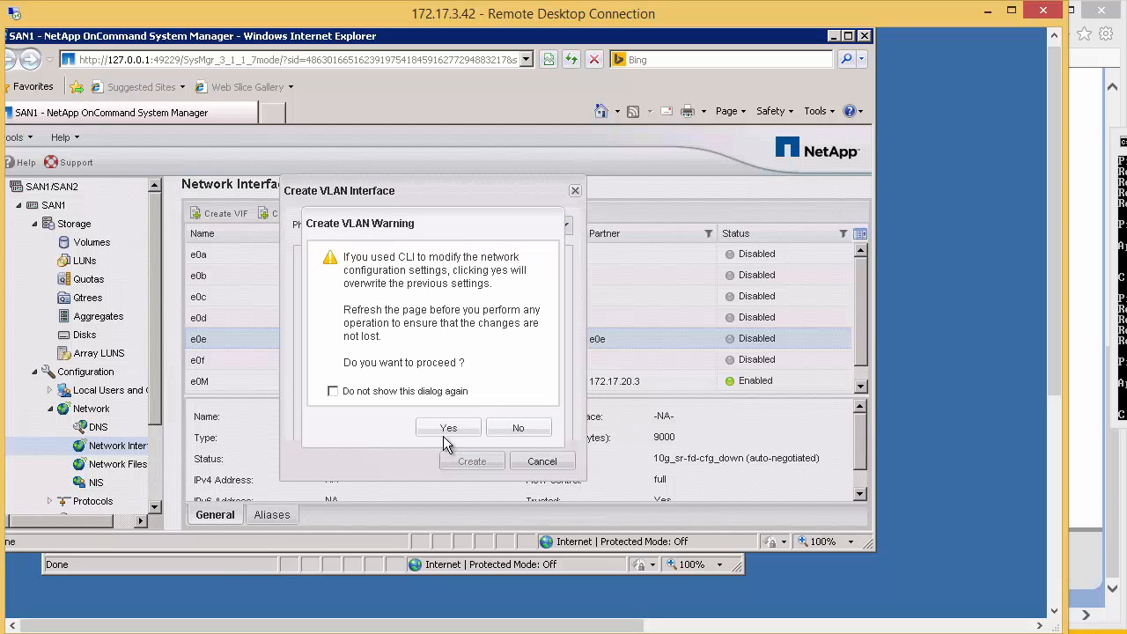
pyautogui.click(448, 427)
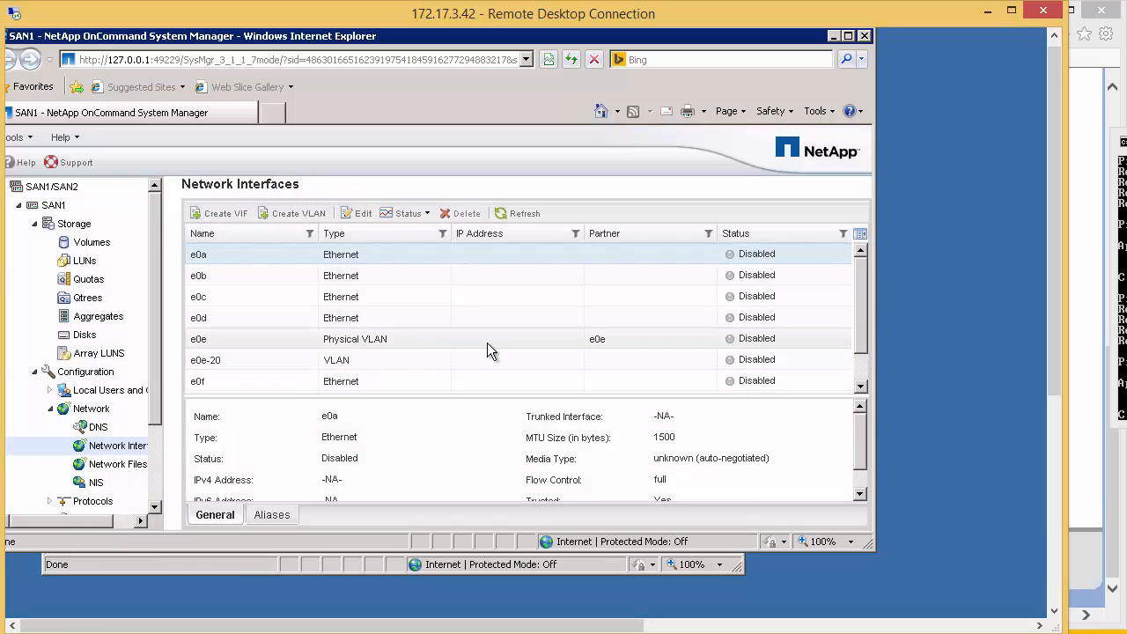
pyautogui.moveTo(337, 369)
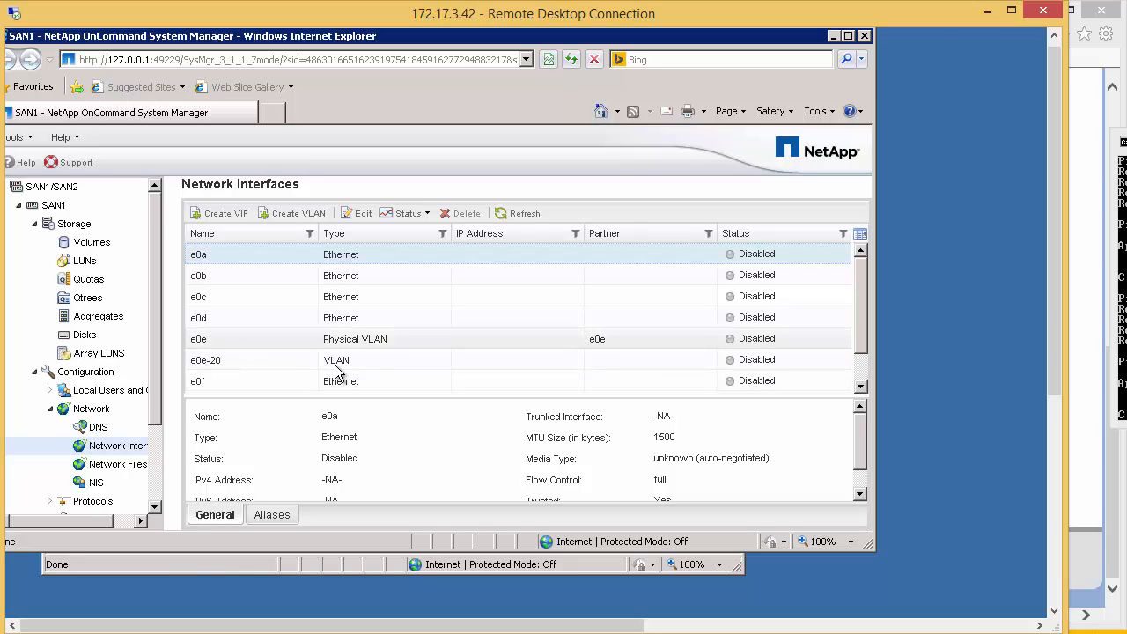
pyautogui.moveTo(326, 346)
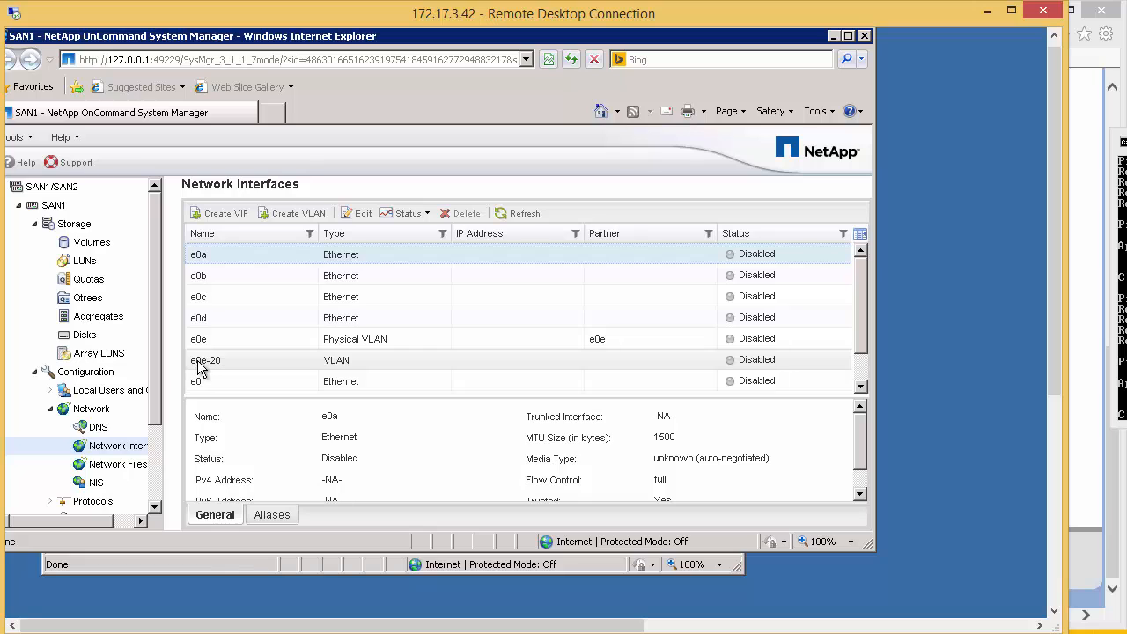
pyautogui.moveTo(208, 370)
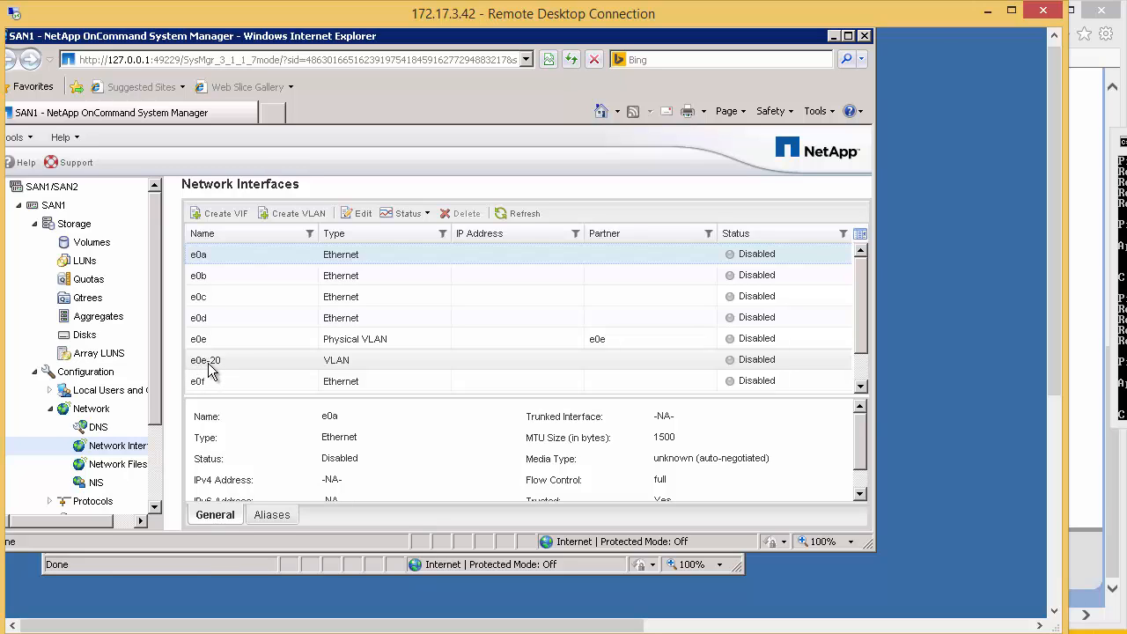
# Assign 172.30.20.30/255.255.0.0 to e0e-20 and enable the interface.
pyautogui.click(205, 359)
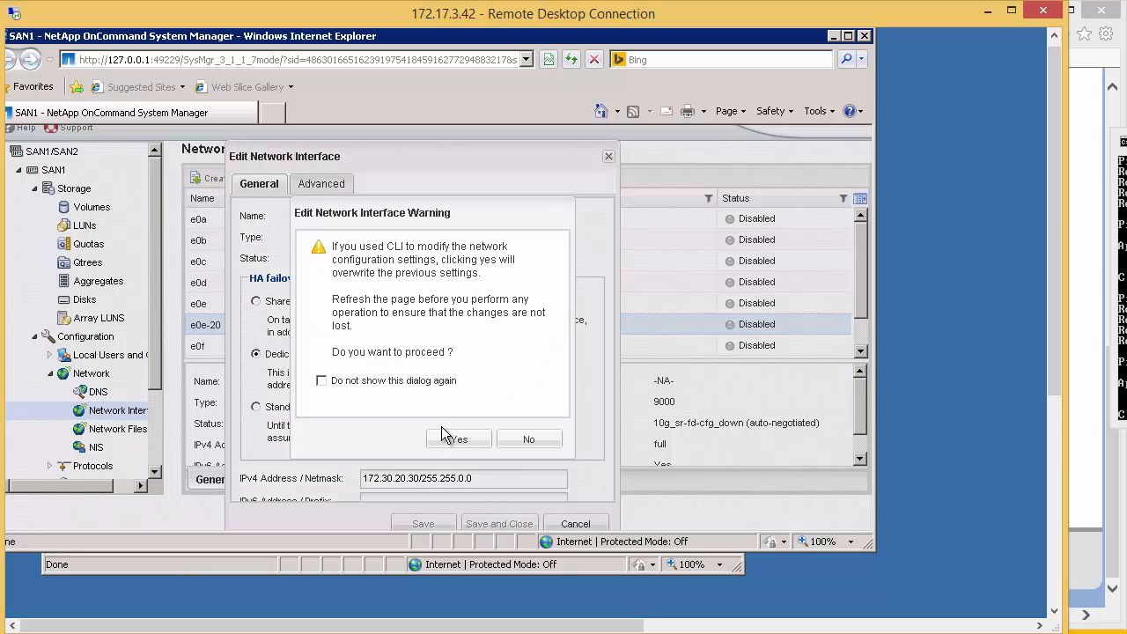
pyautogui.click(458, 438)
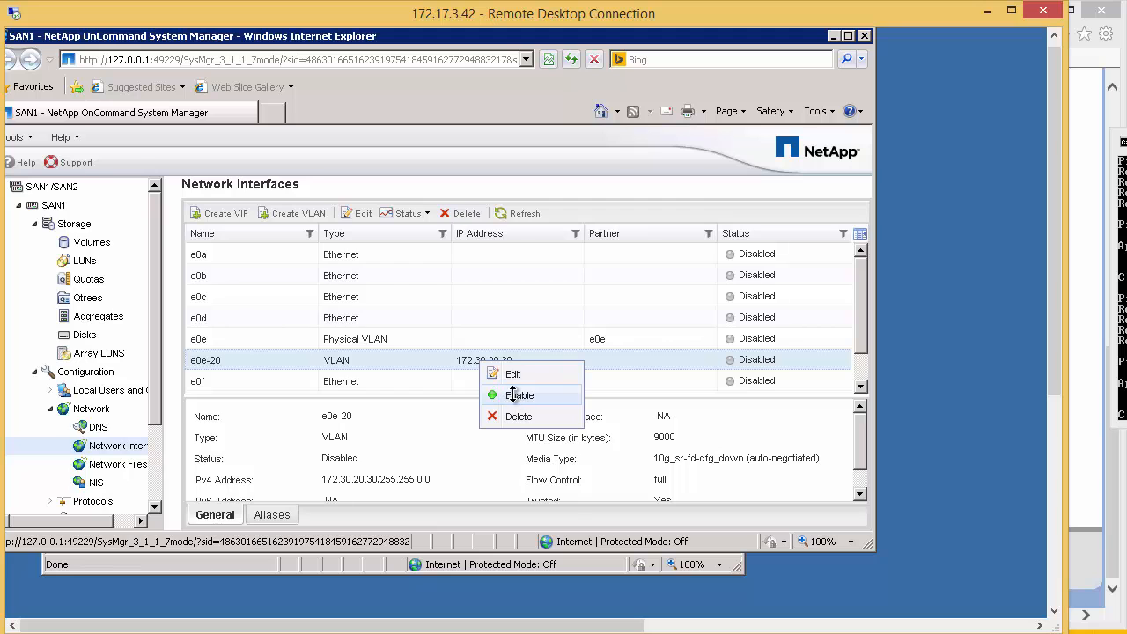
pyautogui.click(520, 395)
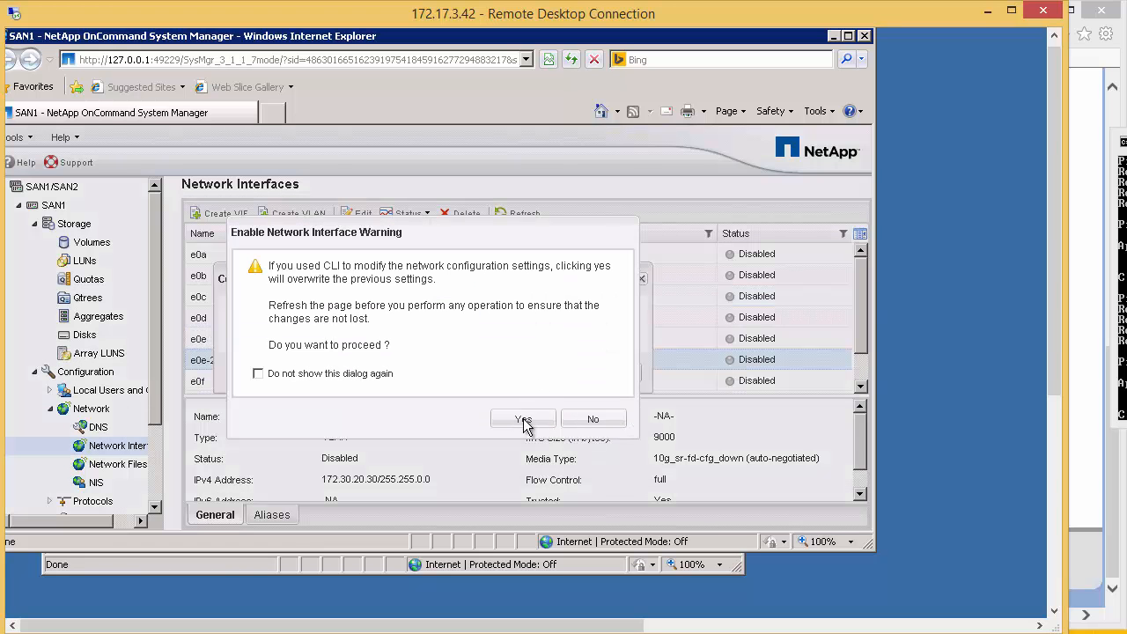
pyautogui.click(522, 418)
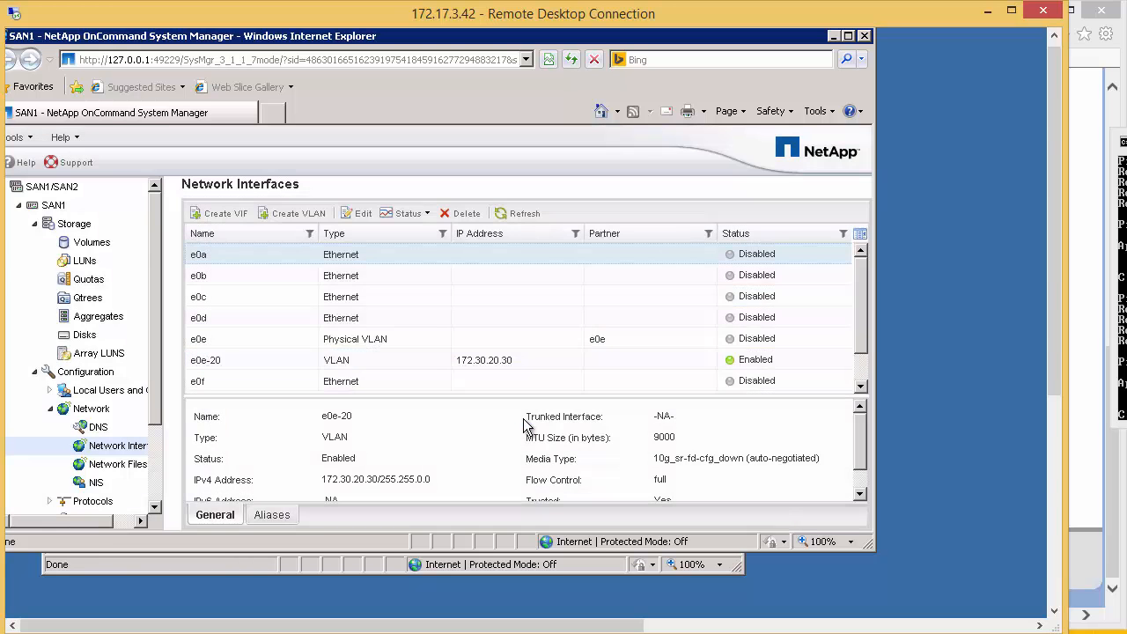
pyautogui.click(198, 253)
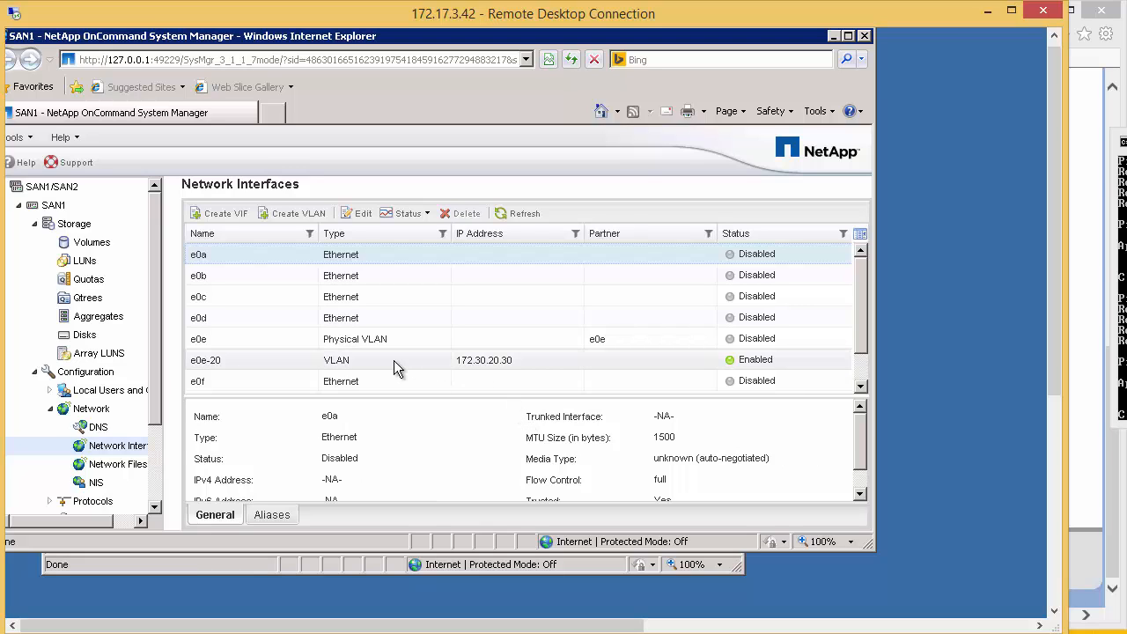
pyautogui.moveTo(402, 386)
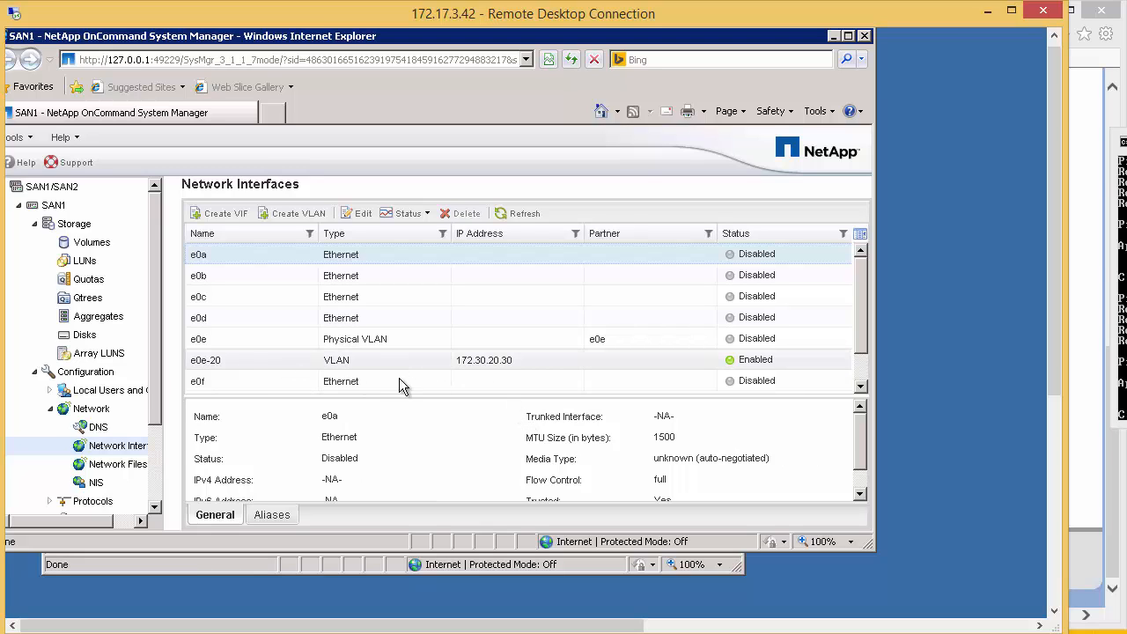
pyautogui.moveTo(496, 370)
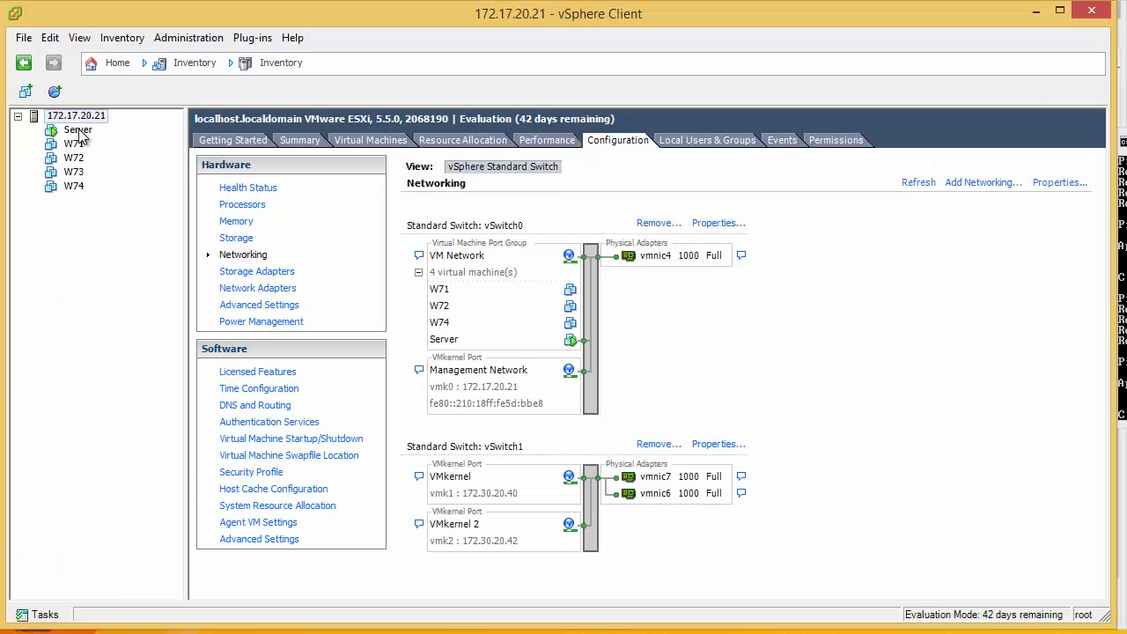
# Set VLAN ID 20 on vSwitch1's VMkernel port, accepting the iSCSI disruption warning.
pyautogui.click(76, 116)
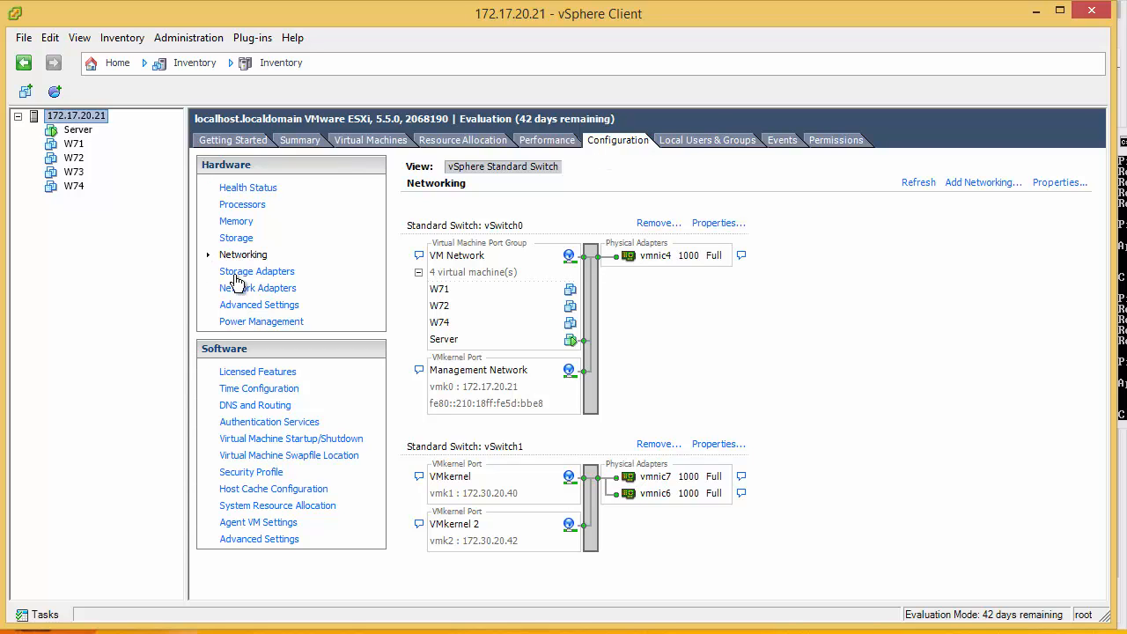
pyautogui.click(717, 443)
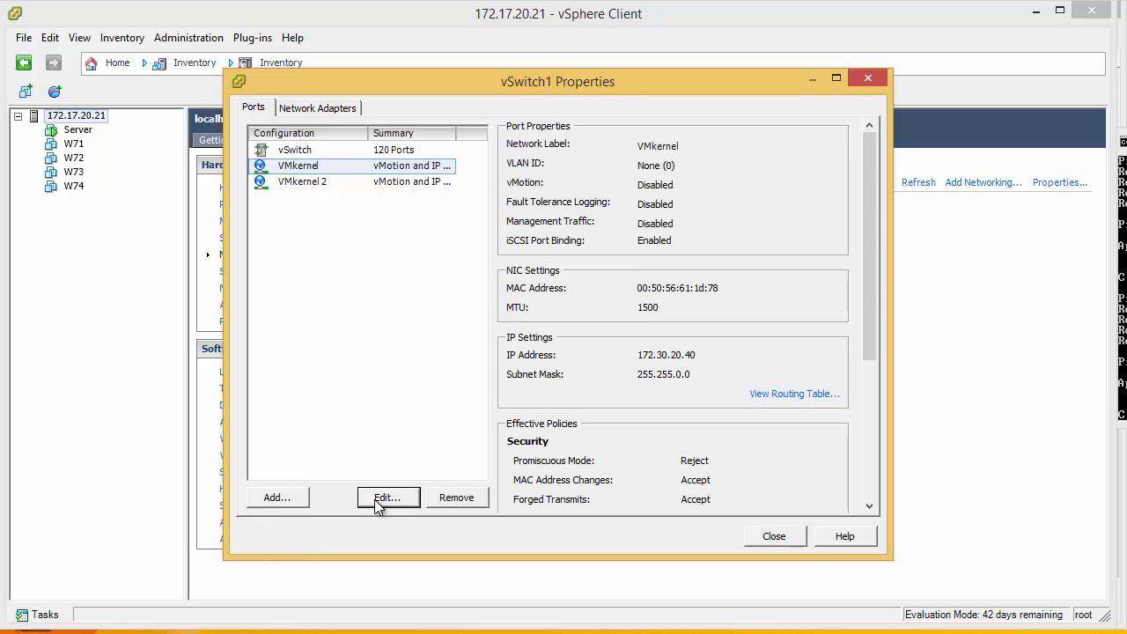
pyautogui.click(388, 497)
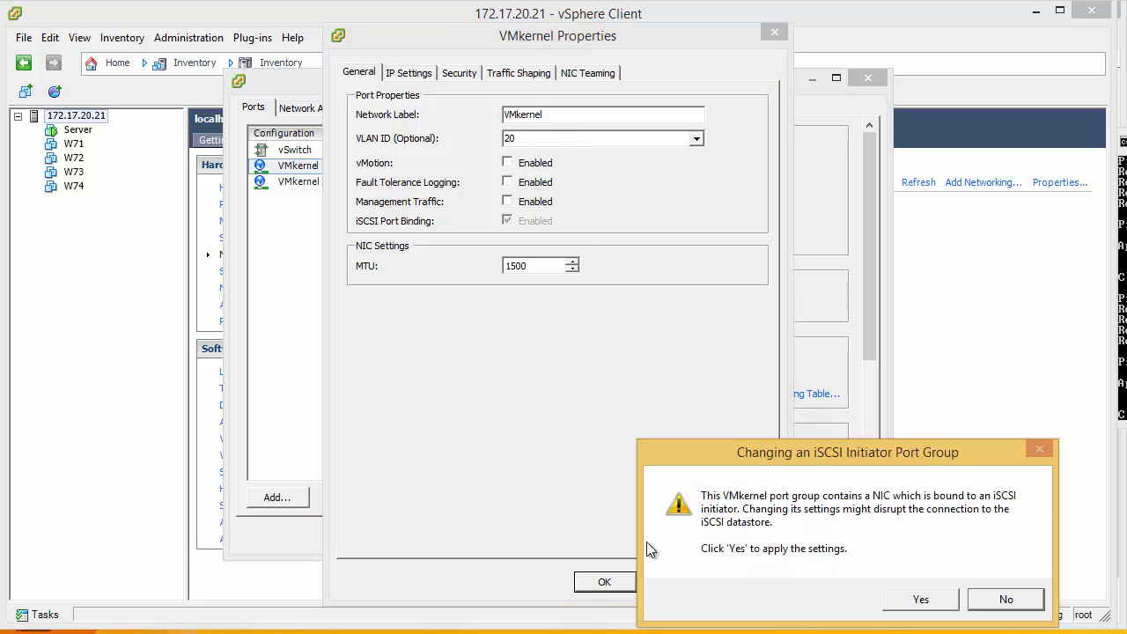
pyautogui.click(920, 599)
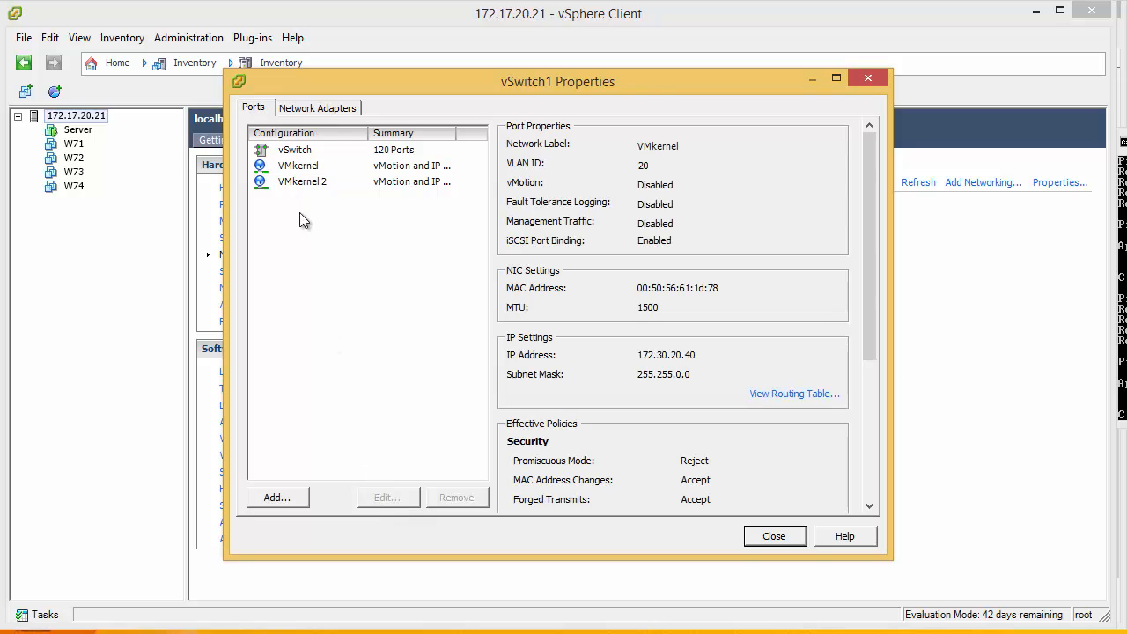
# Set VLAN ID 20 on the VMkernel 2 port and close vSwitch1 properties.
pyautogui.click(302, 181)
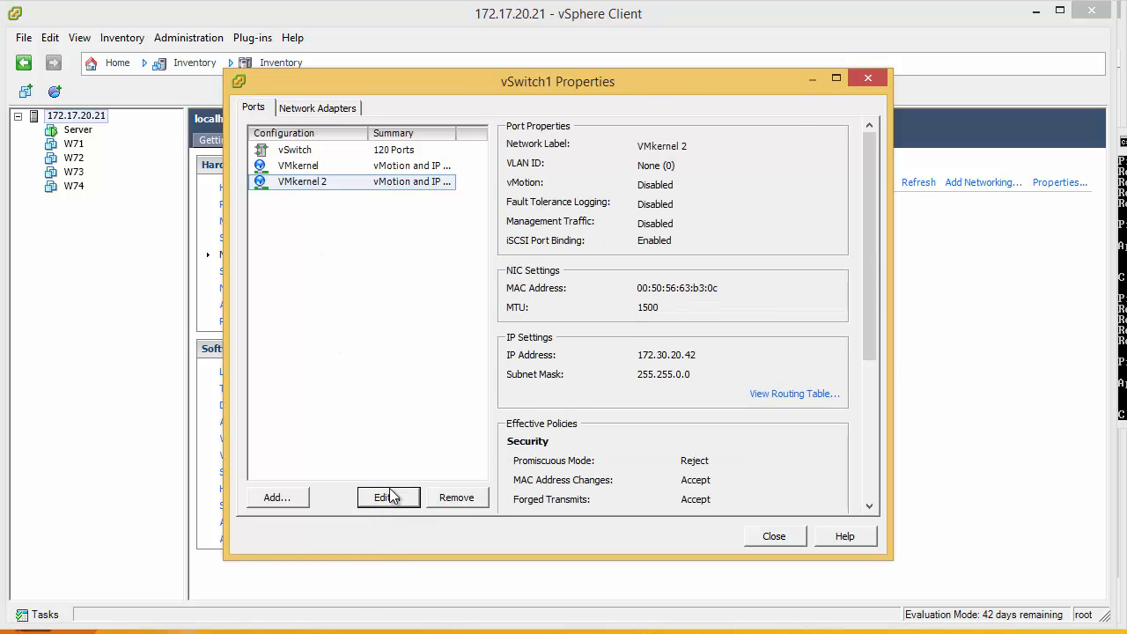
pyautogui.click(389, 496)
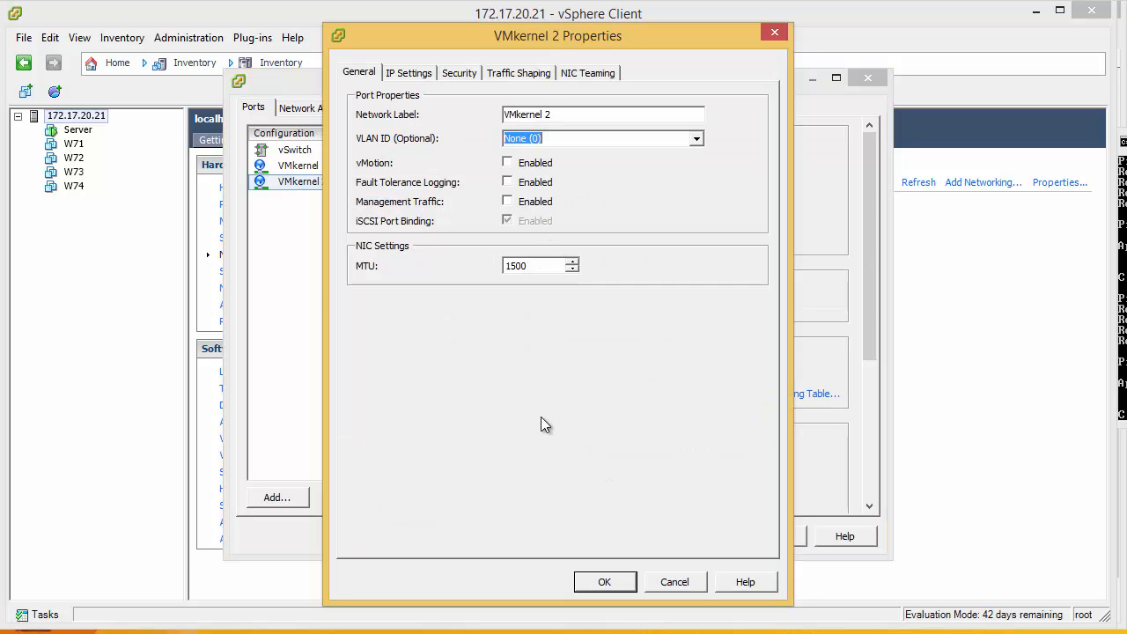
pyautogui.write('20')
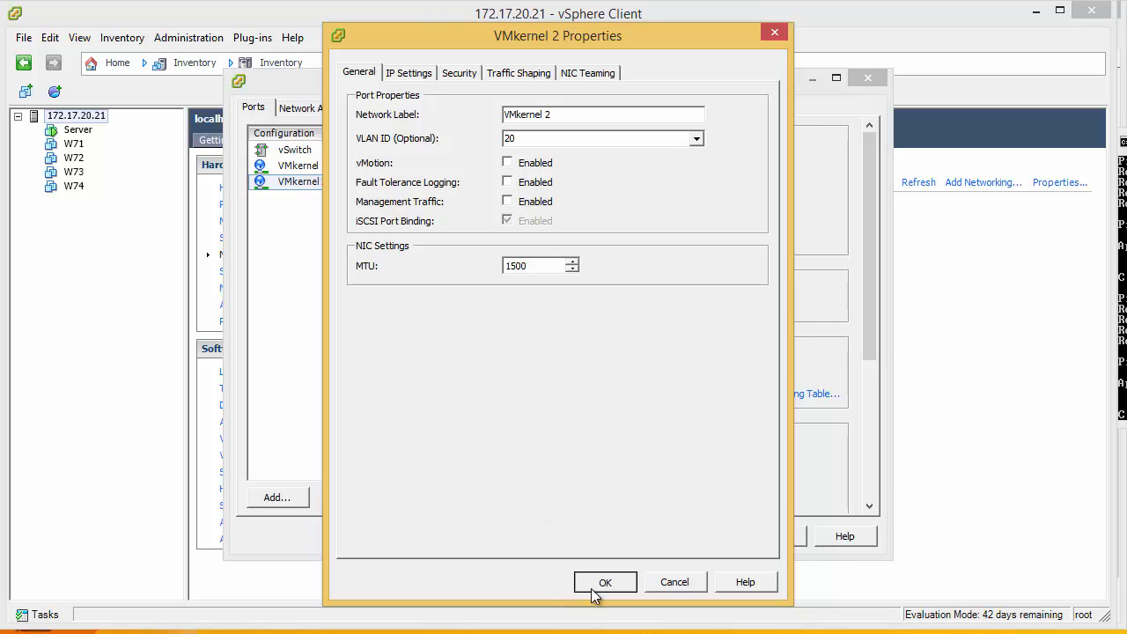
pyautogui.click(605, 582)
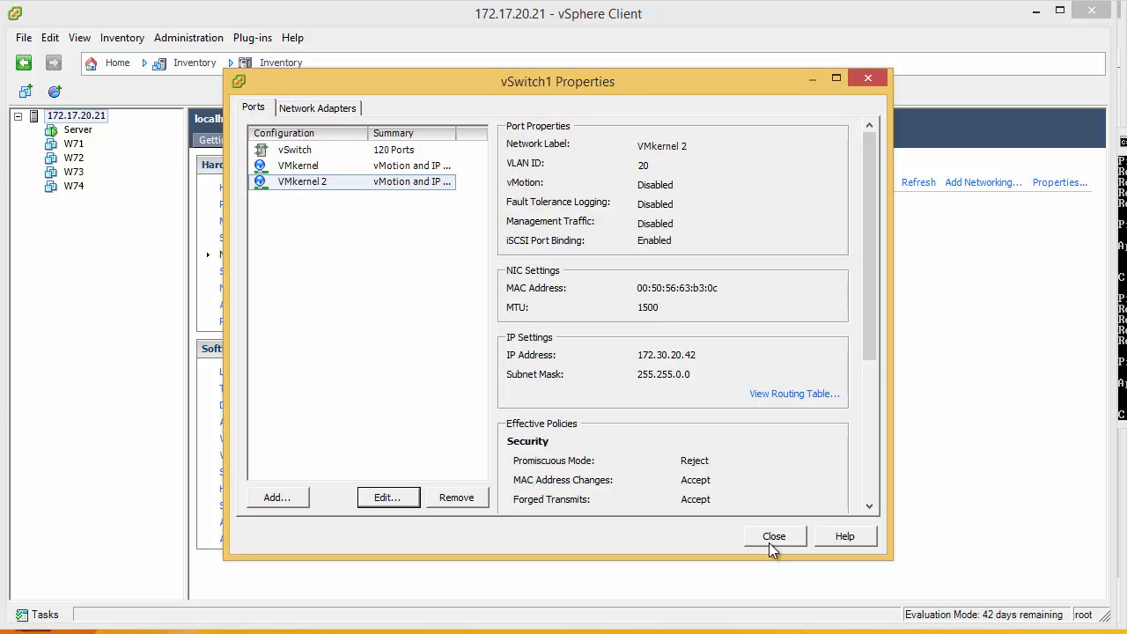
pyautogui.click(773, 536)
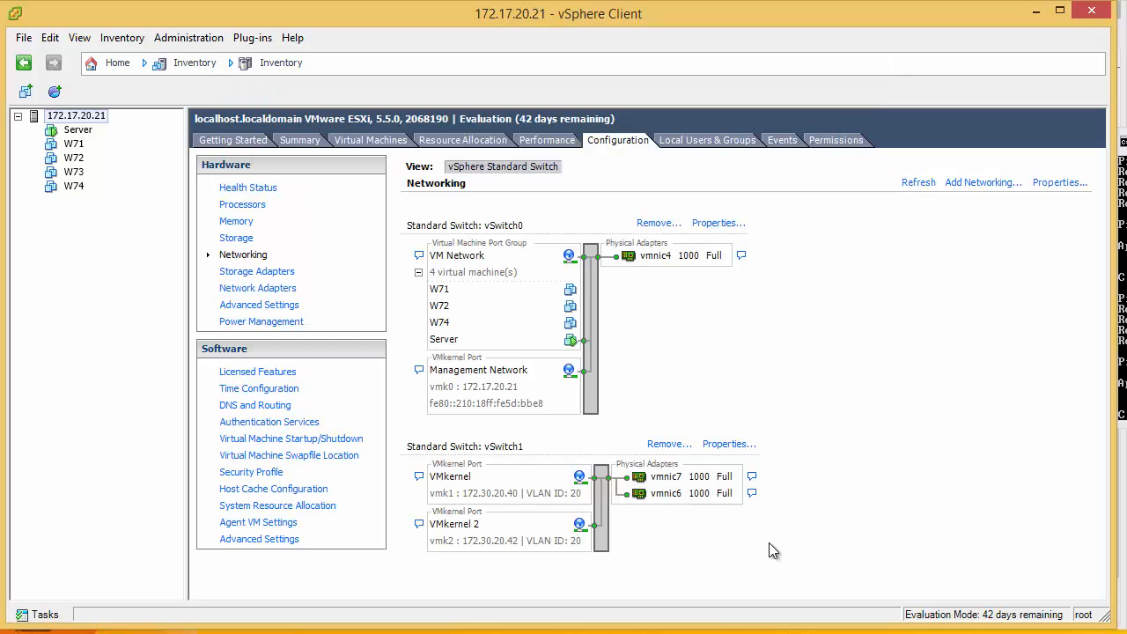
pyautogui.moveTo(744, 518)
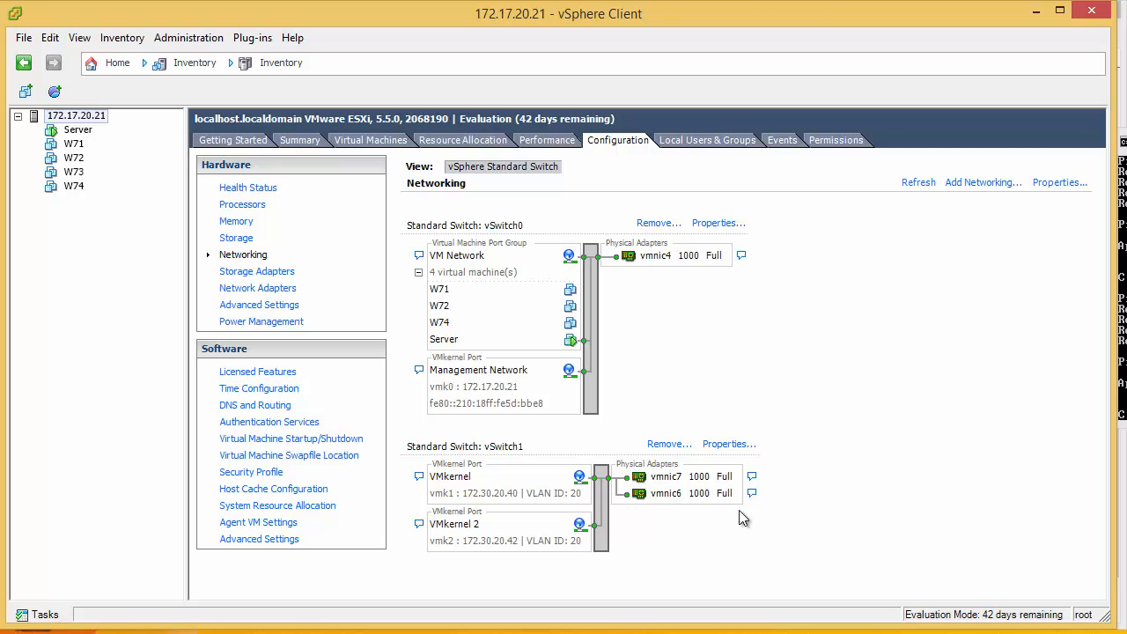
pyautogui.moveTo(933, 395)
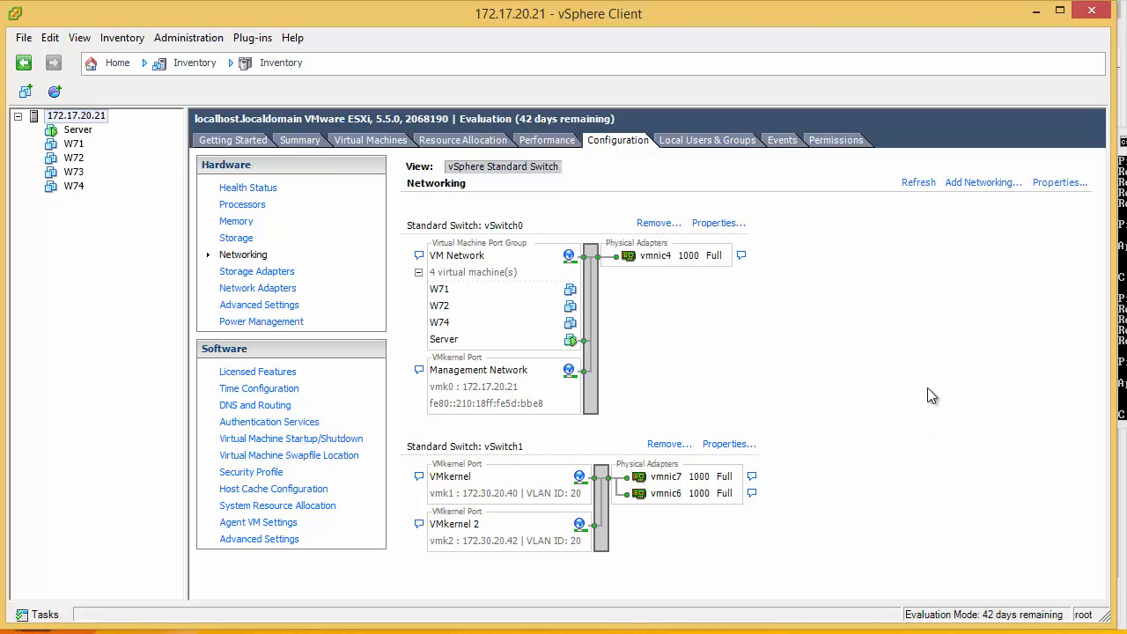